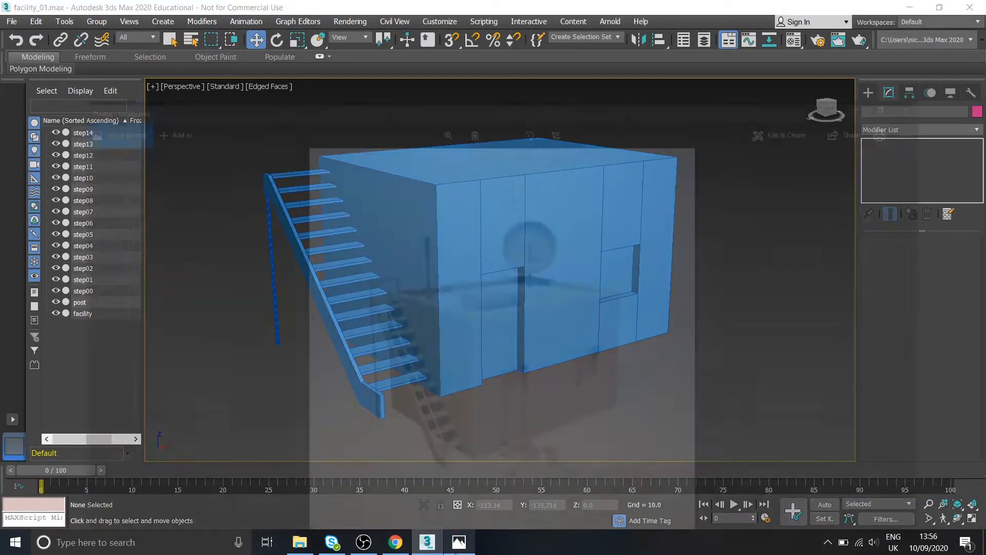
Step: Compare the facility block against the facility.png reference render twice, returning to the model
click(458, 542)
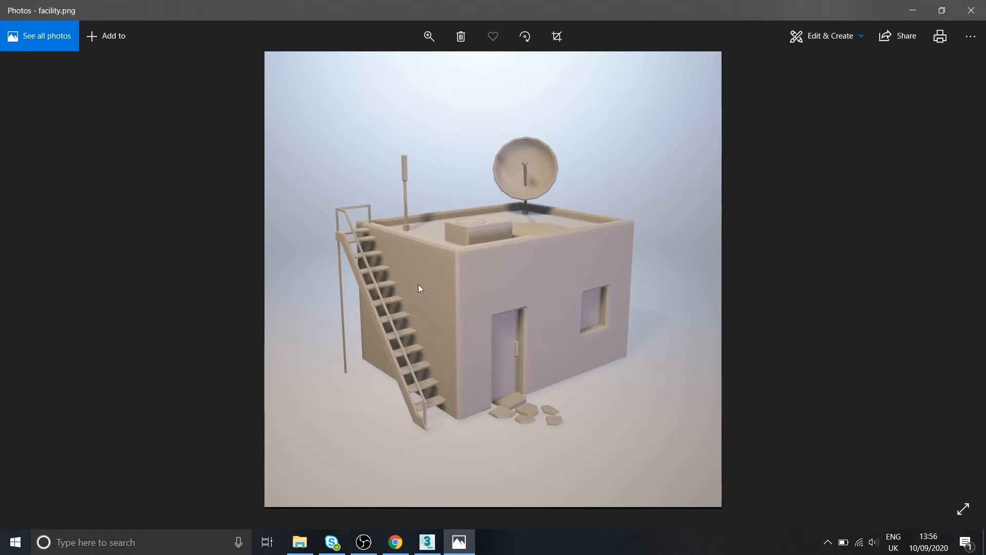
mouse_move(476, 220)
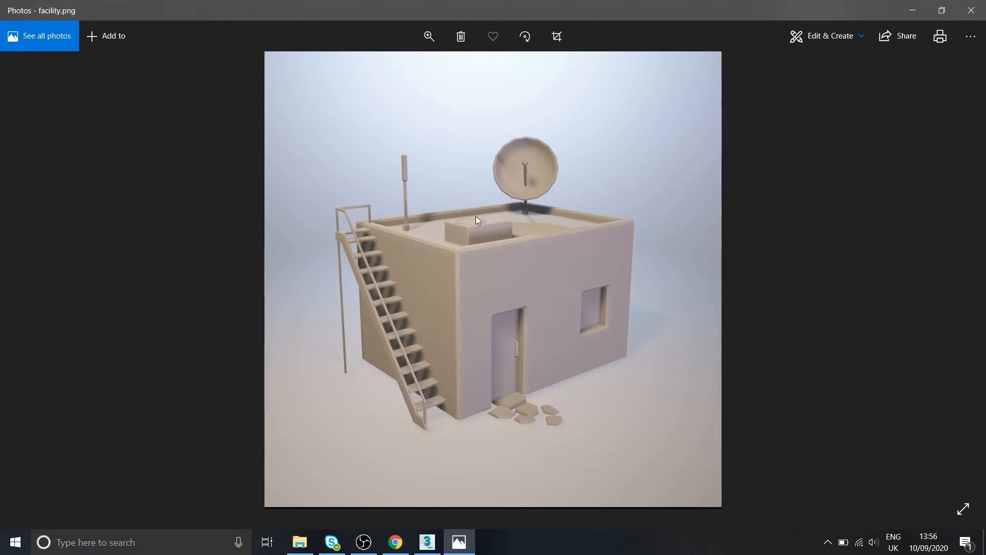
mouse_move(511, 252)
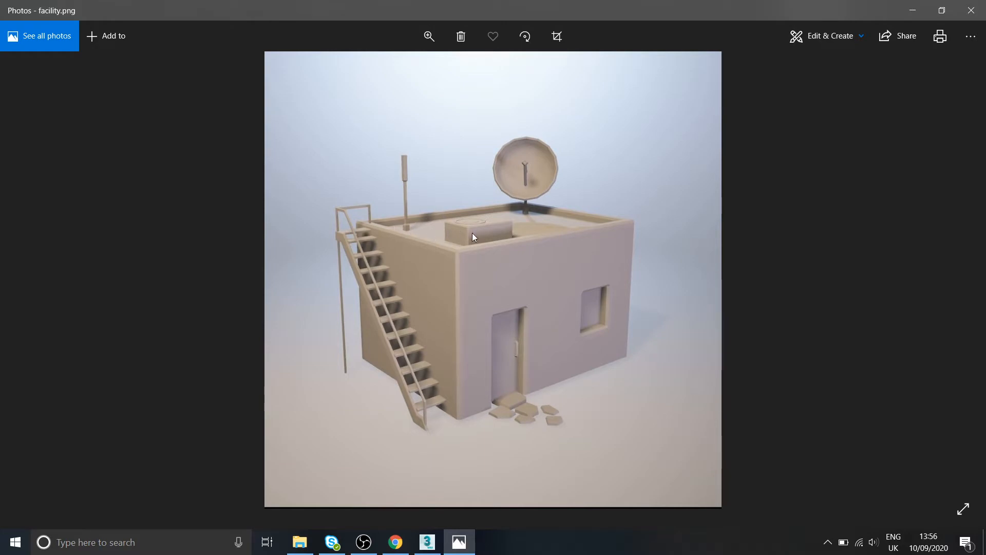
click(426, 541)
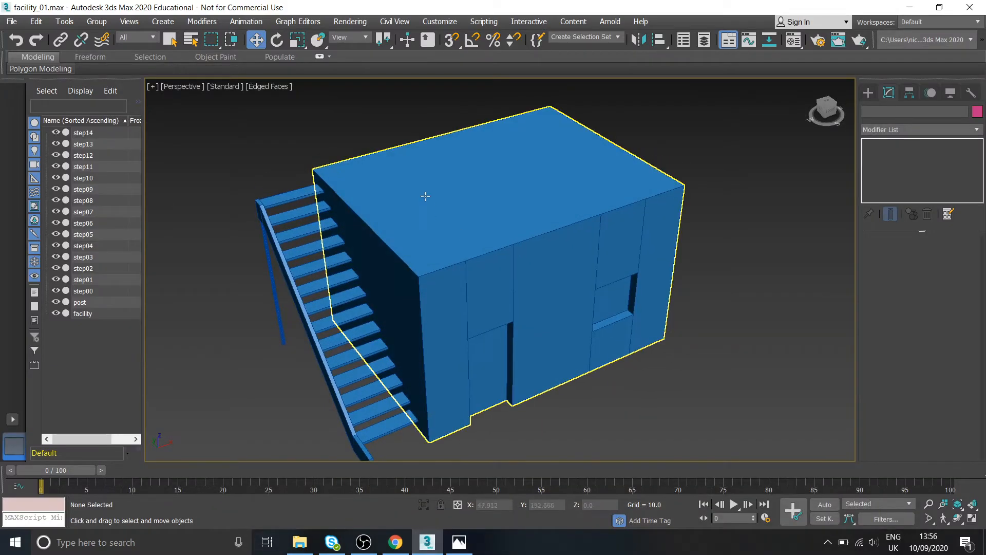
click(458, 541)
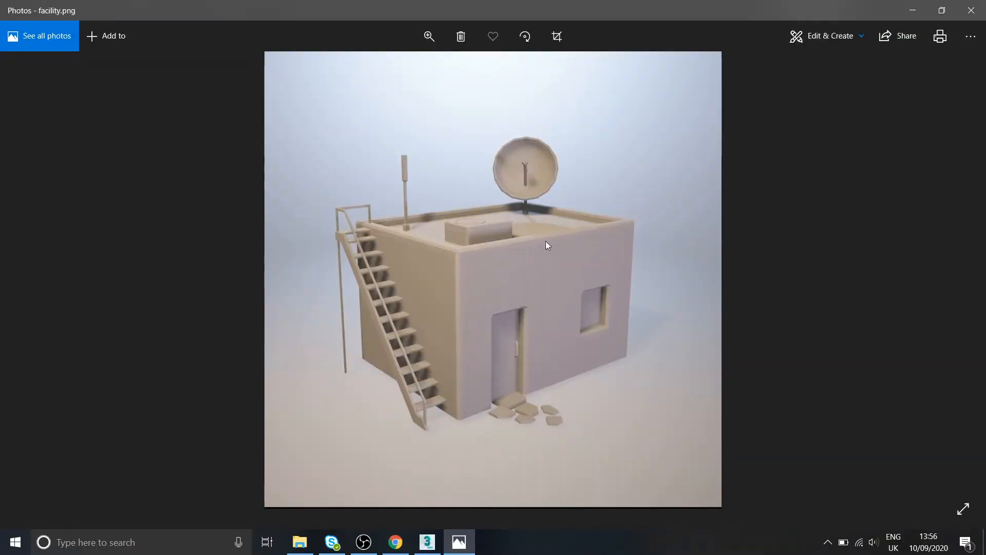
mouse_move(459, 542)
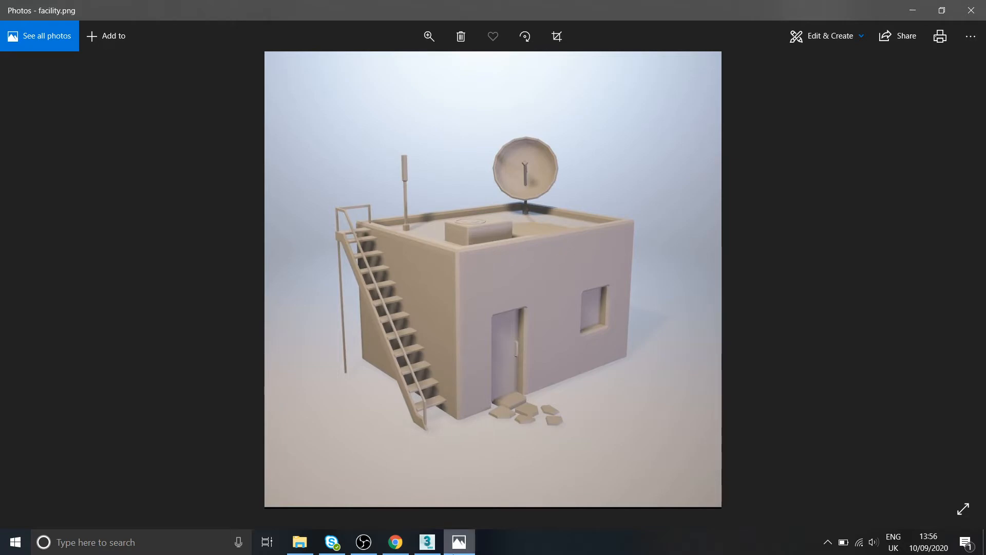
click(426, 542)
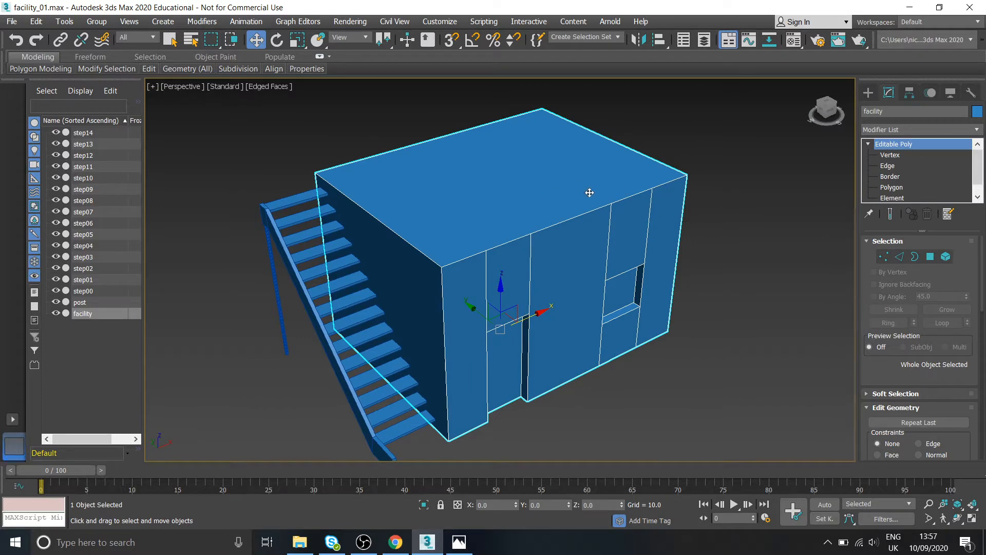
Step: In Polygon mode, inset the building's top face to leave a narrow rim around the roof edge
click(892, 187)
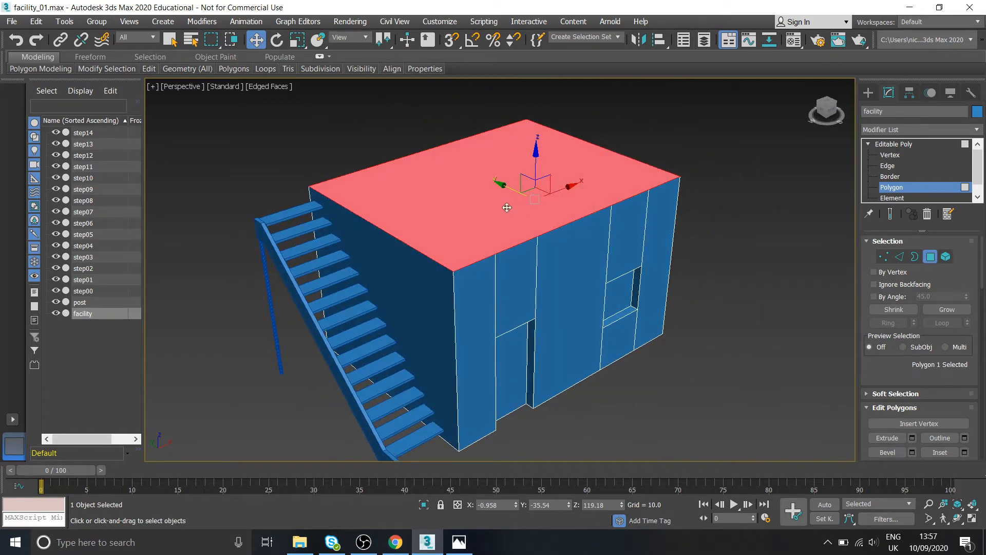
click(458, 541)
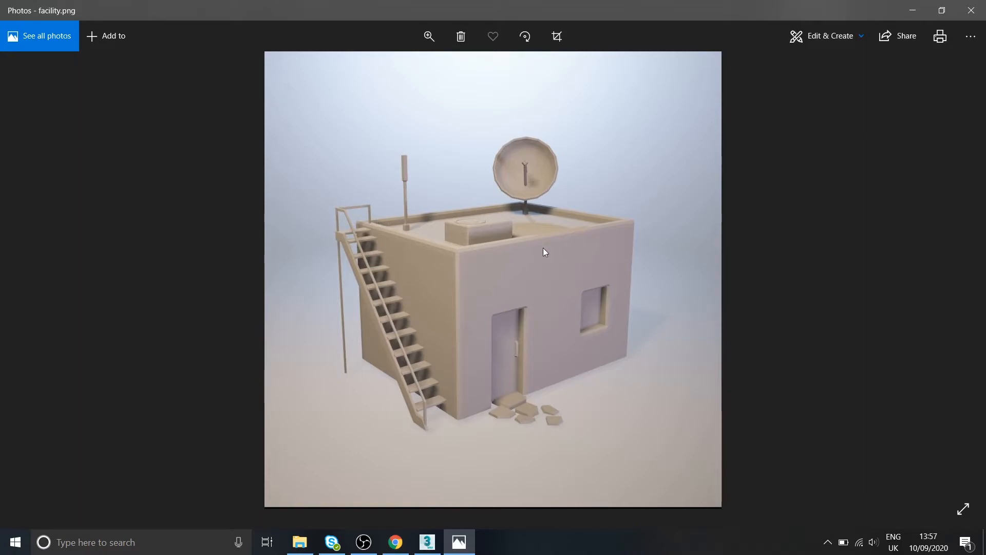
click(427, 541)
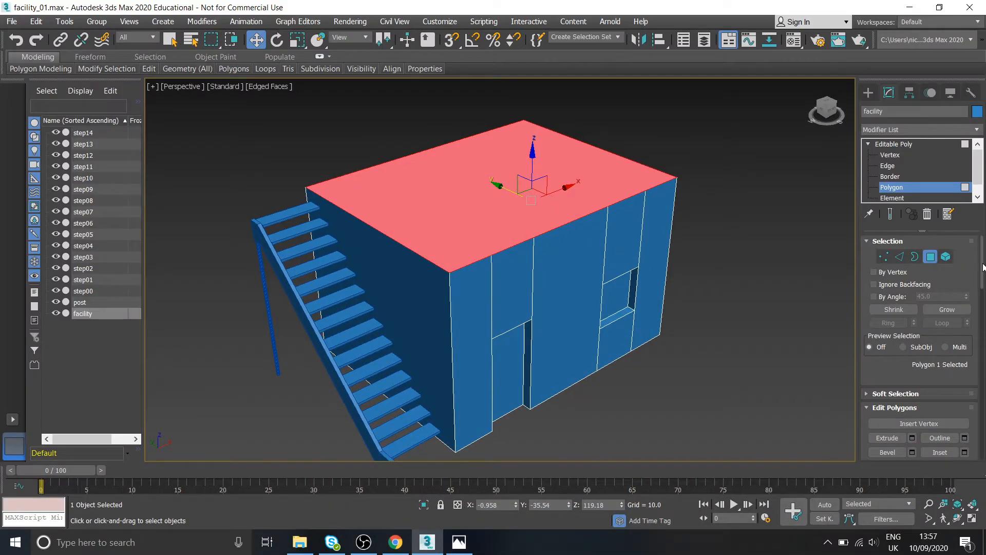
scroll(down, 3)
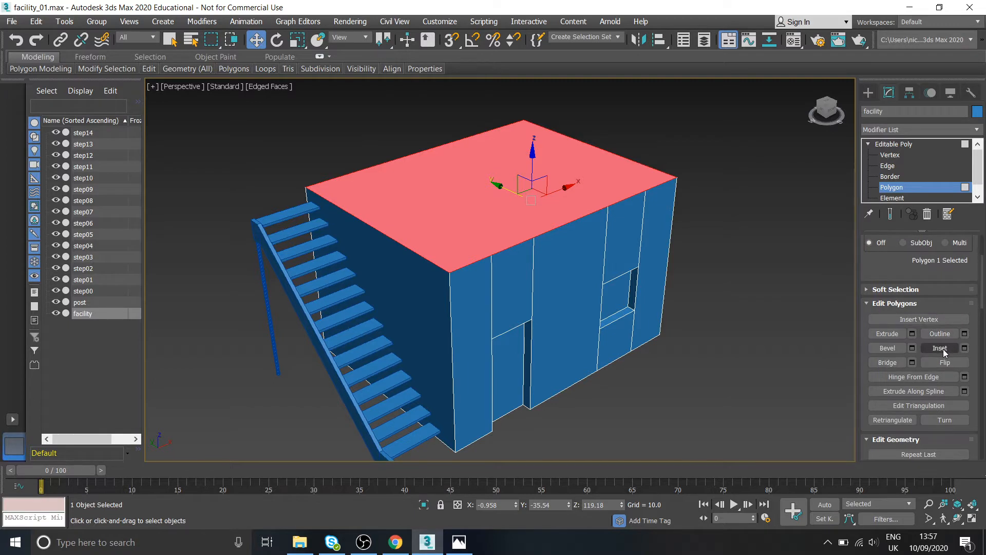
click(939, 348)
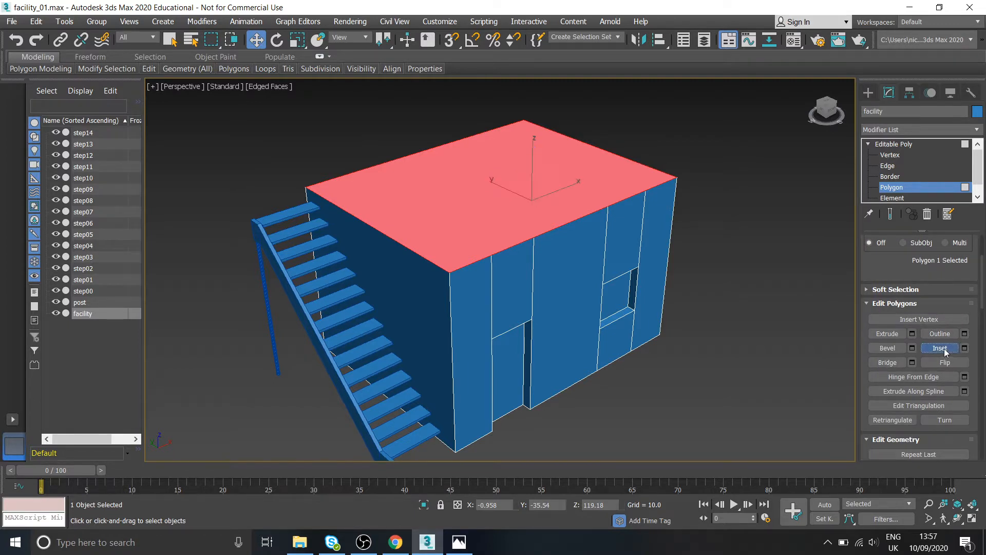
click(939, 348)
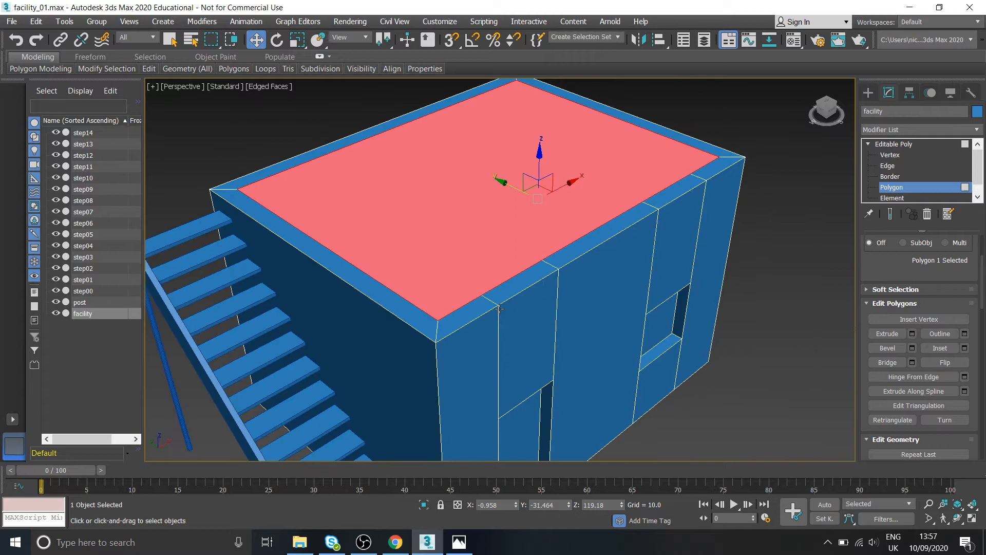
mouse_move(493, 299)
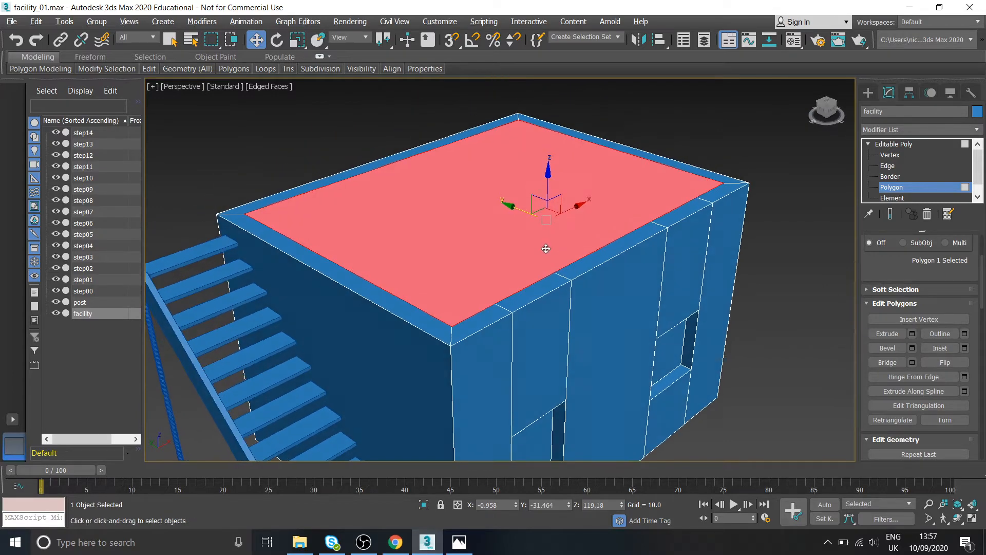
Step: Extrude the inset roof face downward with a negative height, leaving a raised parapet wall
click(887, 333)
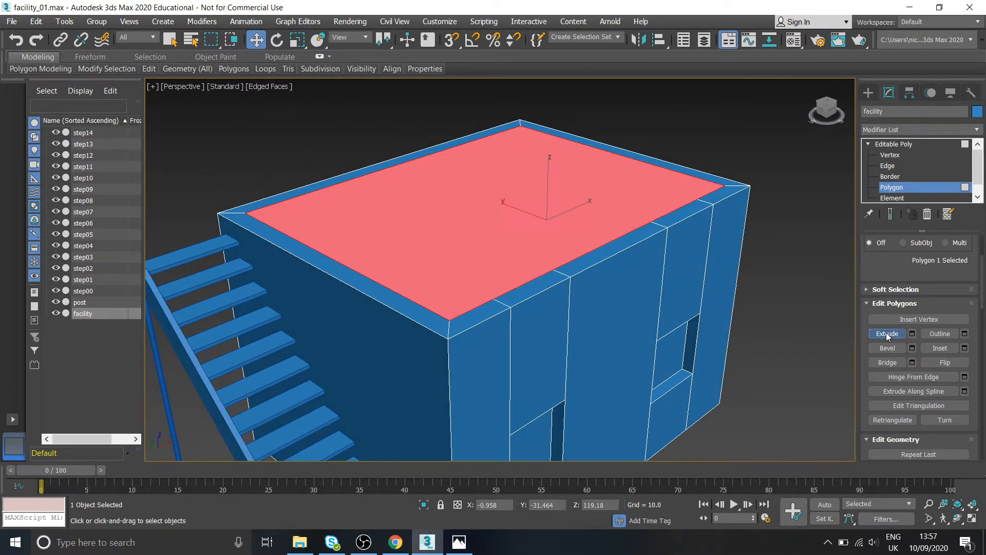
click(459, 542)
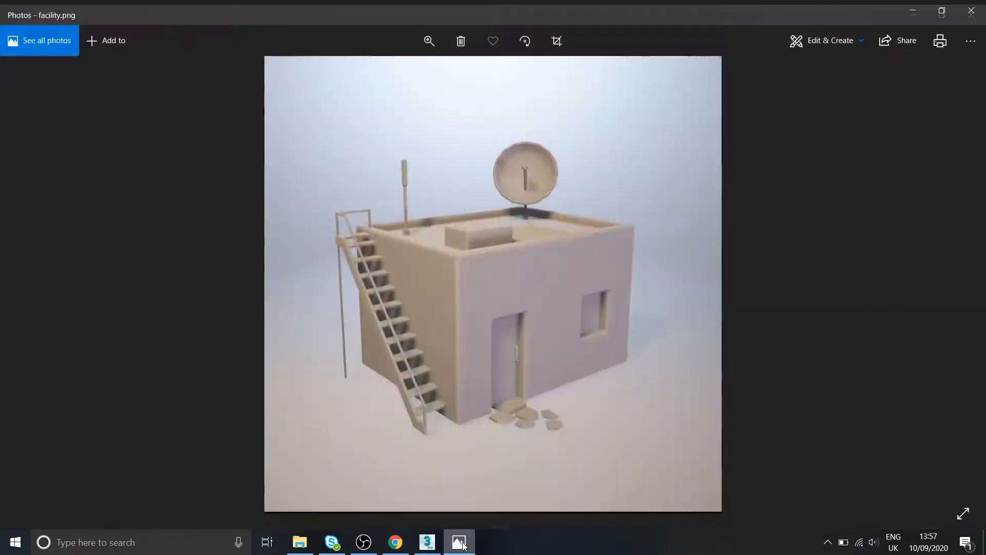
click(427, 541)
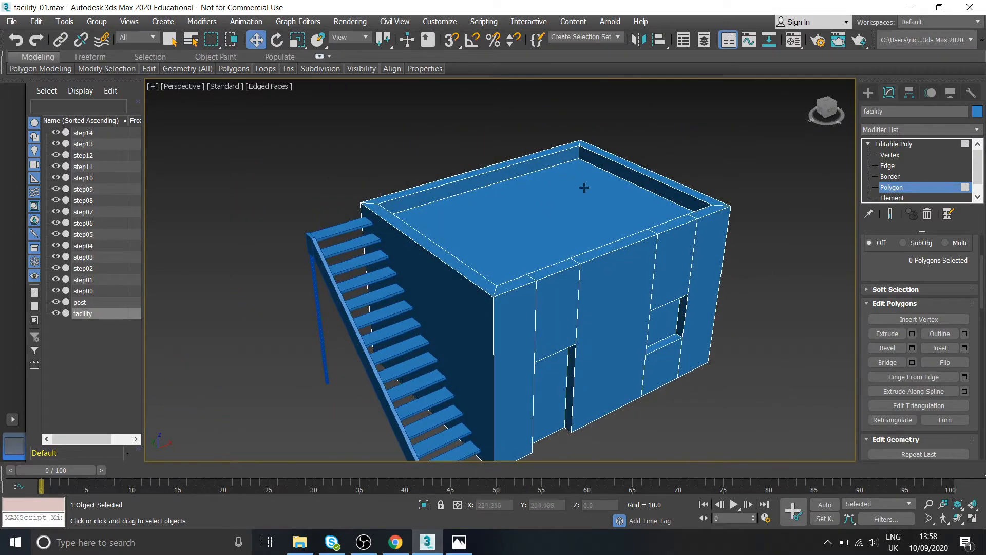
mouse_move(518, 255)
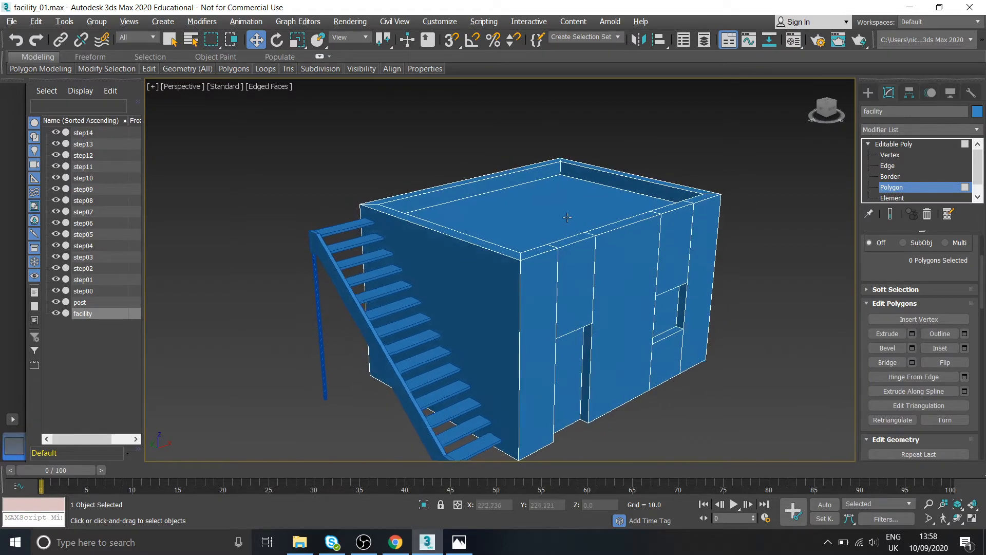
click(458, 542)
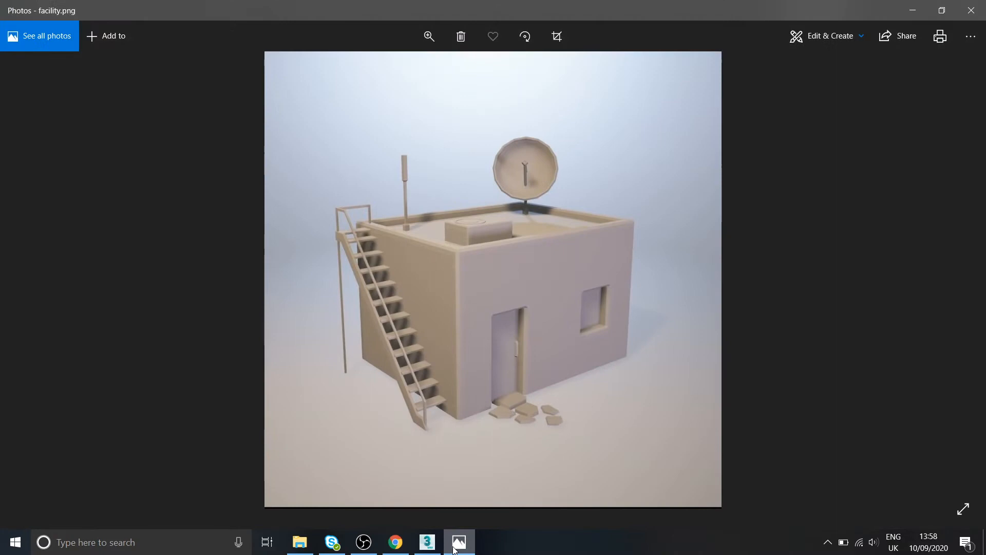
mouse_move(487, 218)
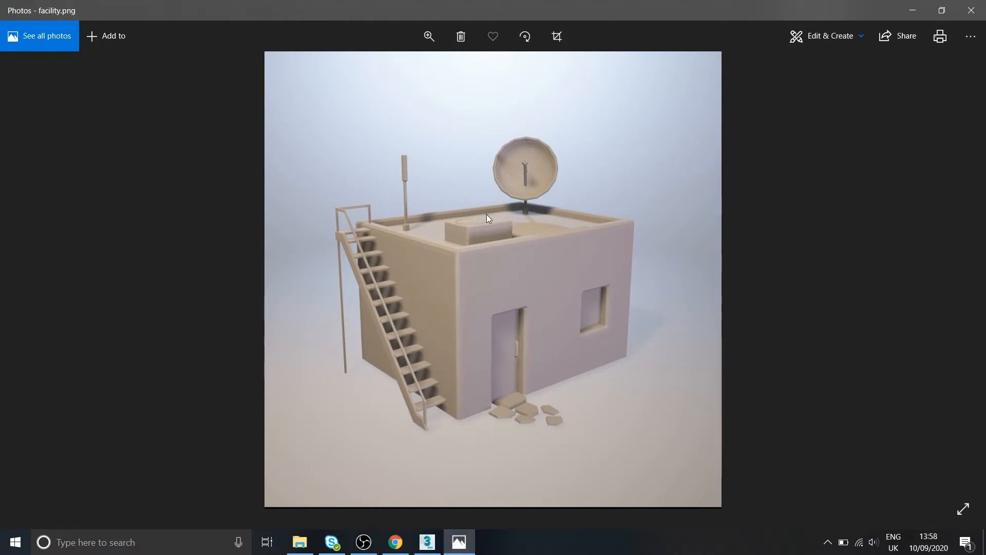
mouse_move(473, 240)
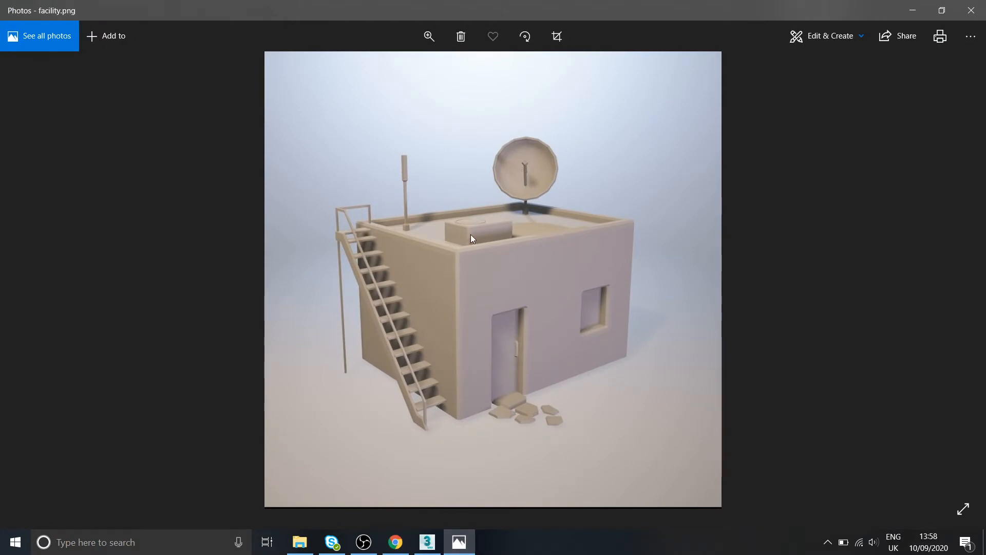
mouse_move(487, 241)
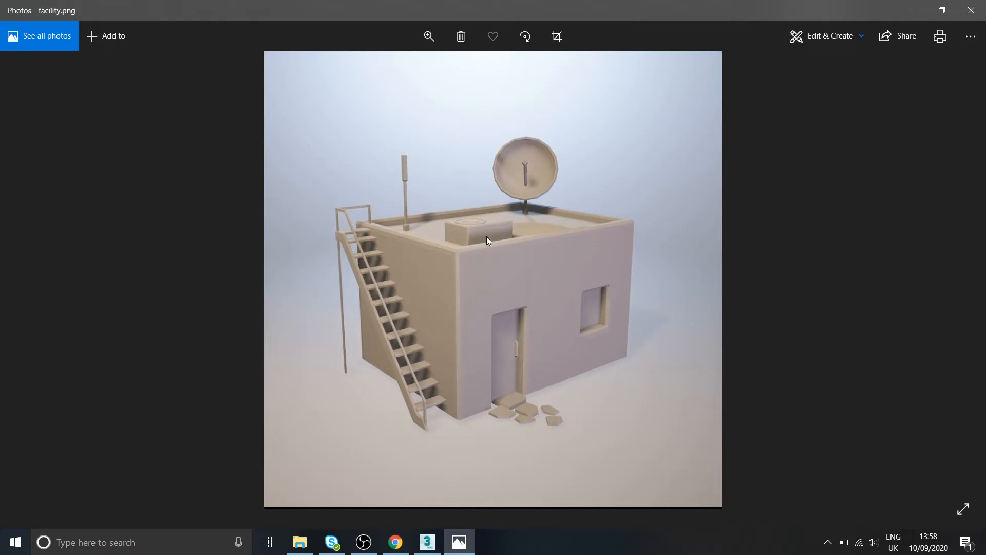
click(426, 541)
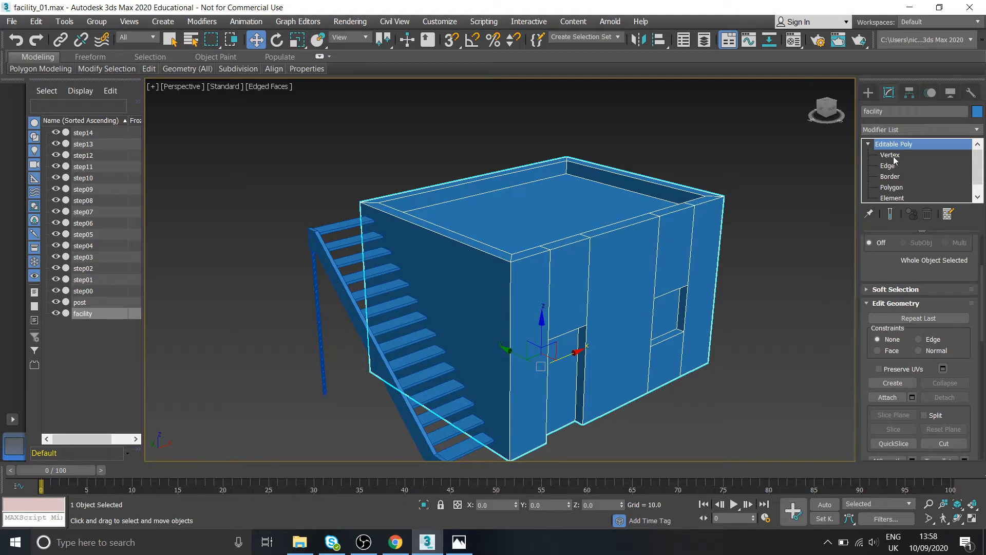
Step: Exit the Editable Poly sub-object levels on the facility and clear the scene selection
click(890, 156)
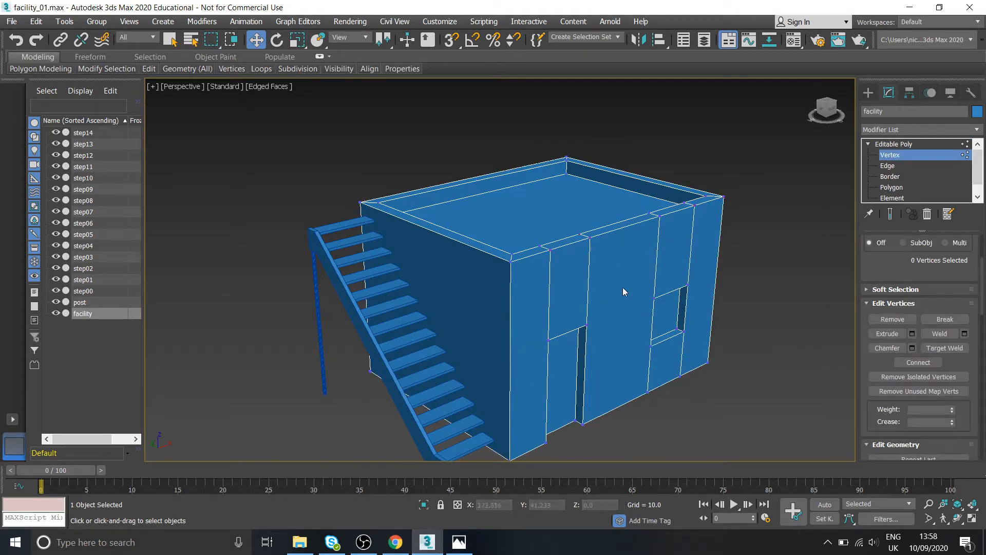
click(892, 187)
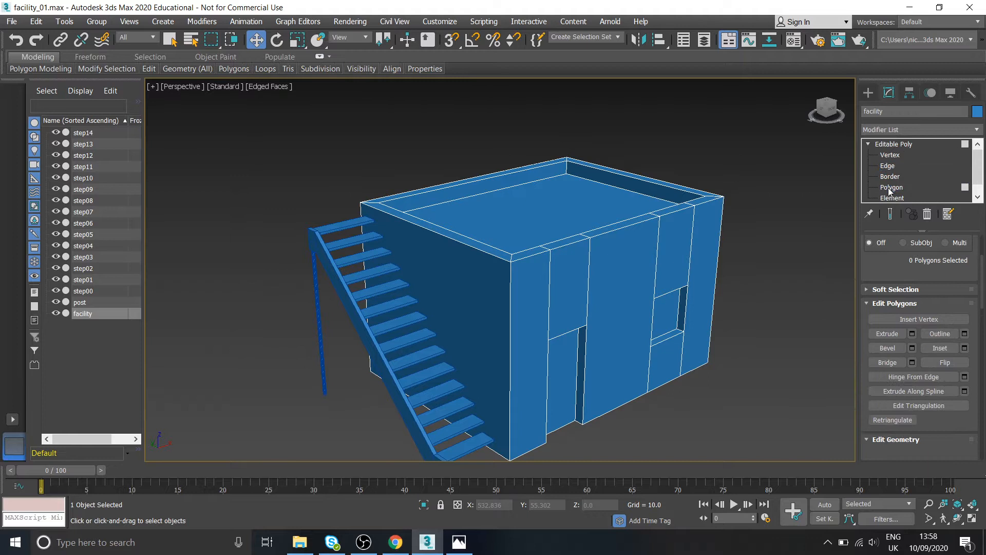
click(891, 187)
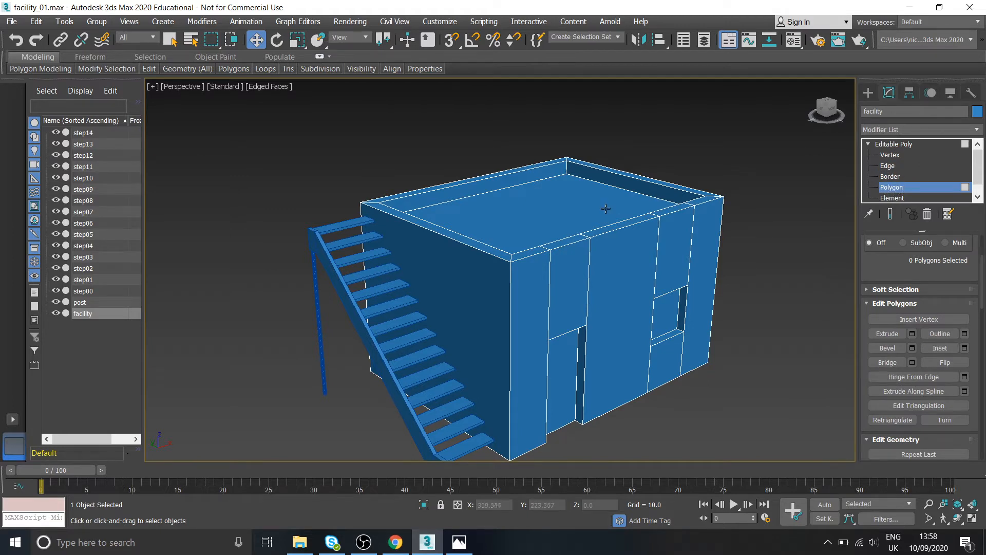
mouse_move(952, 176)
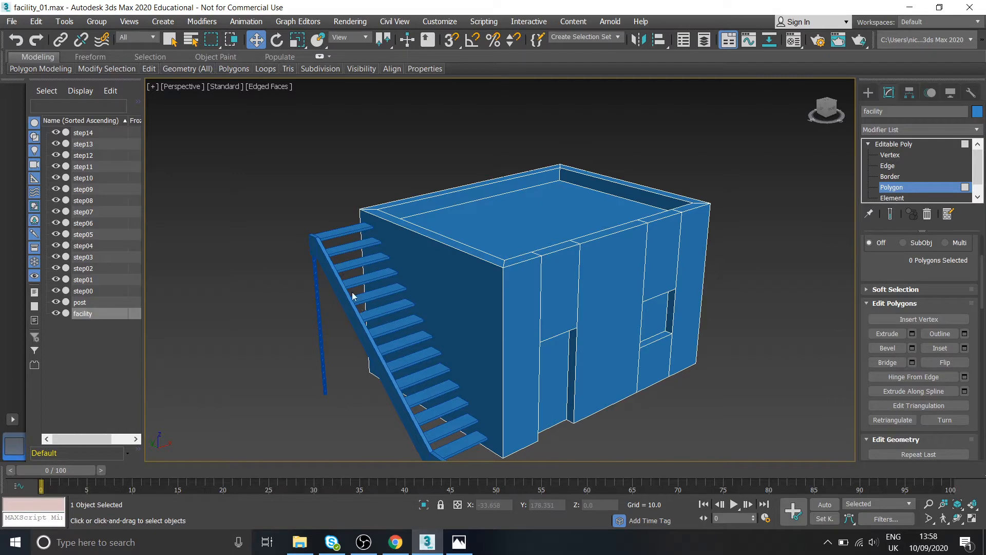
mouse_move(837, 235)
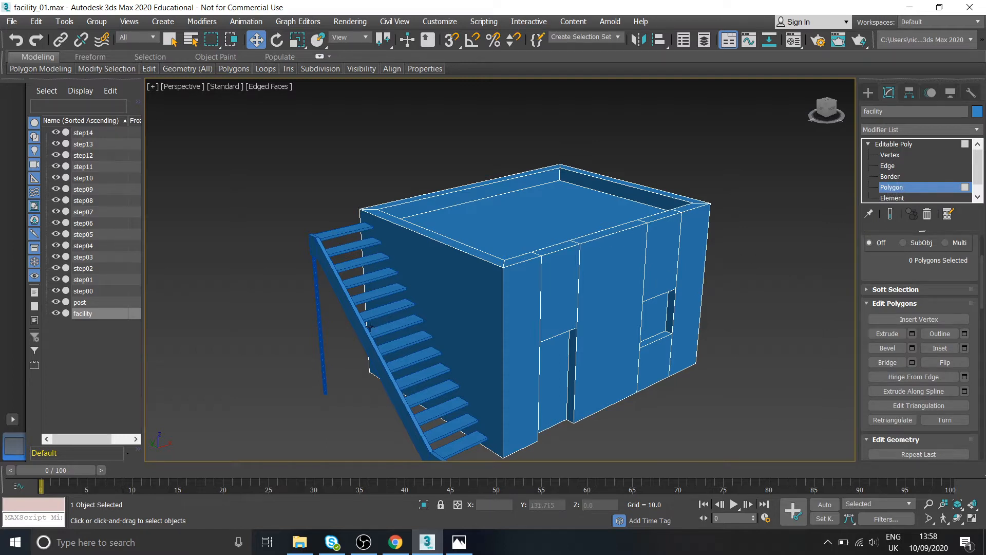
mouse_move(894, 156)
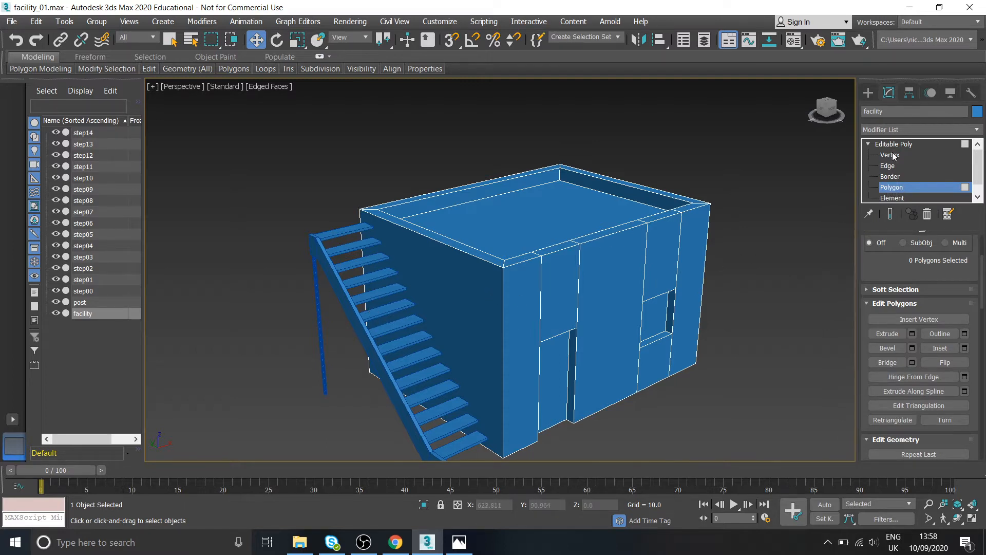
click(893, 144)
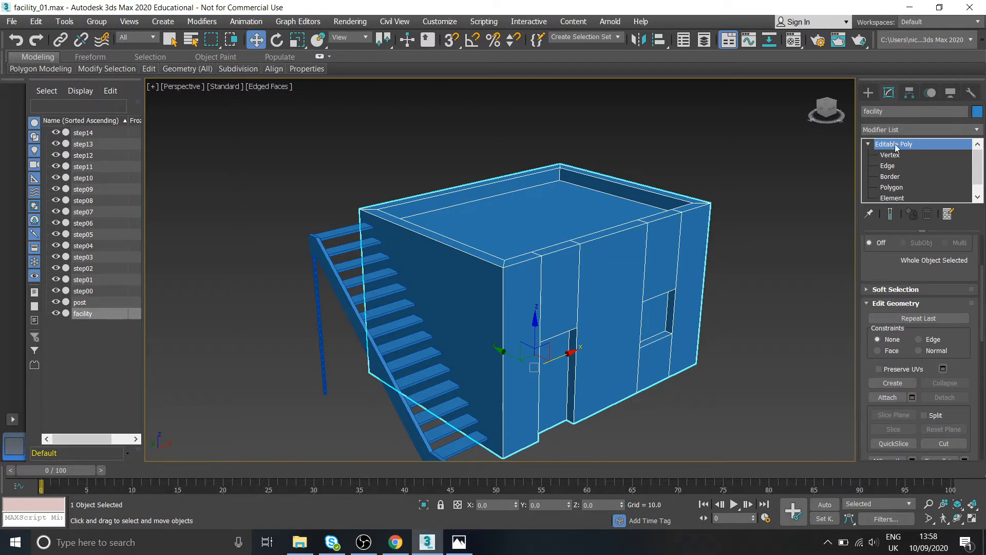
click(83, 279)
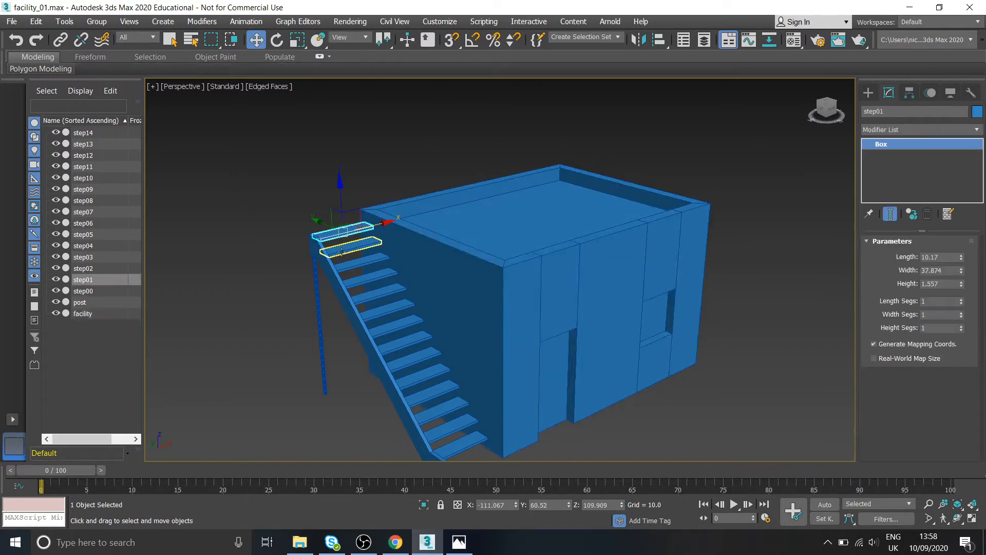
click(478, 178)
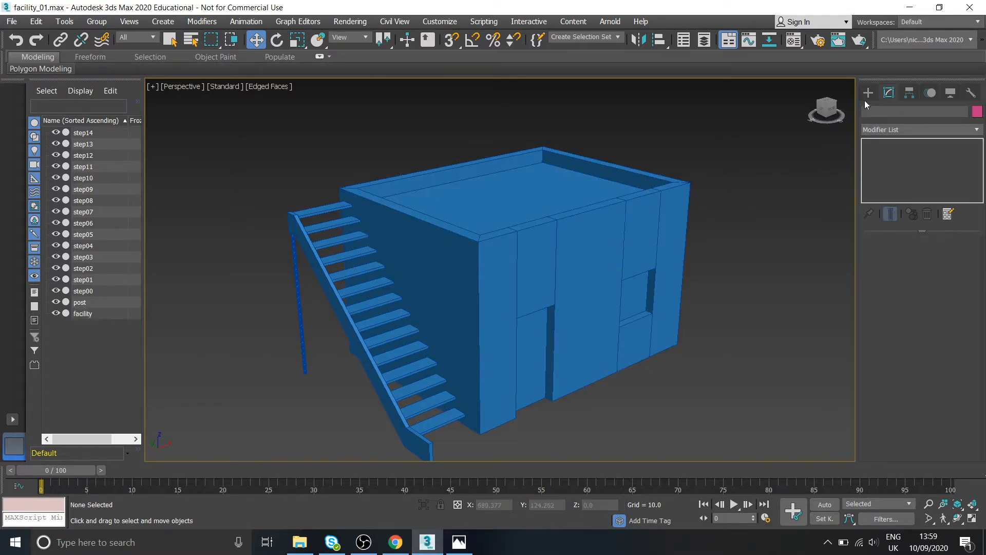
Step: Create Box001 on the roof with AutoGrid at about 18 units high, checked against the reference
click(869, 92)
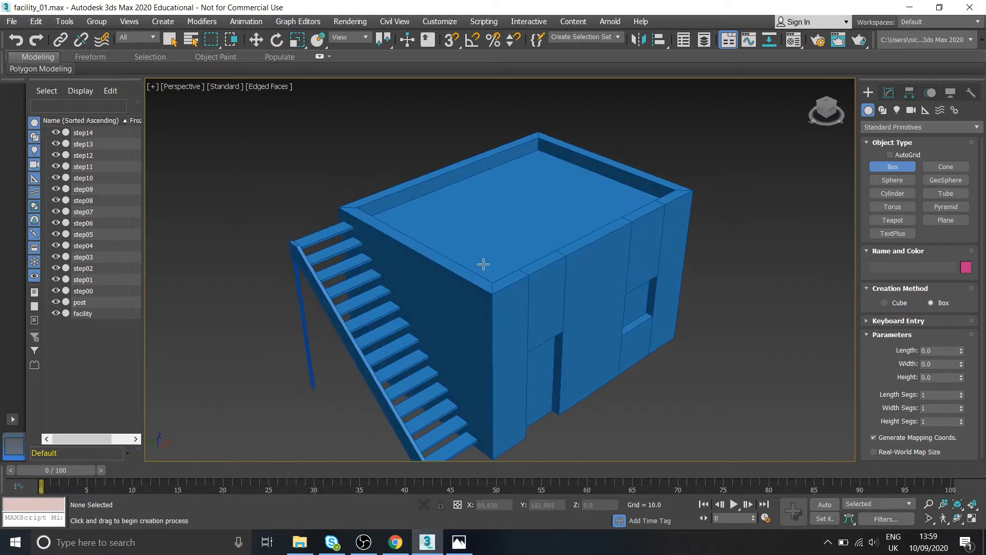
mouse_move(535, 222)
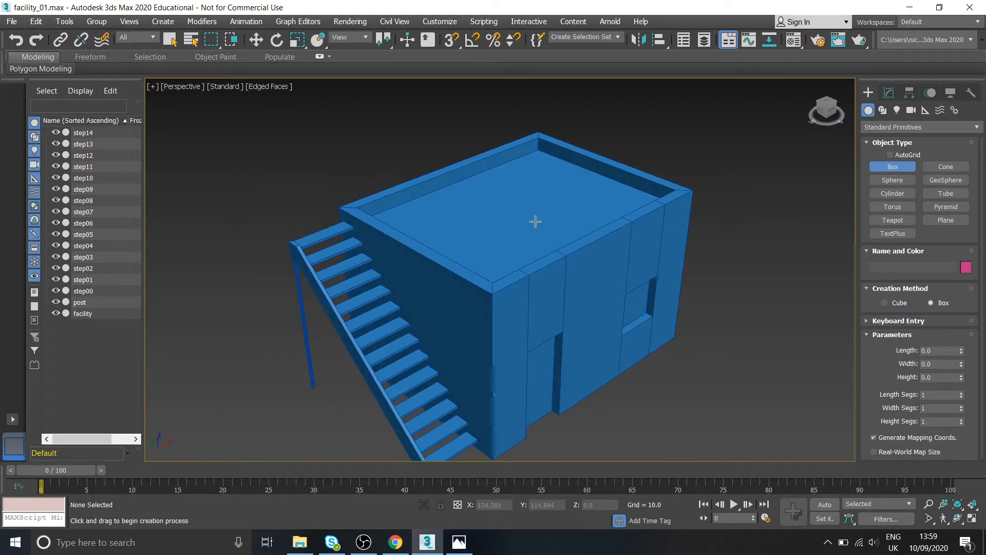
mouse_move(483, 243)
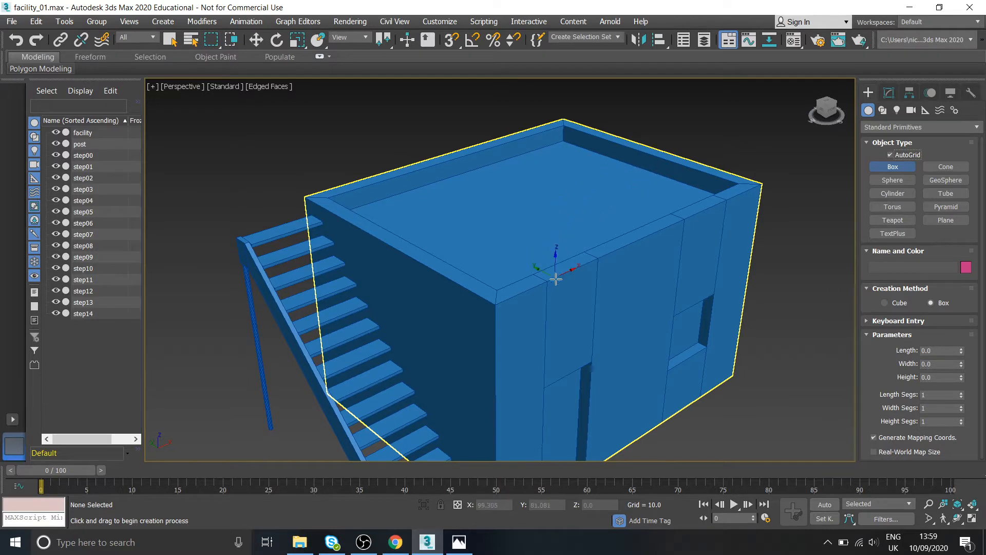
mouse_move(556, 226)
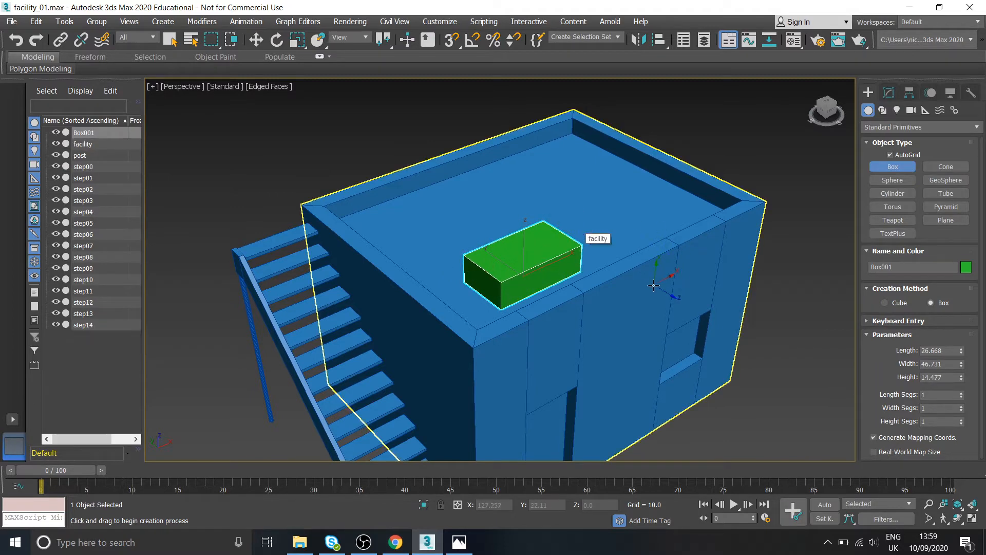
click(458, 541)
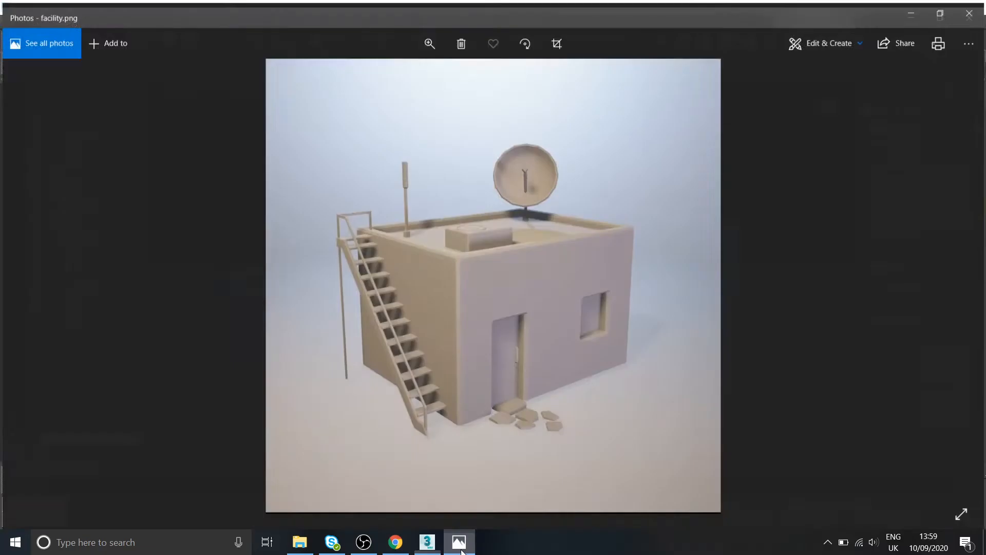
click(427, 541)
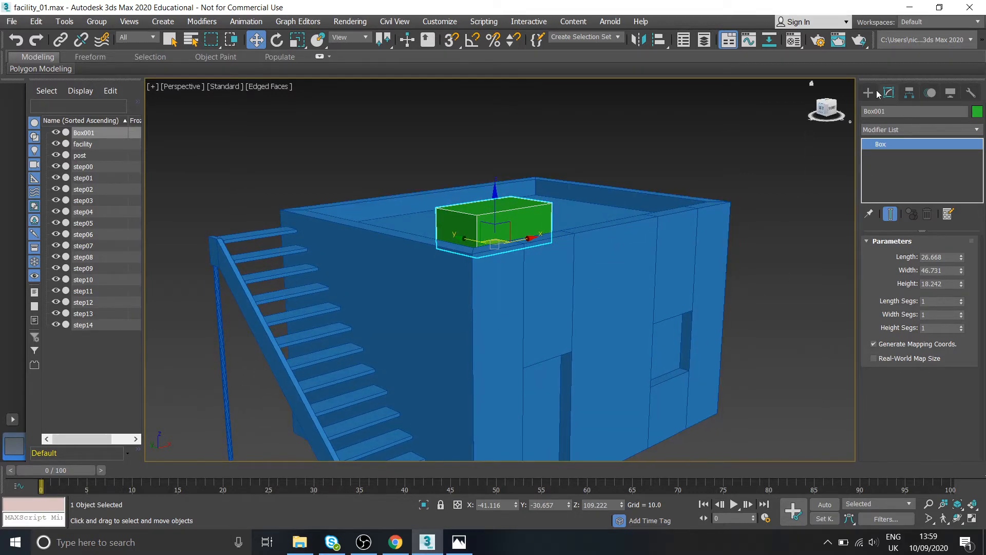
click(868, 92)
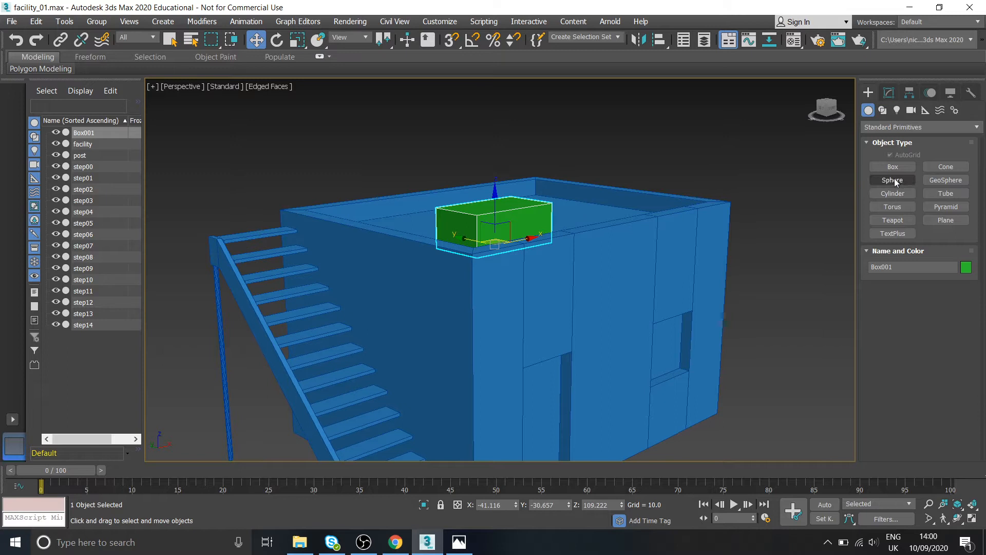
mouse_move(894, 117)
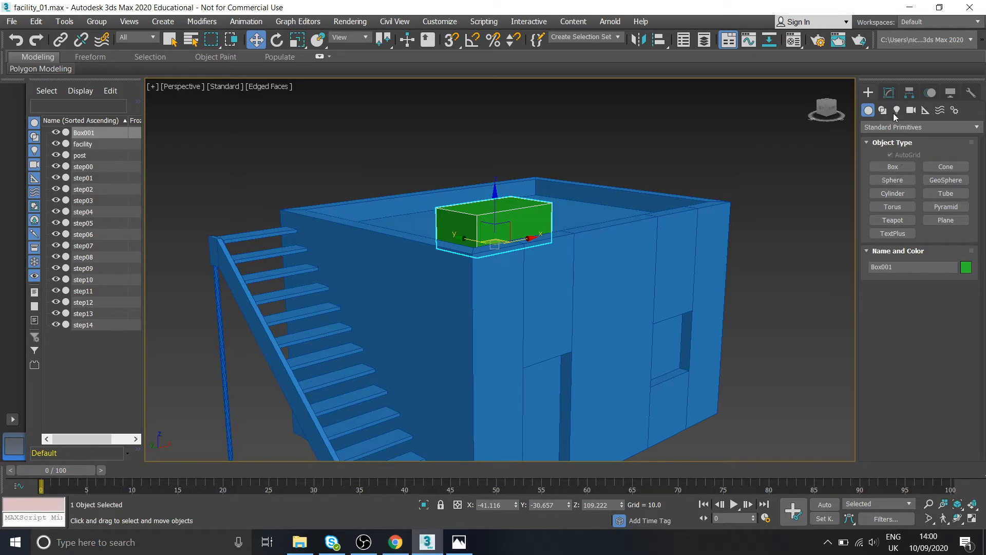
click(889, 93)
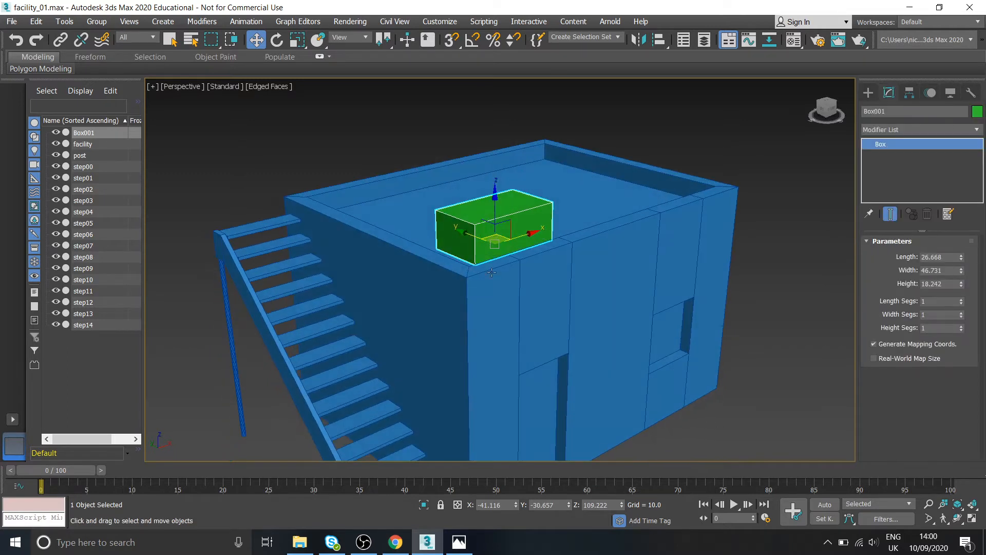
click(458, 541)
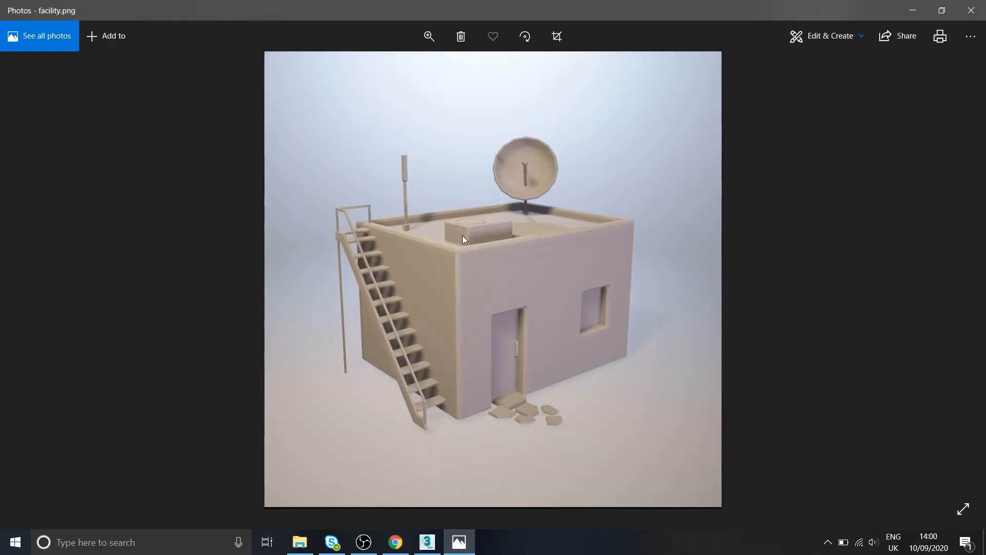
mouse_move(478, 229)
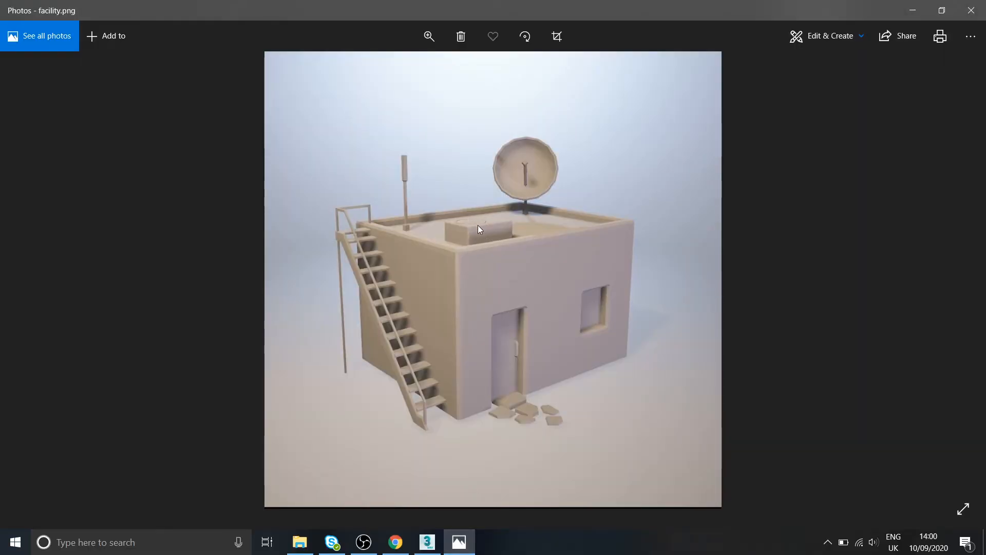
mouse_move(461, 225)
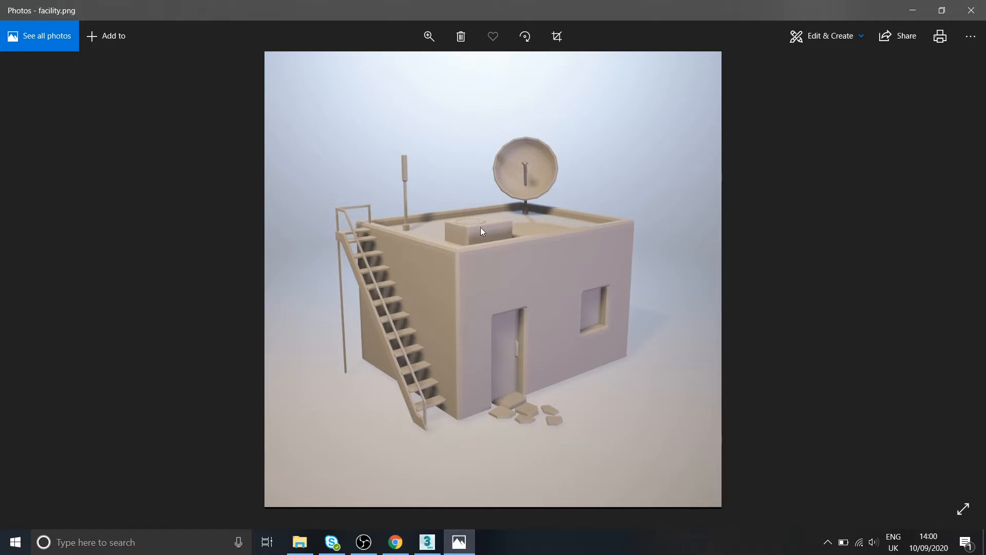
mouse_move(475, 222)
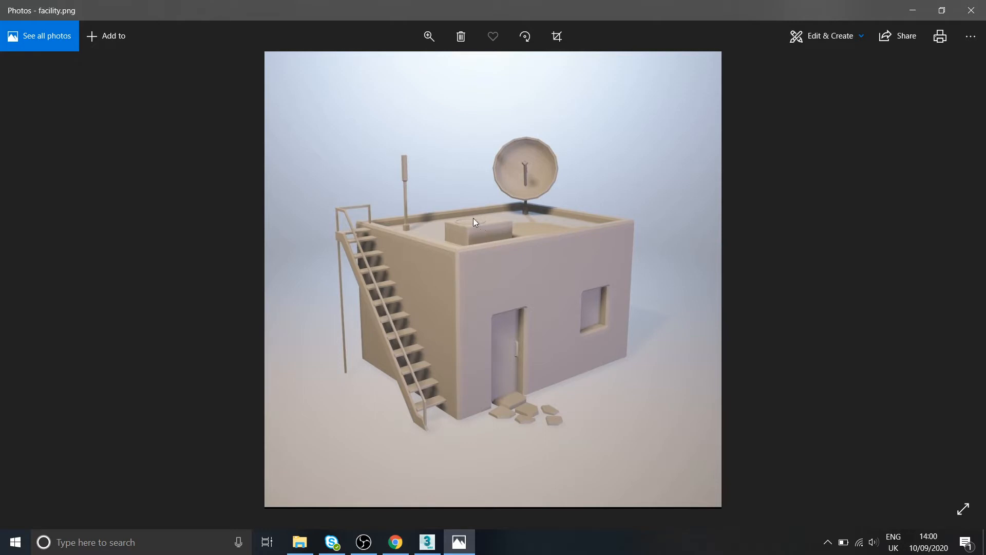
click(427, 541)
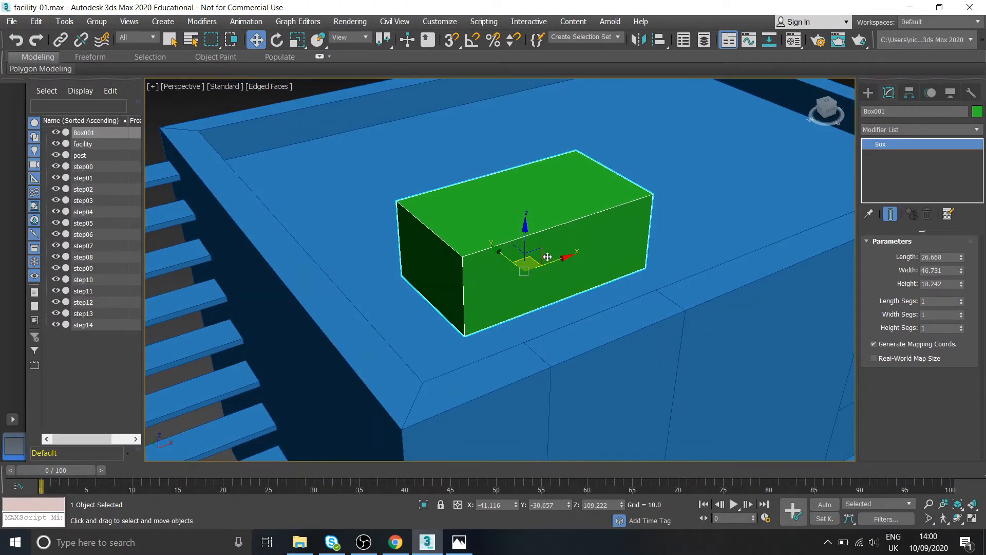
mouse_move(605, 201)
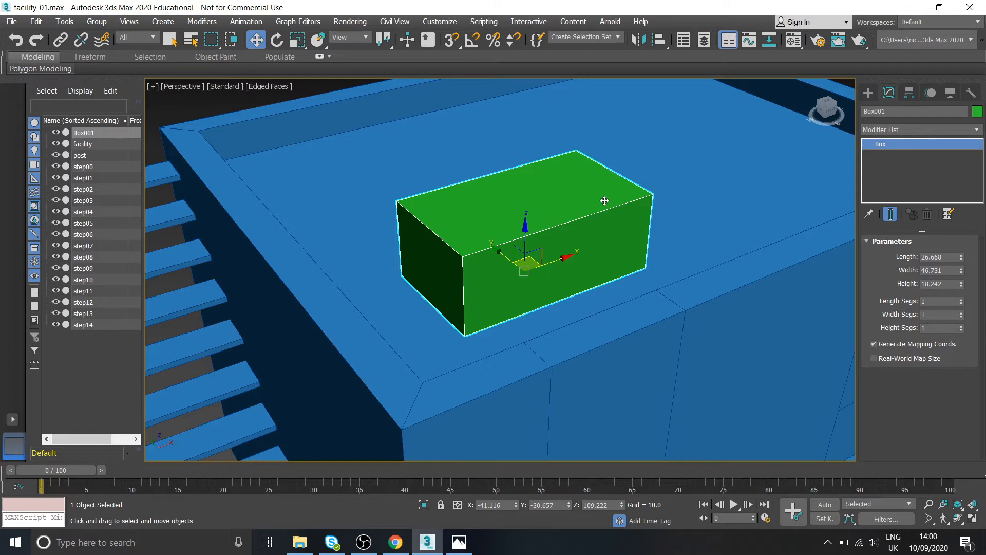
mouse_move(606, 199)
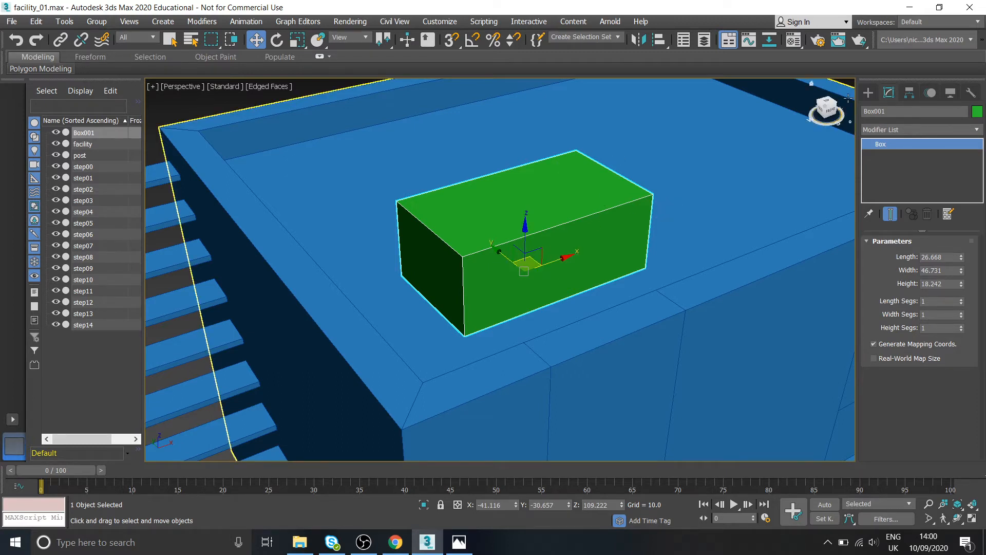
Step: Create an 18-sided low Cylinder001 on Box001 and reduce its height segments to one
click(868, 92)
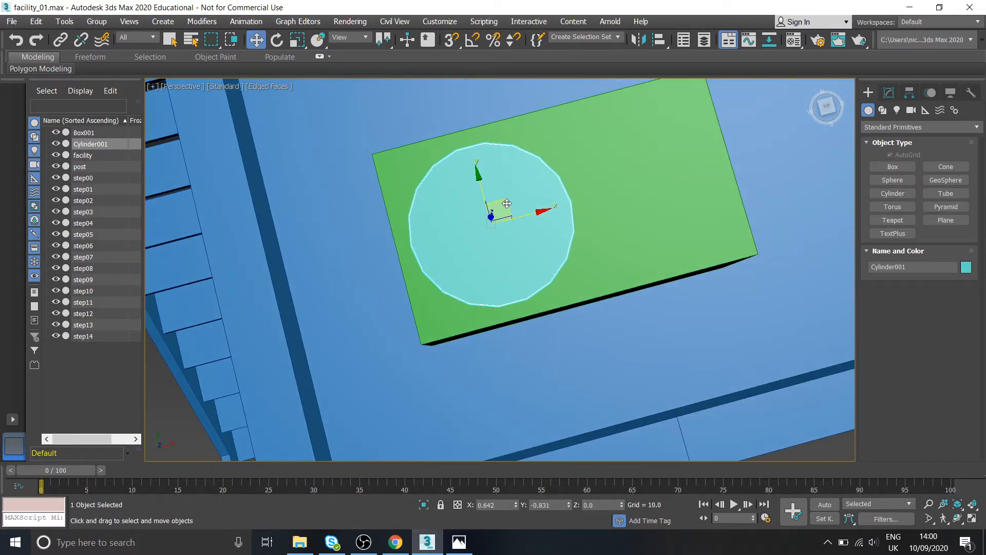
click(458, 542)
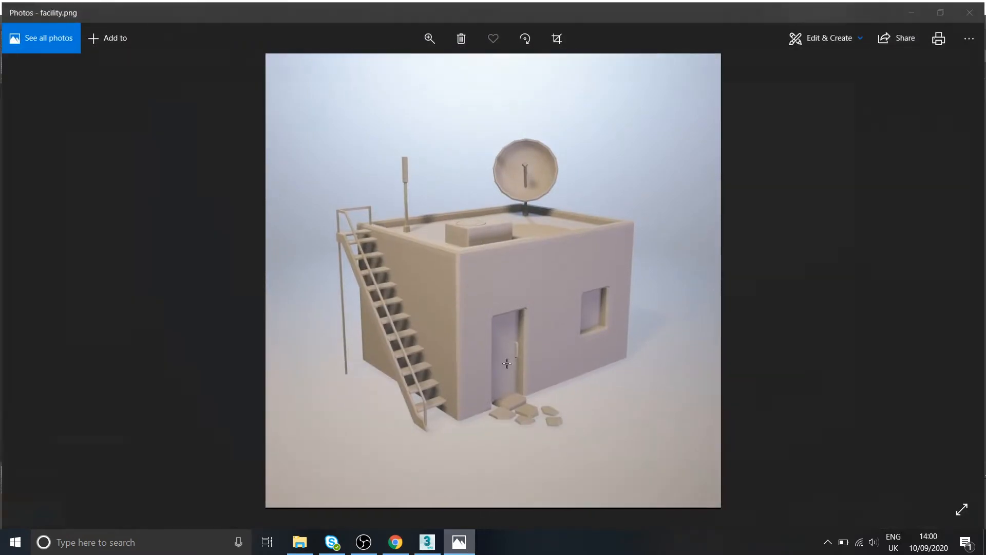
click(427, 542)
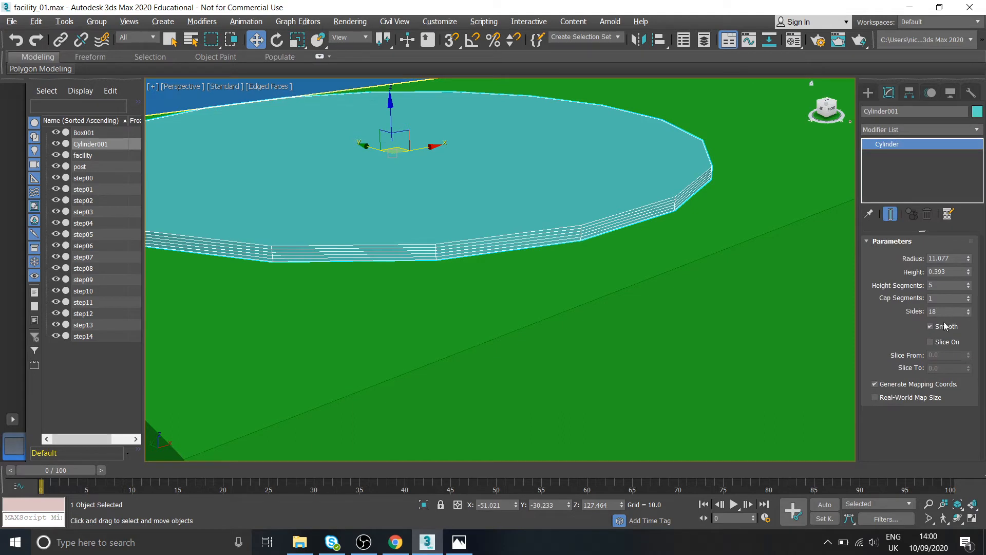
click(968, 288)
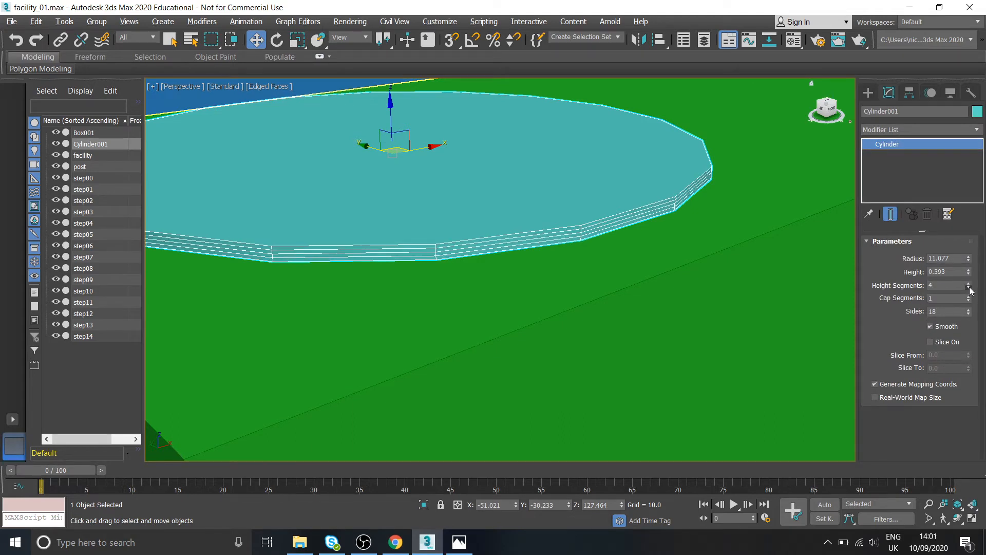
click(967, 288)
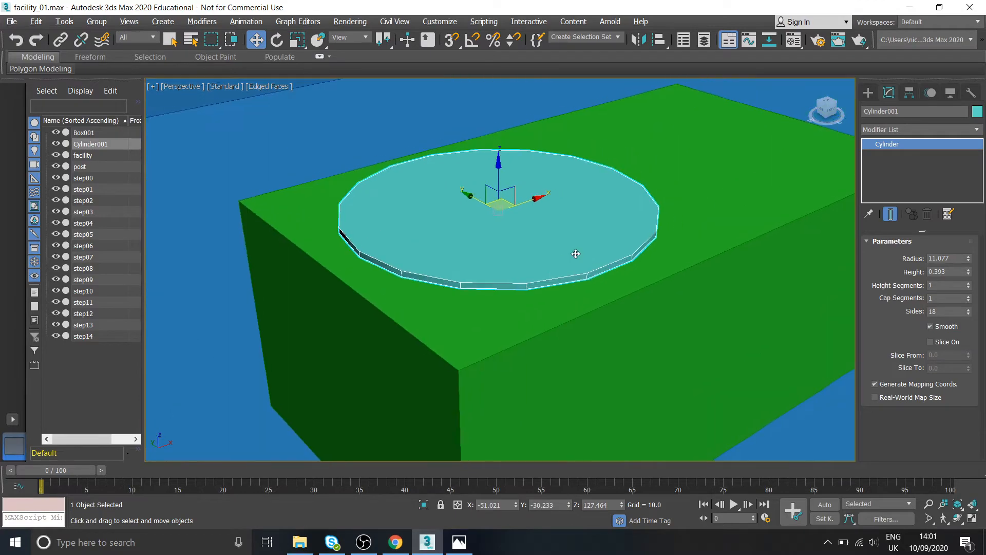
click(458, 541)
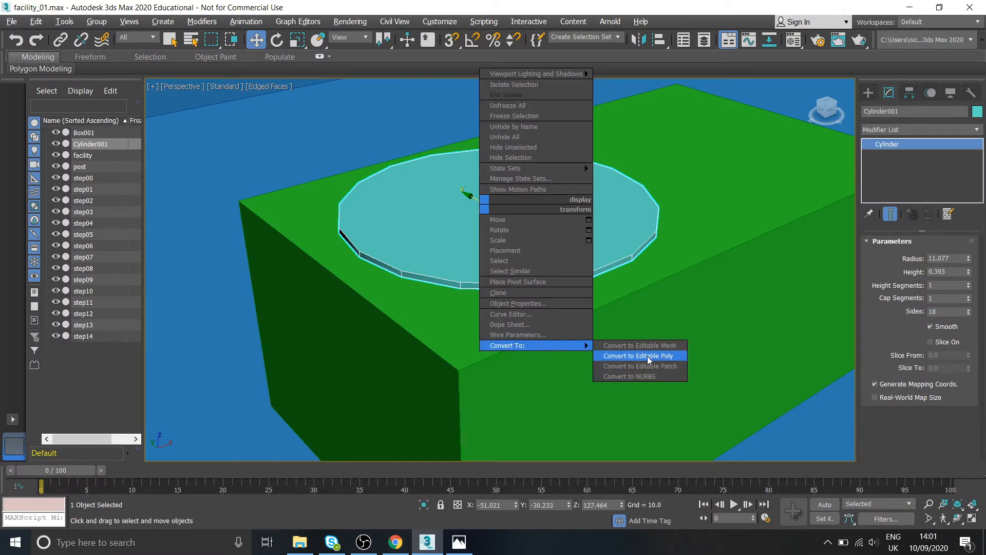
Step: Convert Cylinder001 to Editable Poly and inset then extrude its top face for the first ring
click(637, 356)
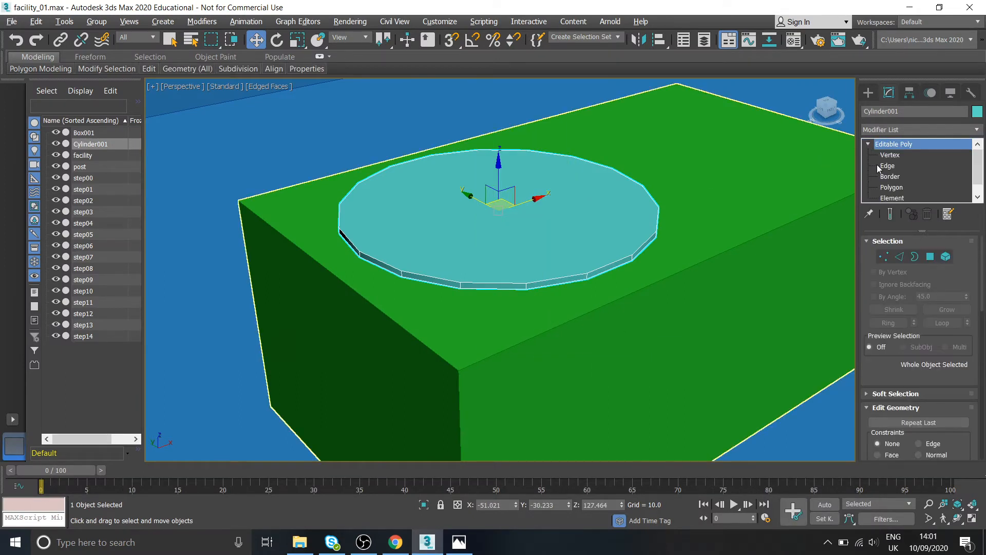
click(892, 187)
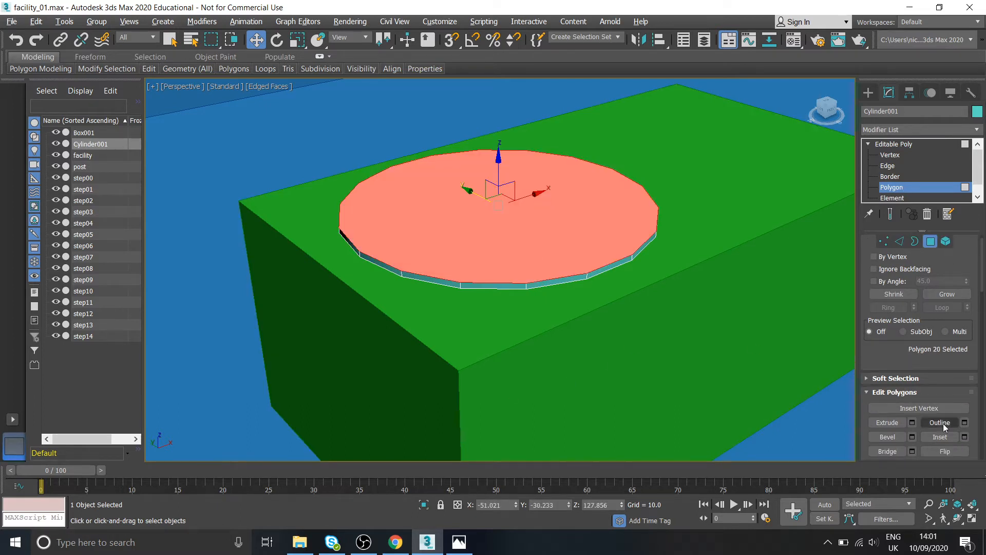
click(938, 437)
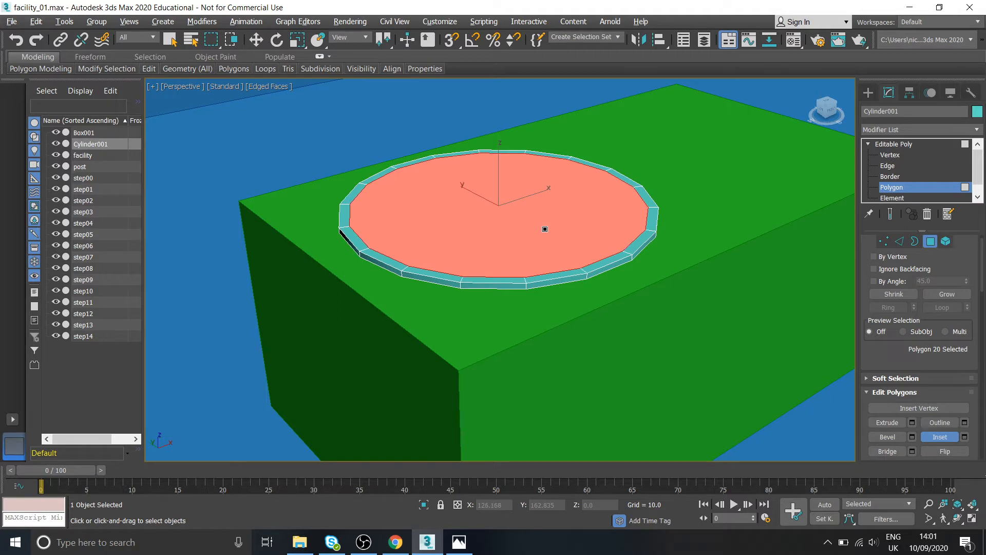
click(887, 422)
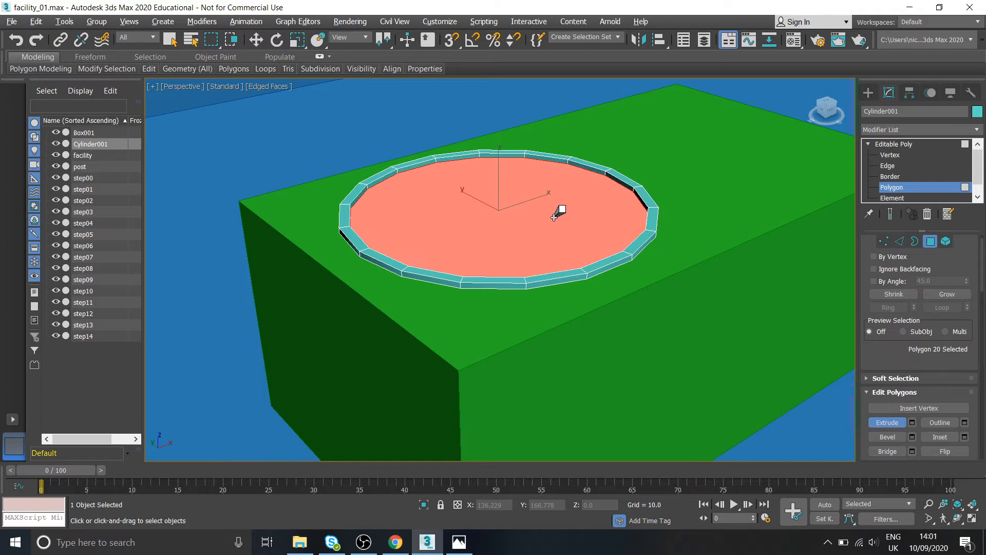
mouse_move(711, 461)
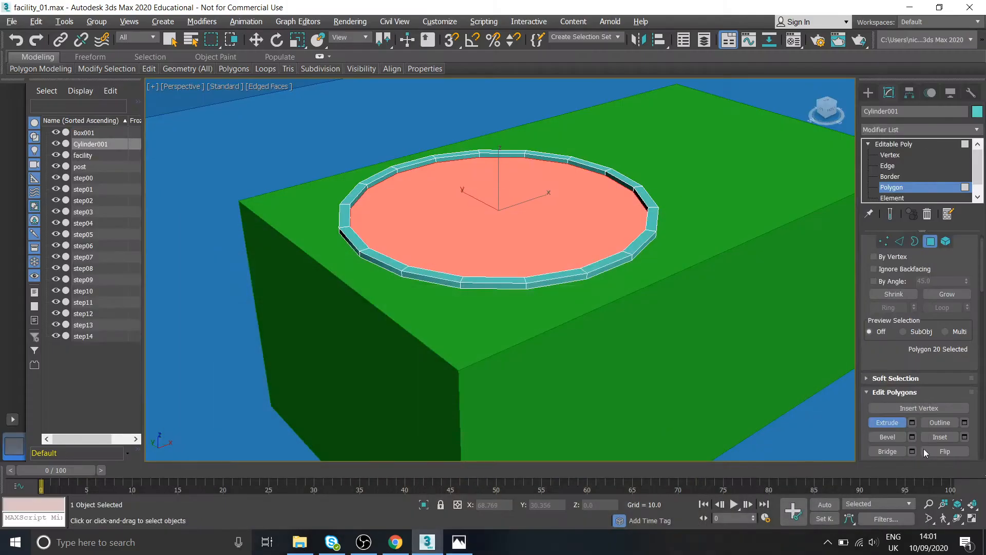
Step: Alternate further insets and extrudes to form stepped concentric rings, then view facility.png
click(940, 437)
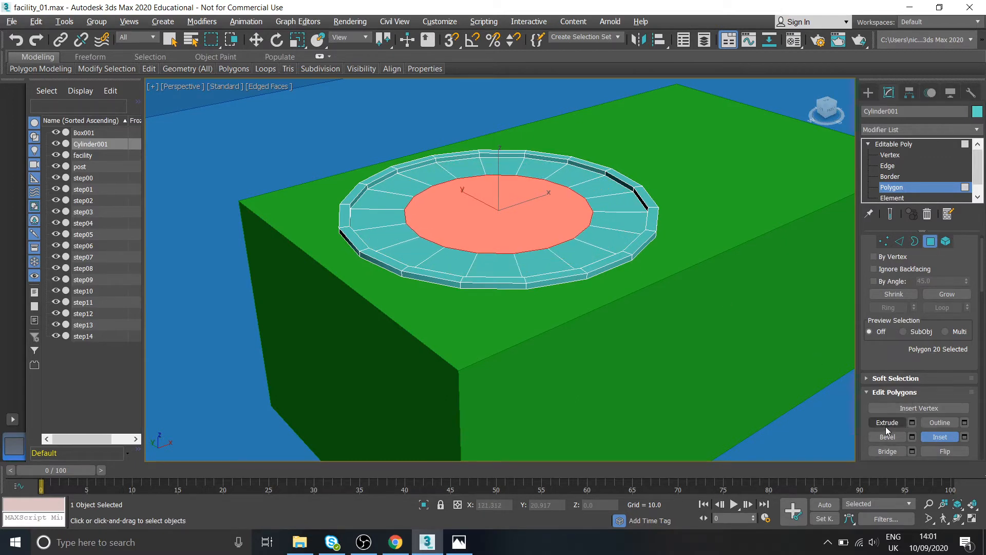
click(887, 422)
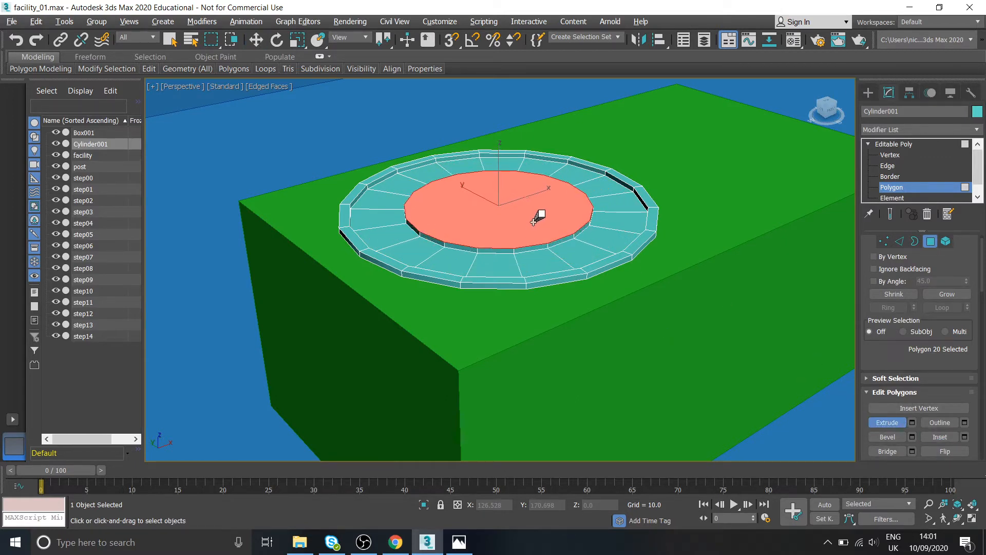
click(937, 437)
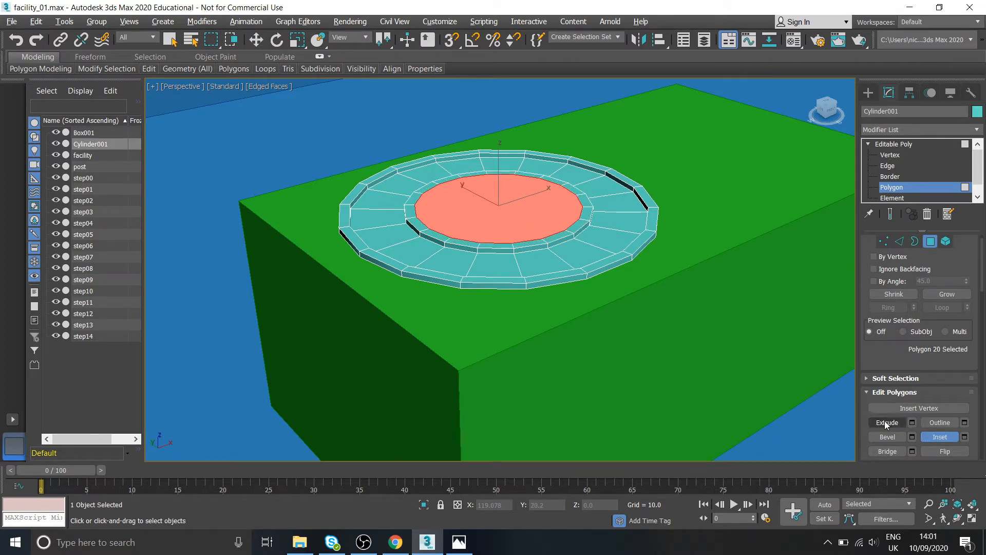
click(887, 422)
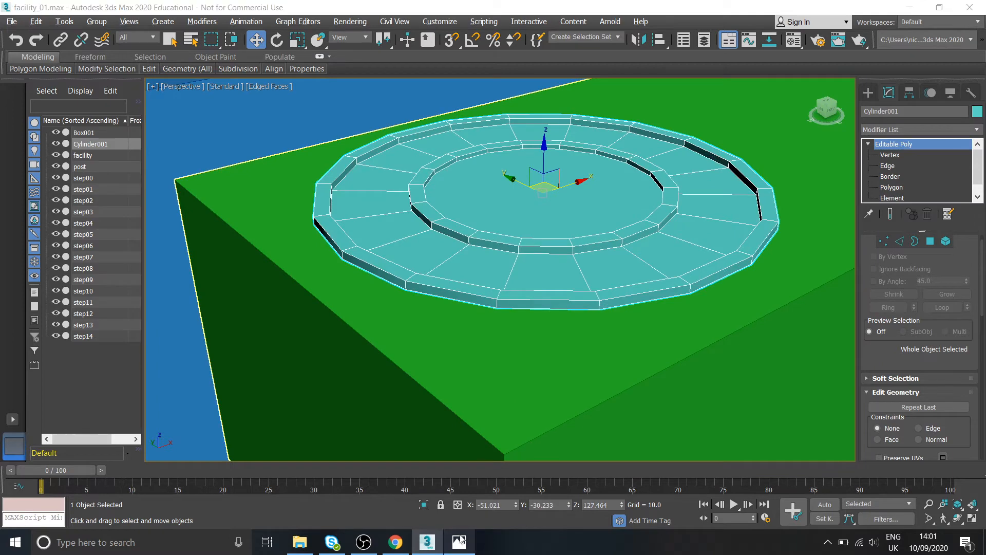
click(459, 541)
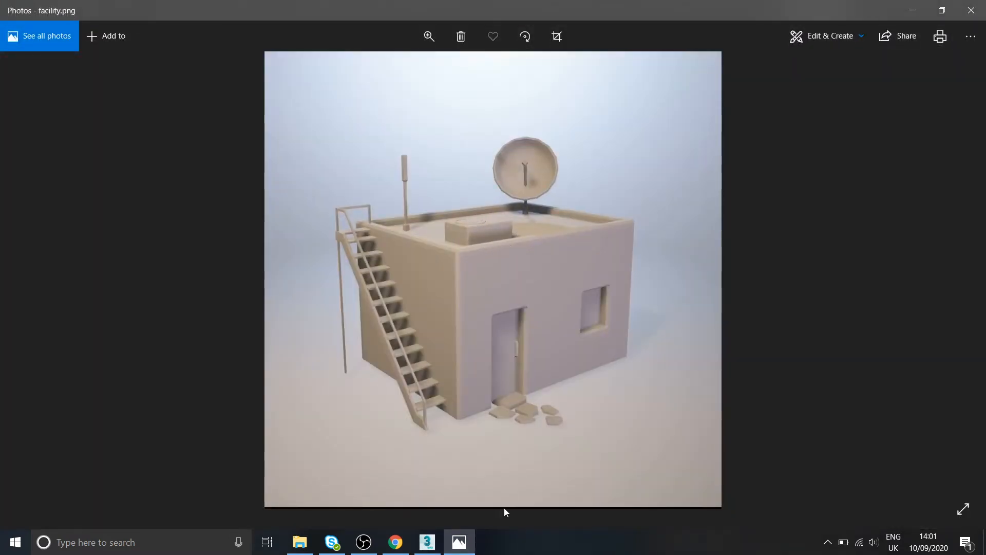
Step: Give Box001 and Cylinder001 the facility's blue object colour and check against the reference
click(426, 542)
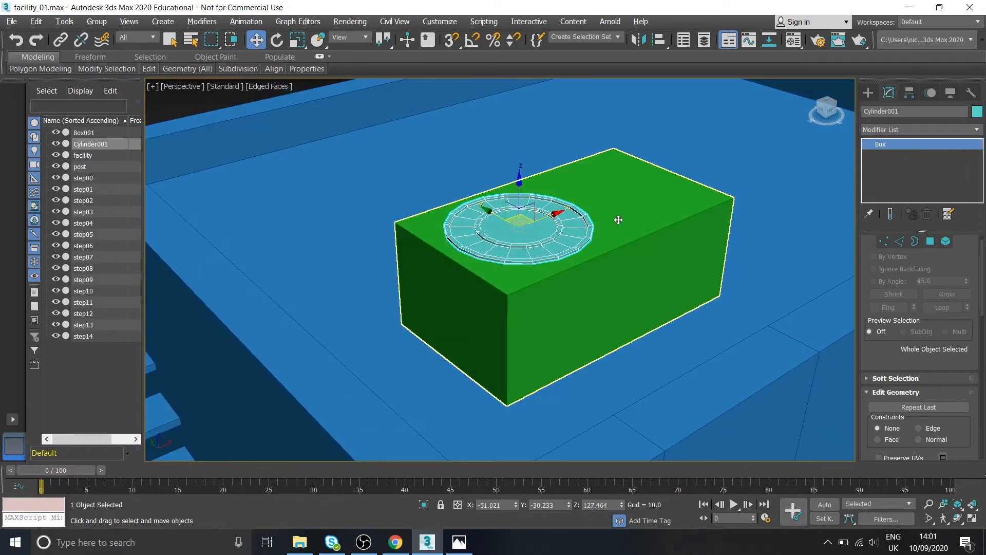
click(83, 133)
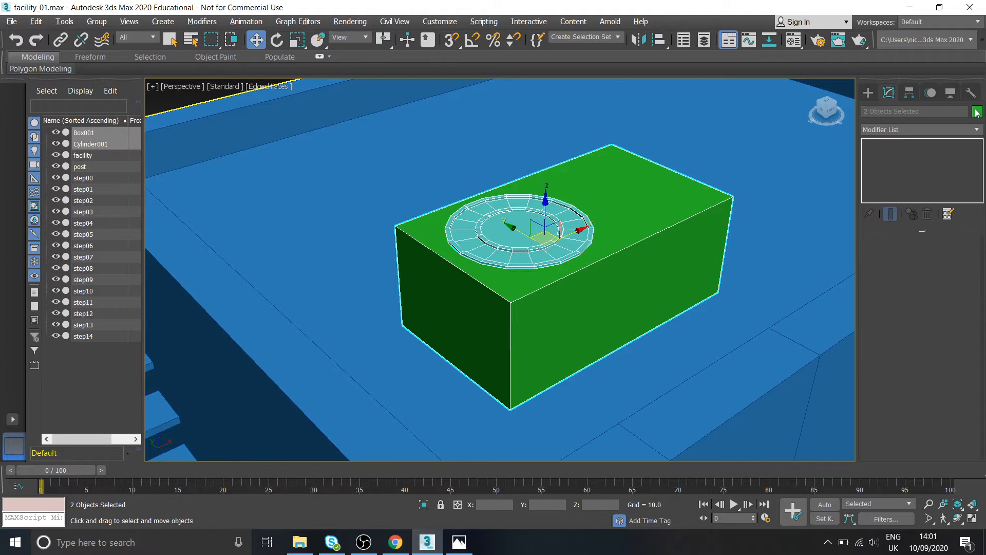
click(977, 111)
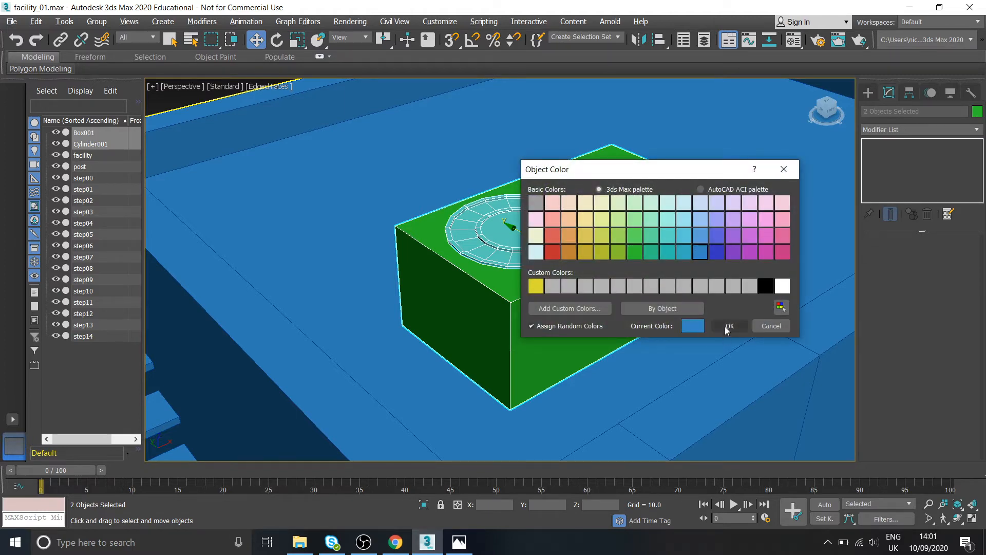
click(730, 325)
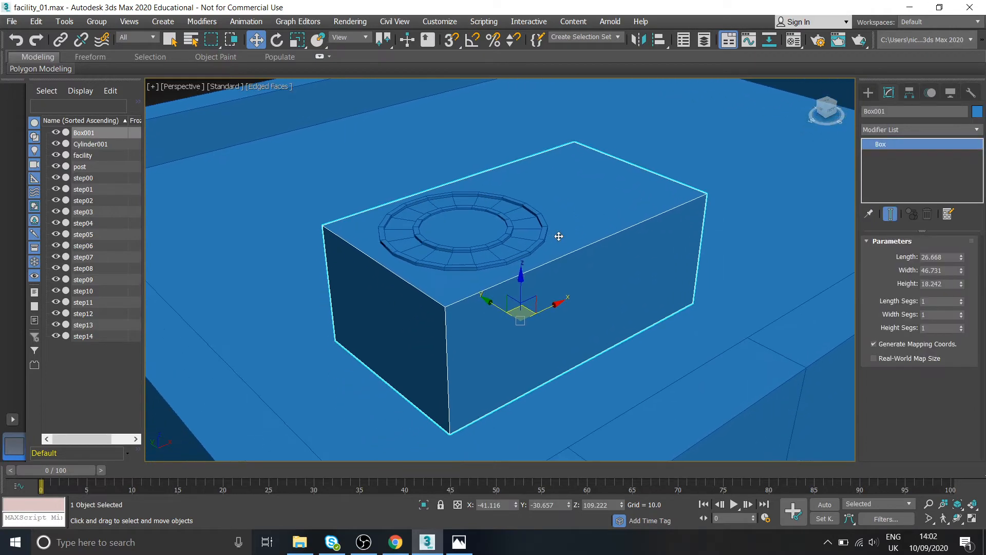
click(459, 541)
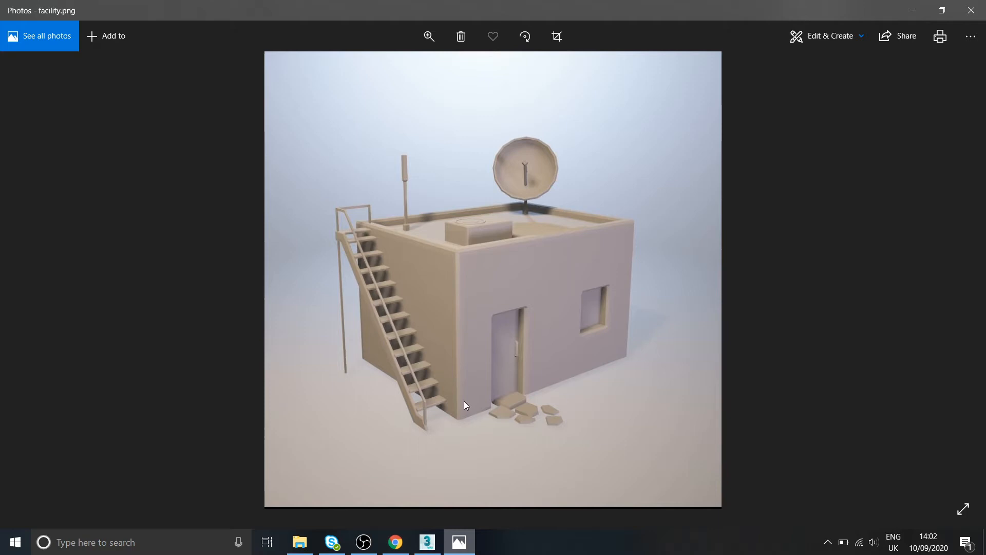
mouse_move(626, 227)
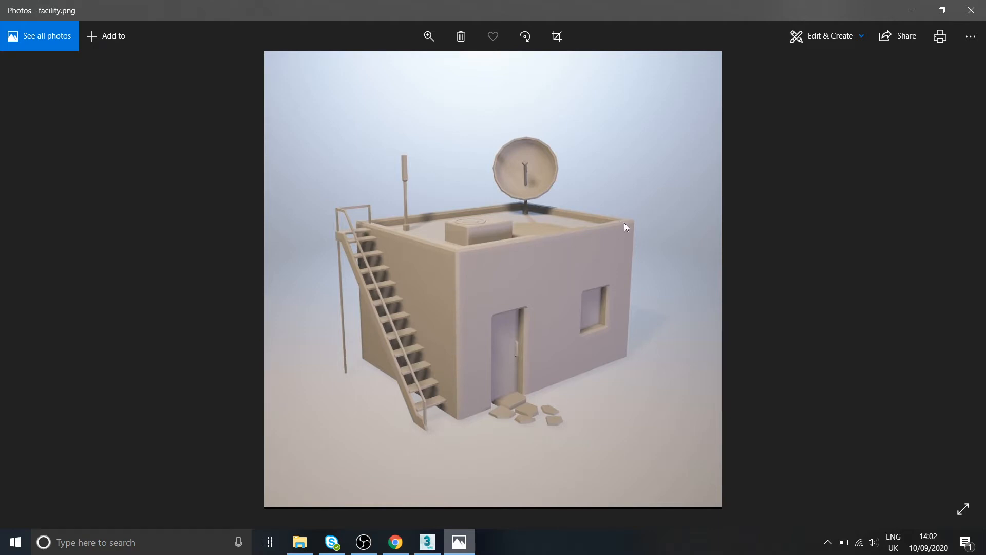
Step: Convert Box001 to Editable Poly and select its four vertical corner edges at Edge level
click(427, 541)
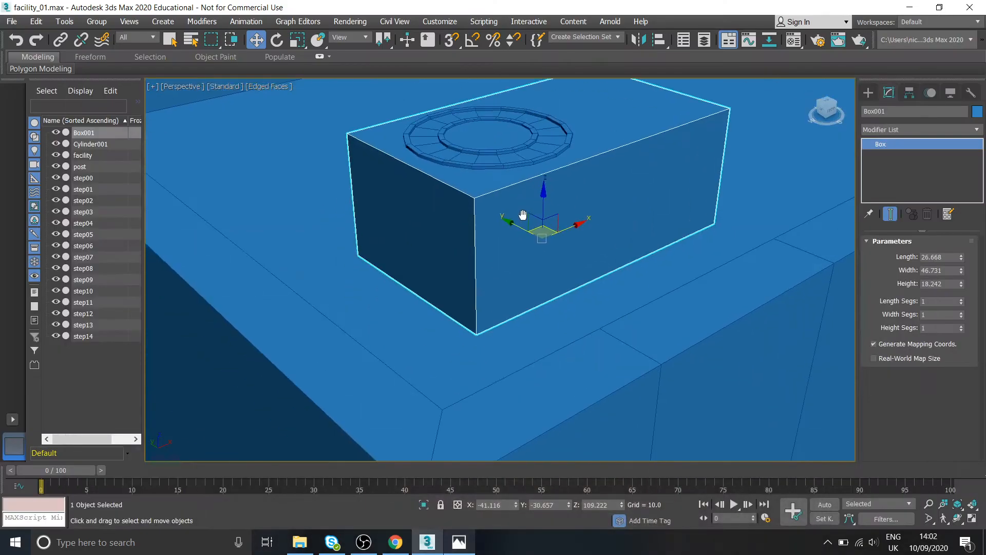
scroll(up, 3)
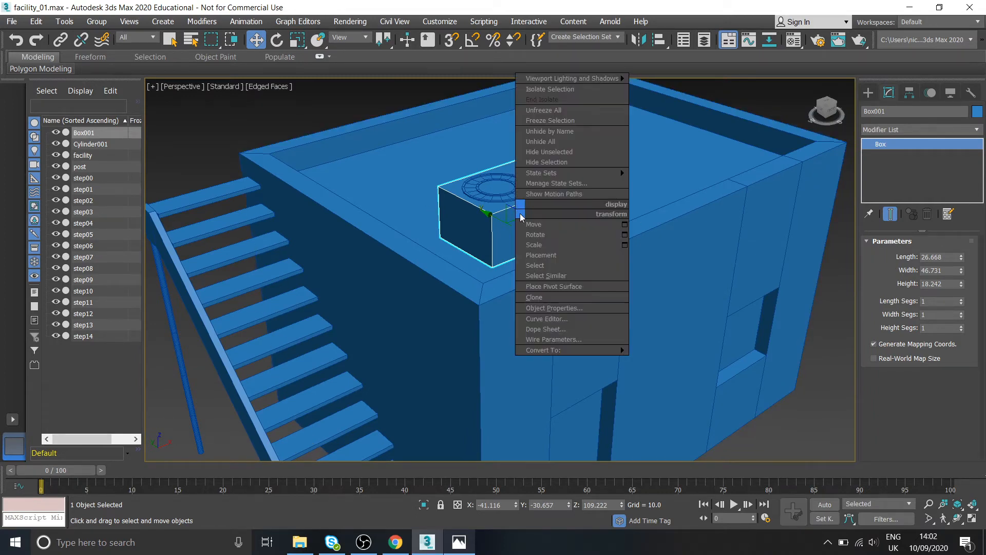
click(543, 349)
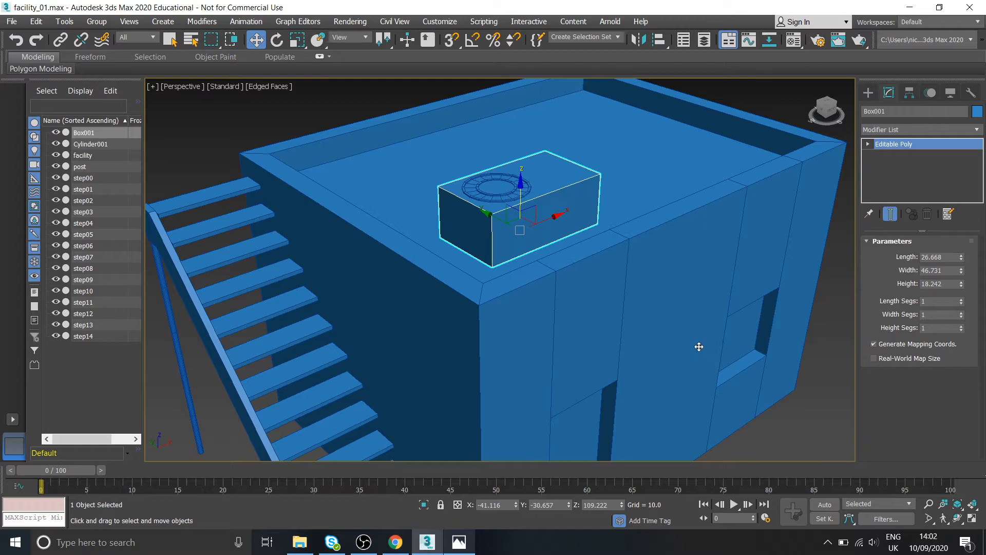
click(892, 144)
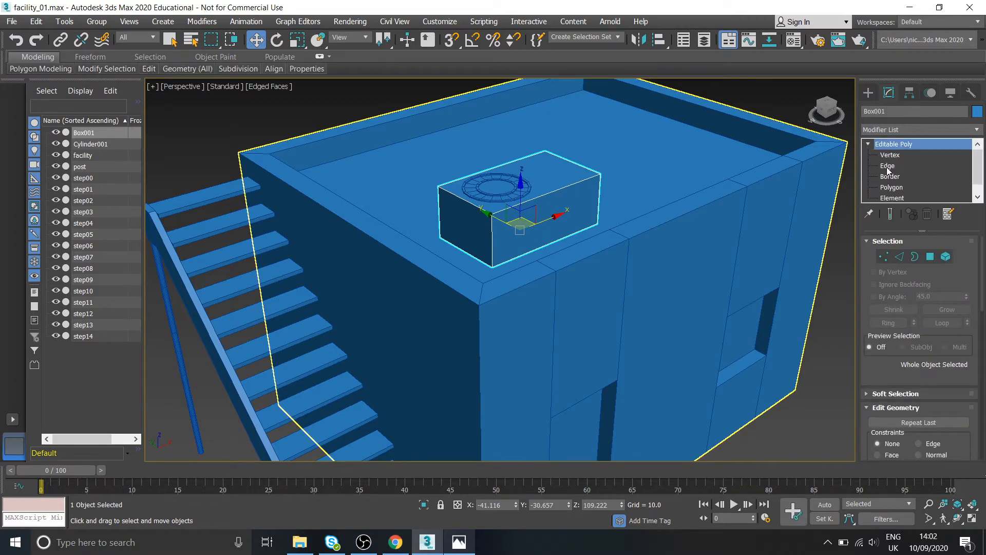
click(888, 165)
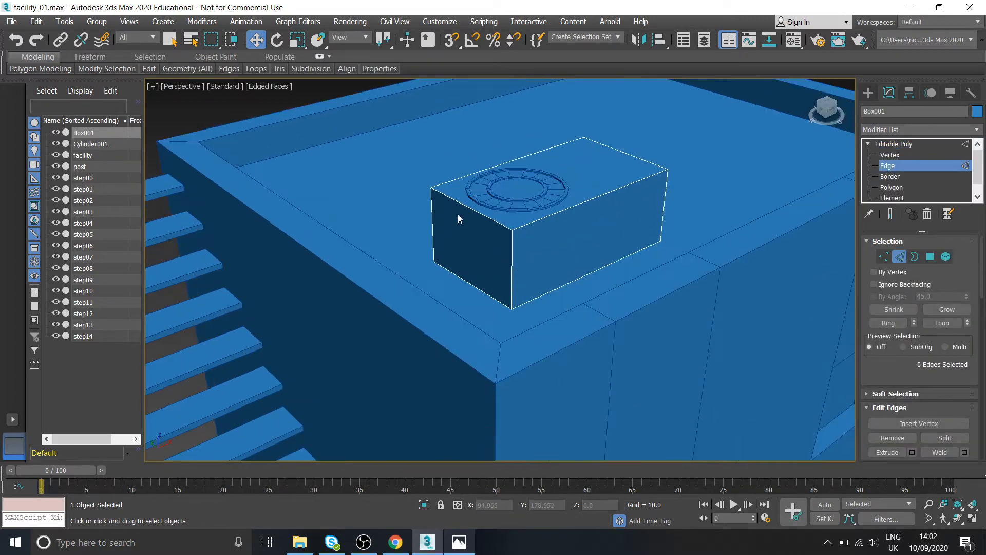
click(460, 196)
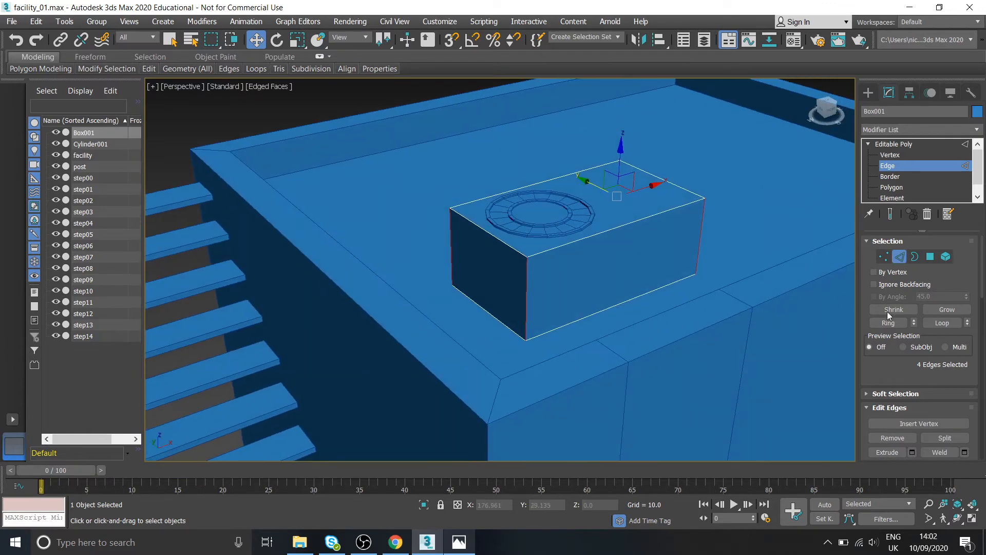
scroll(down, 3)
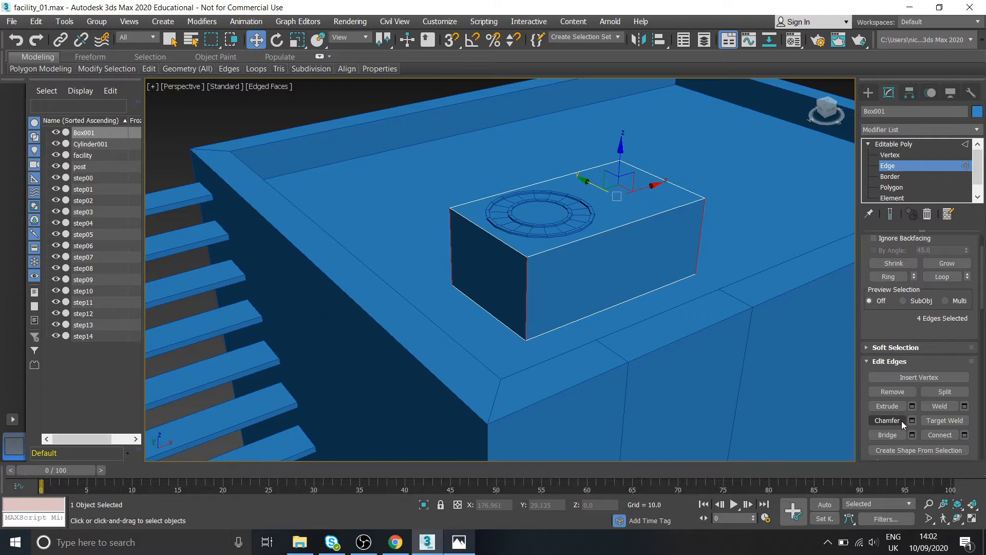
mouse_move(886, 420)
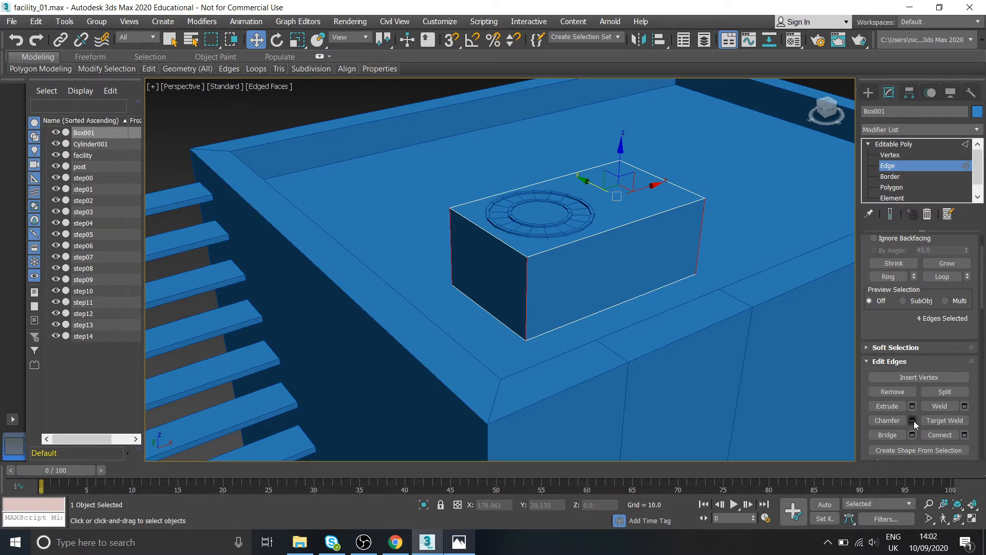
Step: Chamfer the selected edges with amount about 2.08 and 2 segments, then deselect the unit
click(912, 421)
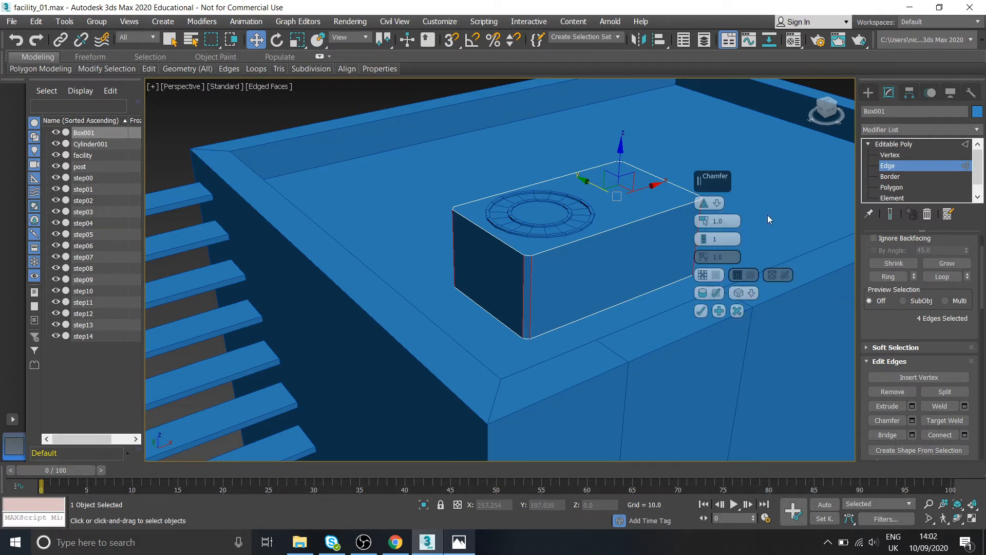
mouse_move(520, 287)
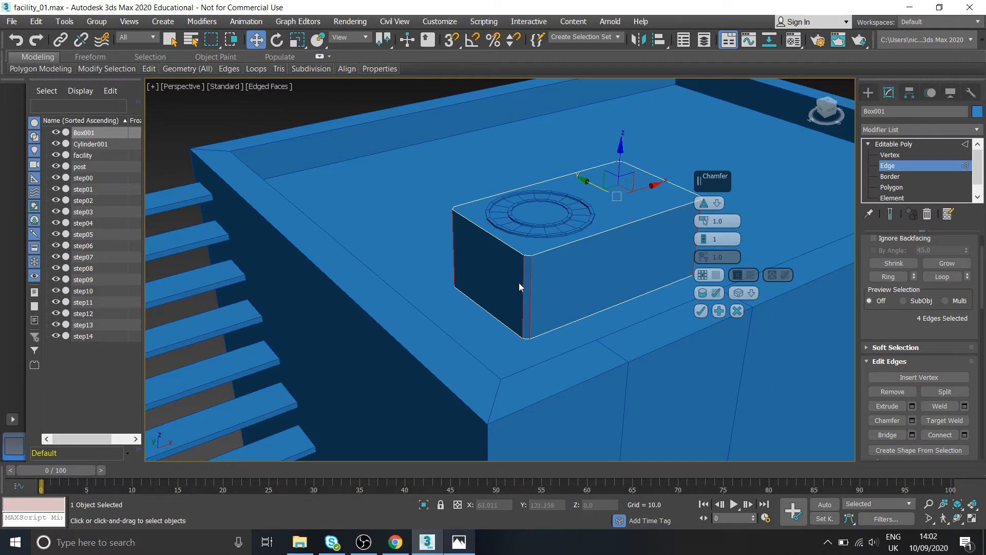
mouse_move(526, 264)
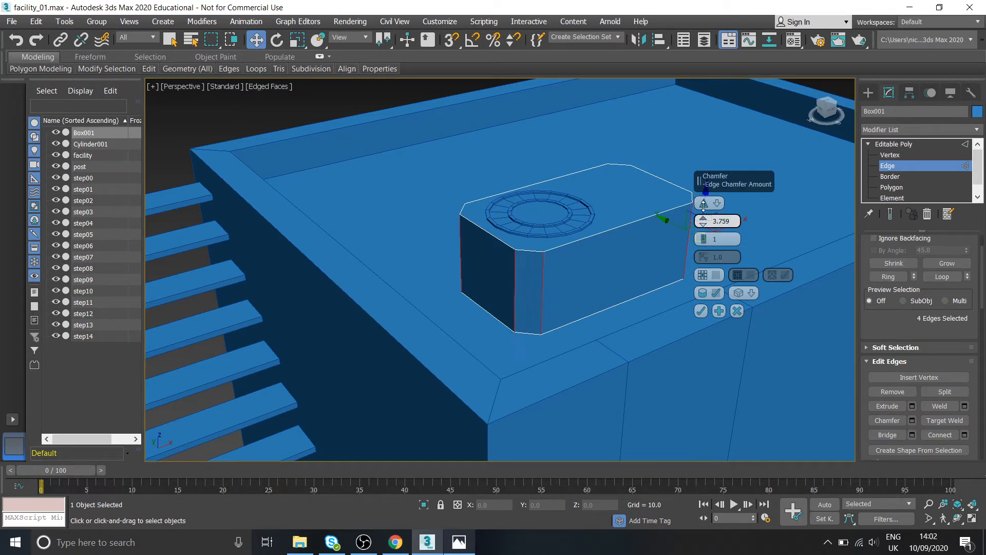
click(703, 218)
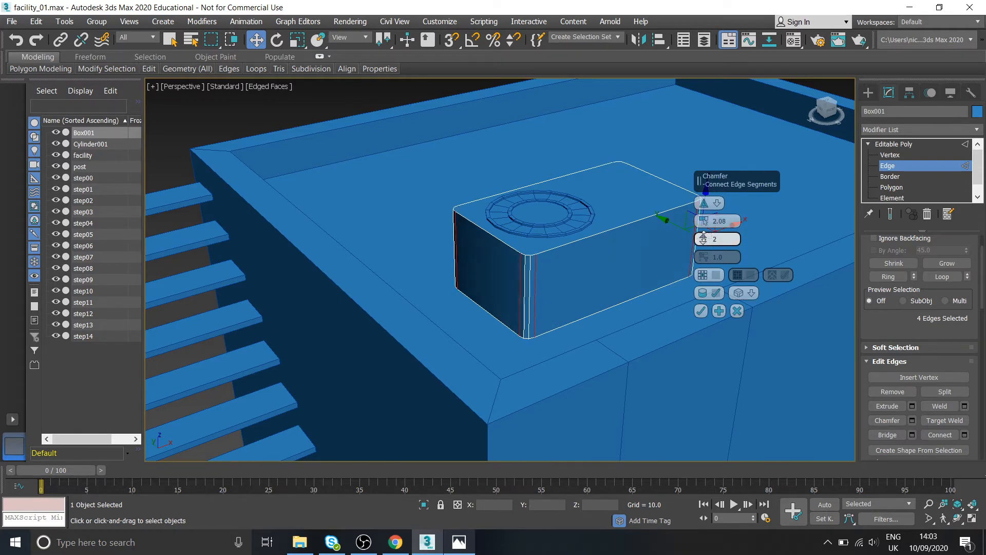
click(727, 236)
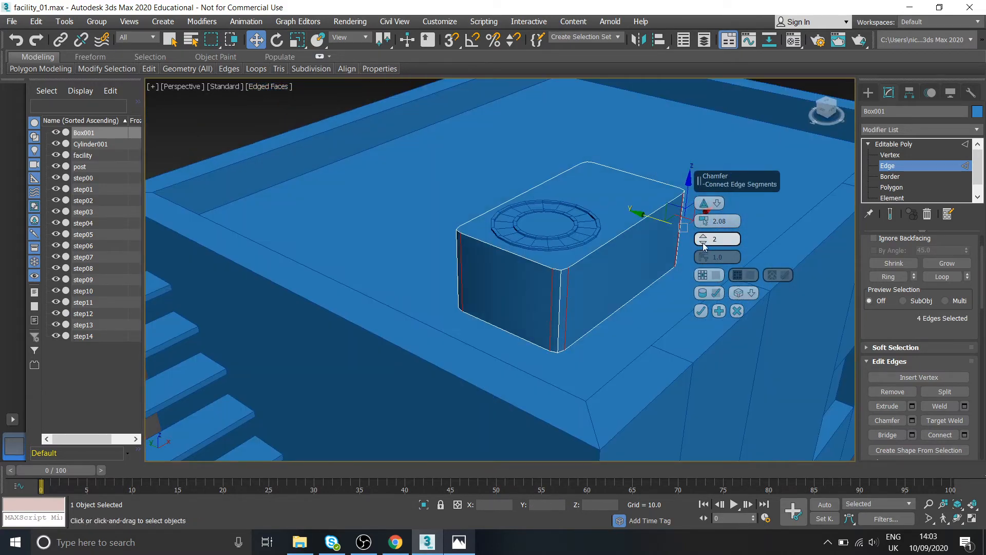
click(704, 235)
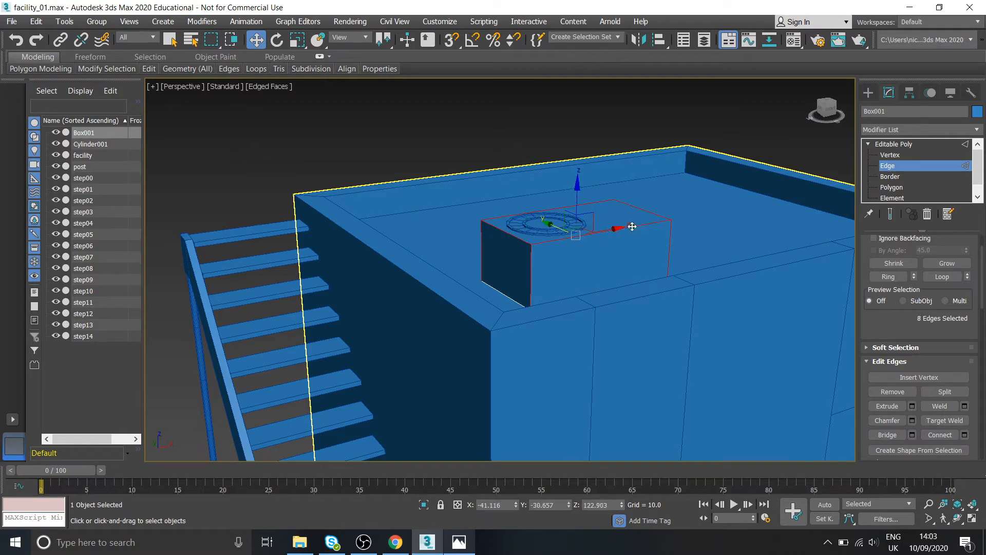
click(913, 420)
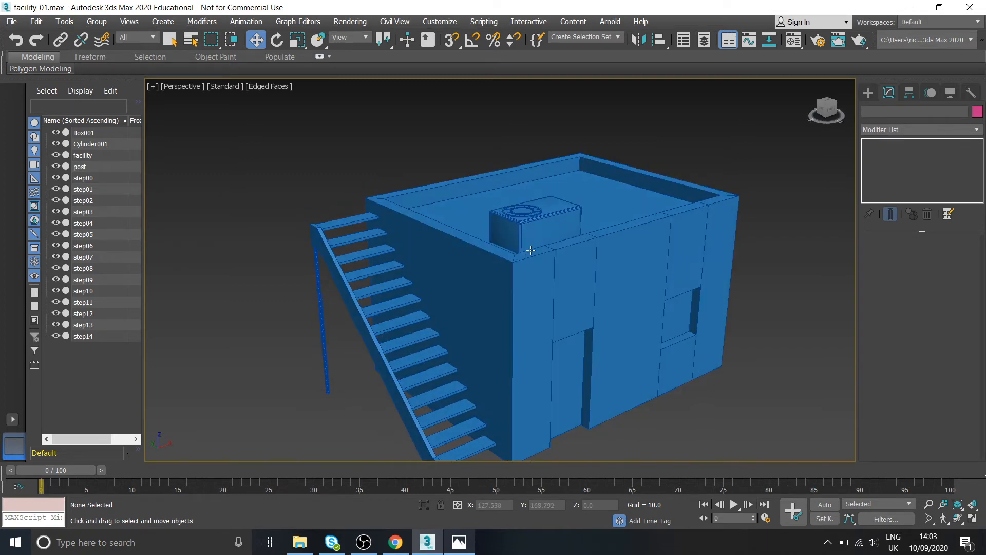
Step: Bring up the facility.png reference render in Windows Photos for comparison
click(458, 541)
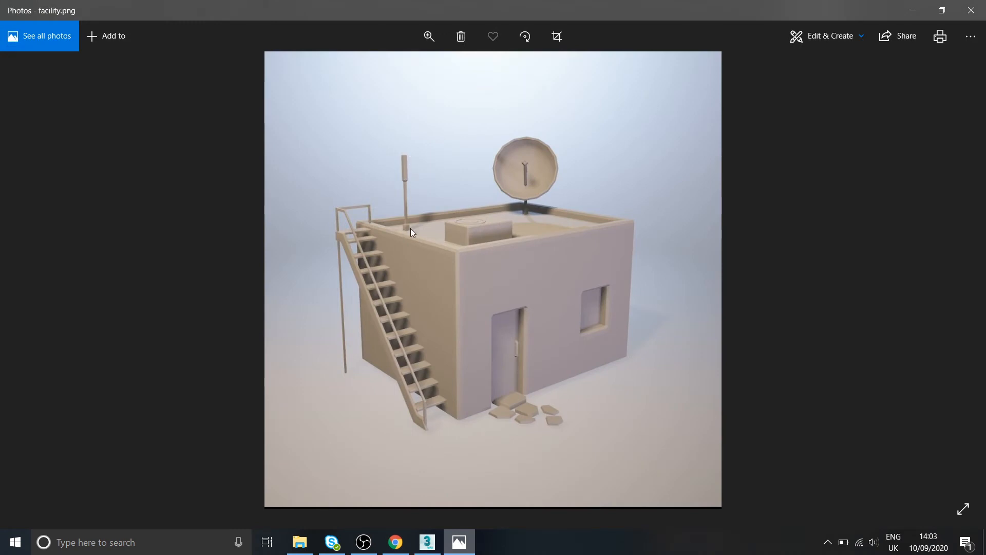
mouse_move(403, 233)
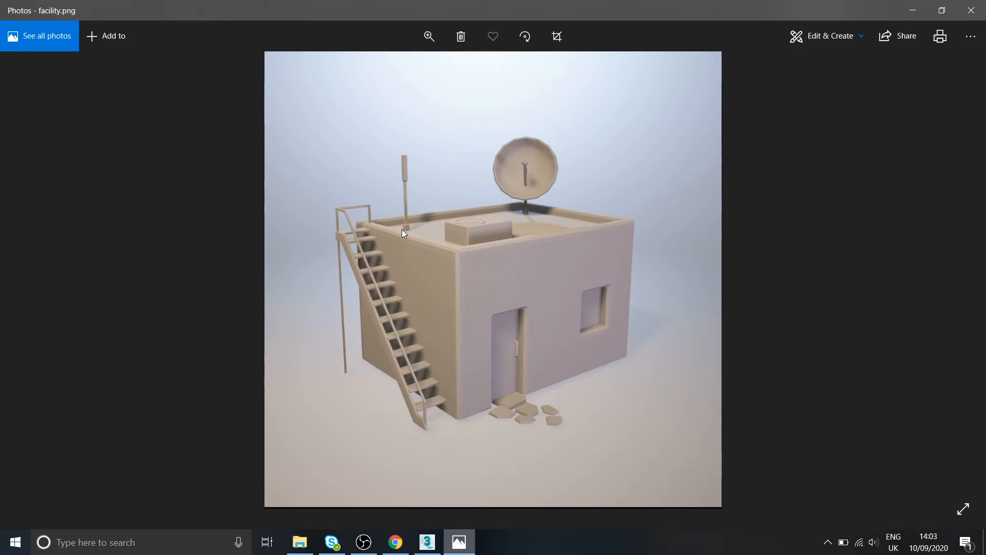
mouse_move(404, 182)
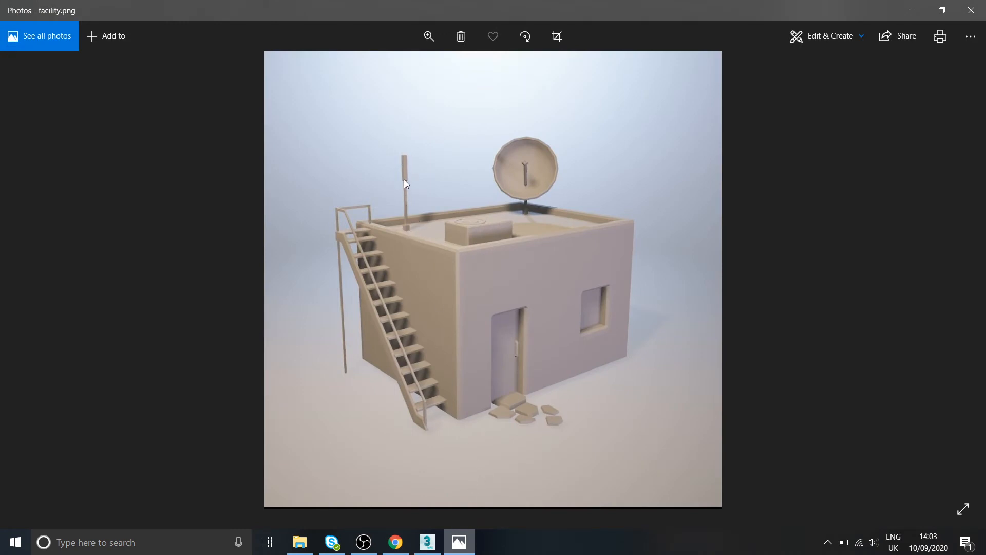
mouse_move(462, 528)
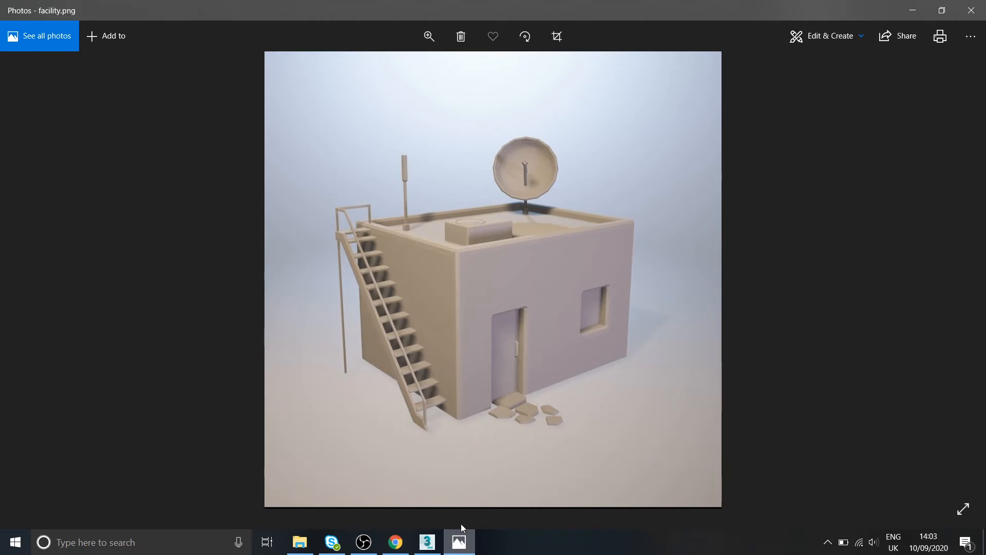
Step: Create a 6×6×6 box, Box002, on the roof near the parapet corner as an antenna base
click(426, 542)
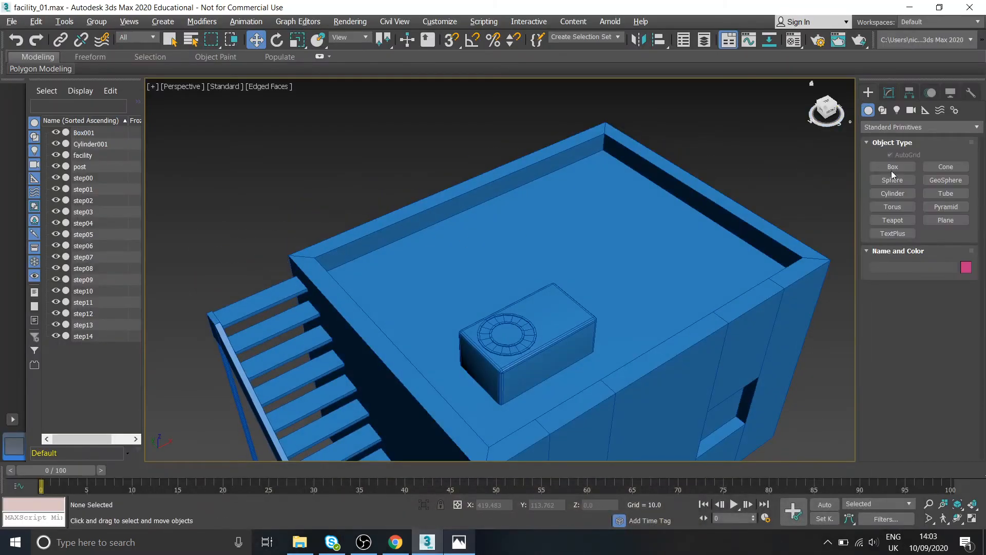
click(892, 167)
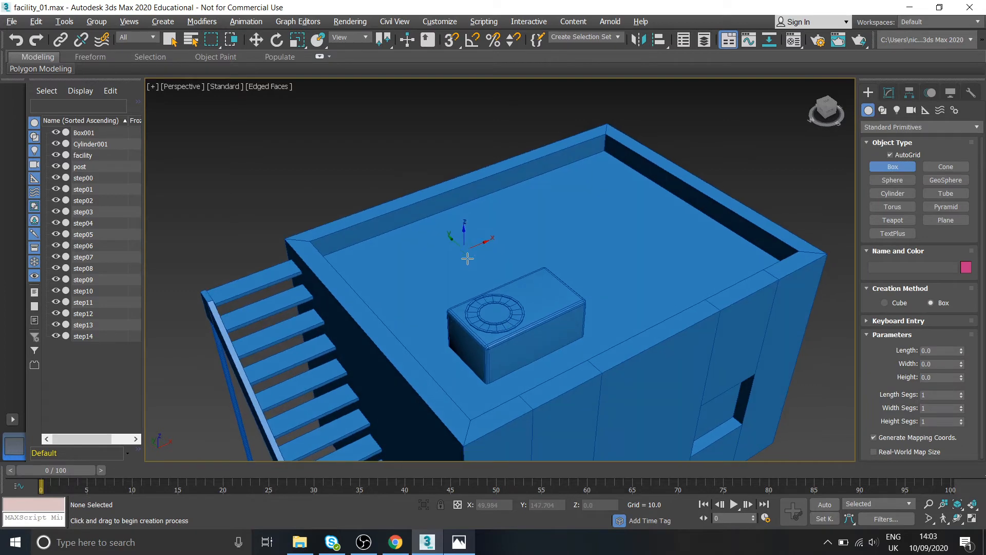
scroll(up, 3)
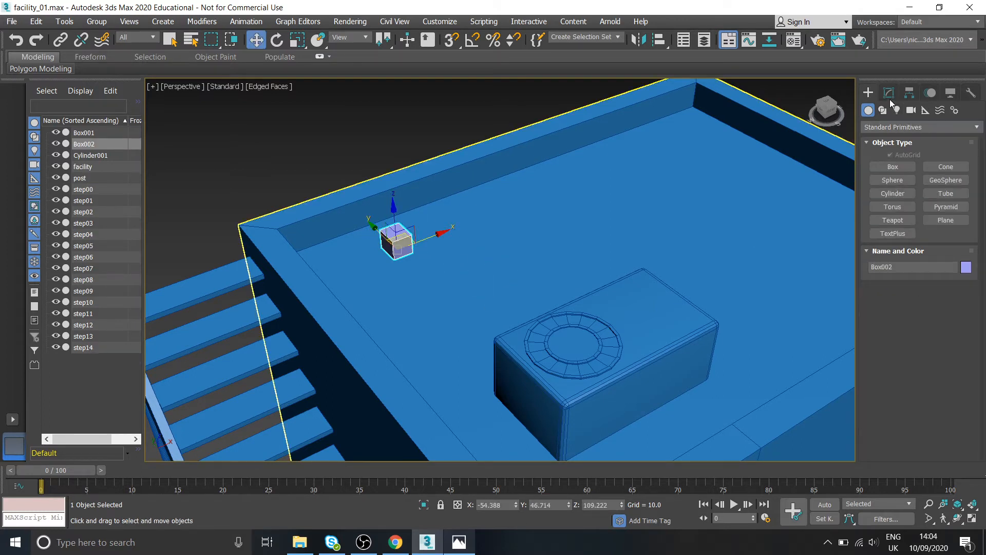
click(887, 92)
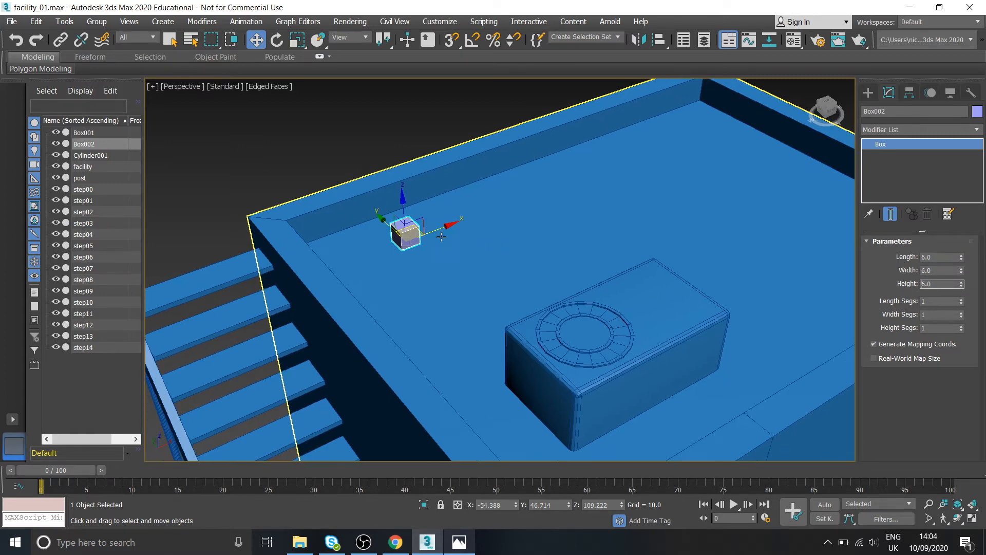
right_click(406, 236)
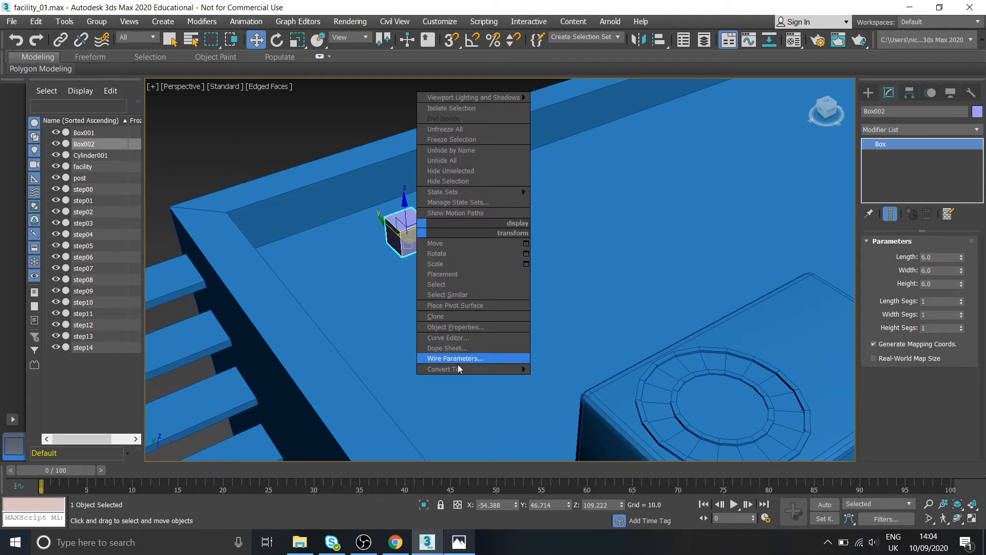
Step: Convert Box002 to Editable Poly and select its top face at Polygon level
click(443, 368)
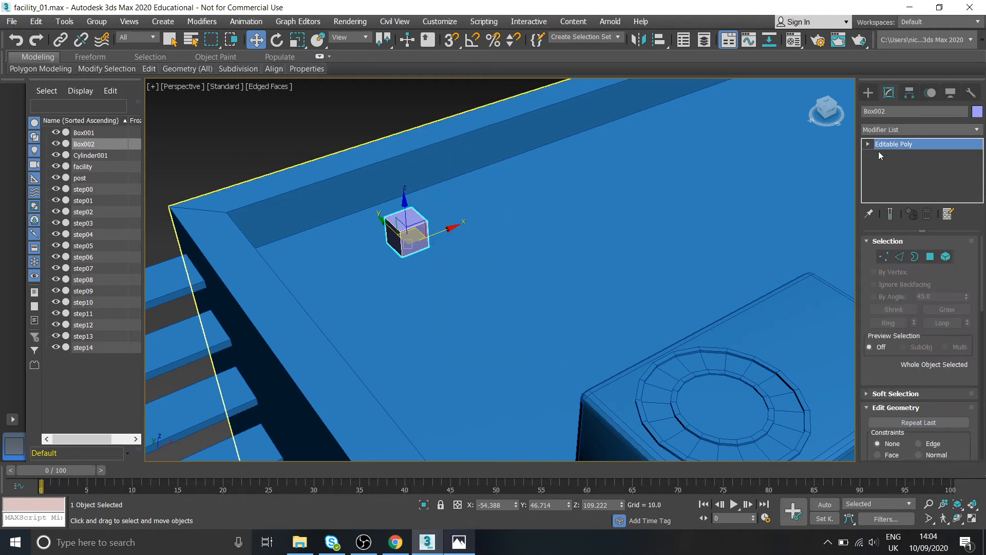
click(868, 144)
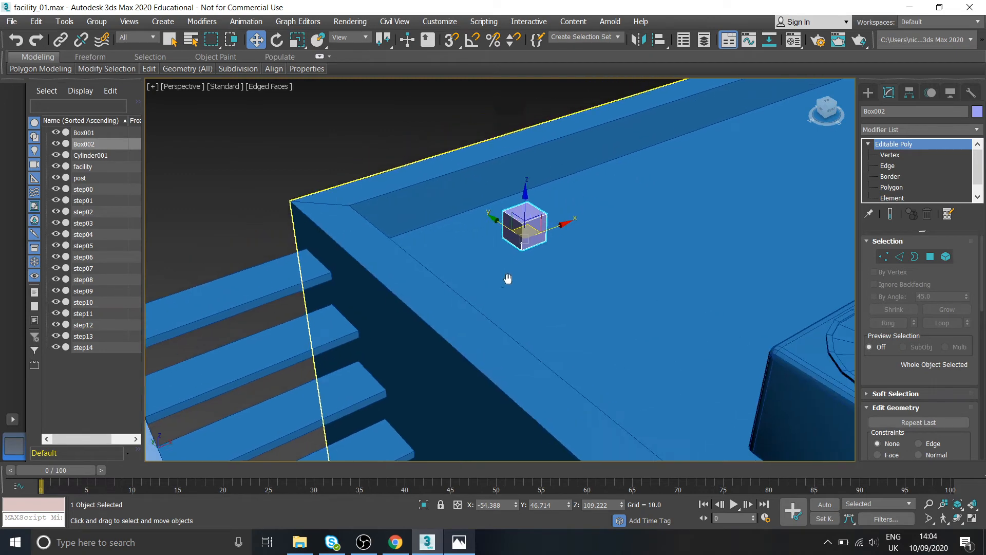
click(892, 187)
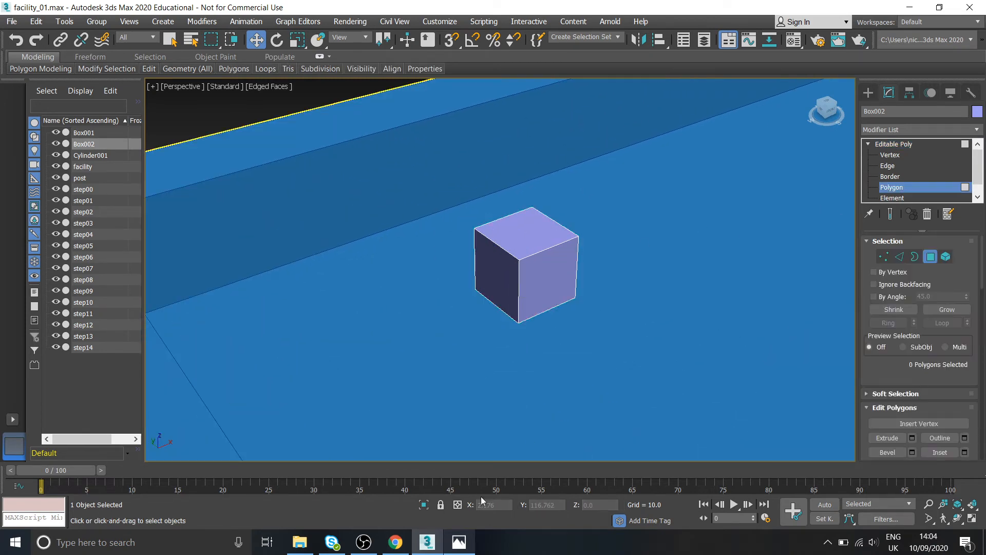
click(527, 236)
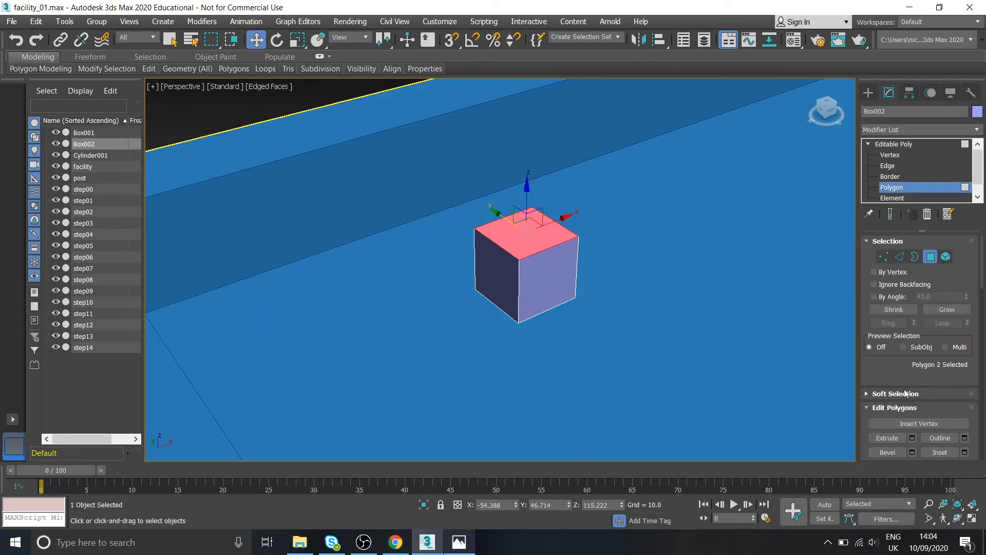
Step: Extrude and bevel the top face into a tall thin antenna mast with a wider upper section
scroll(down, 3)
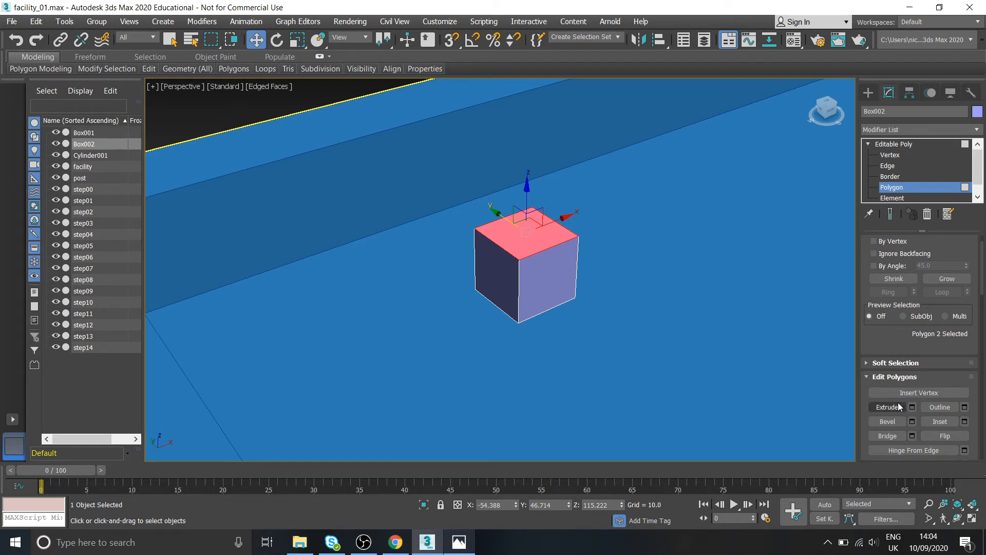
click(887, 422)
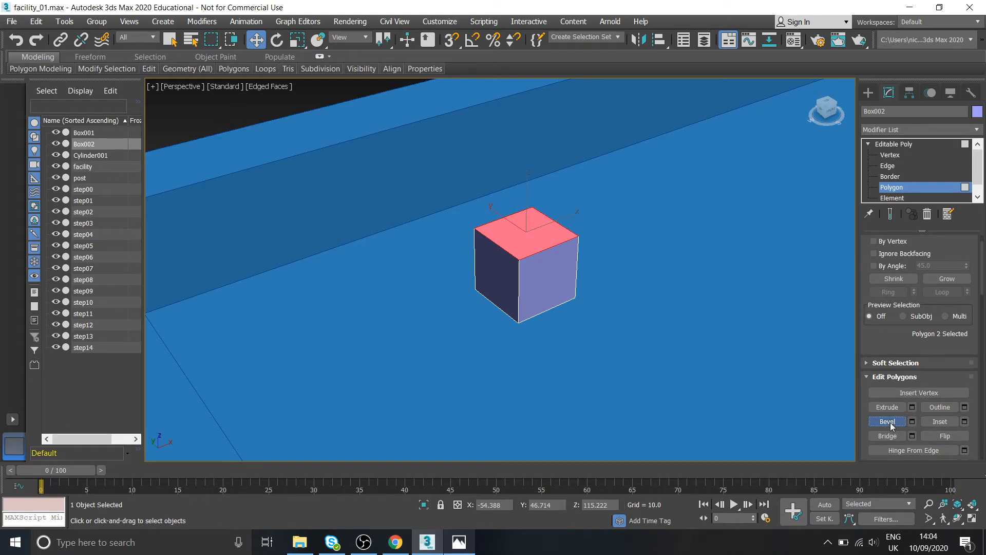
click(888, 422)
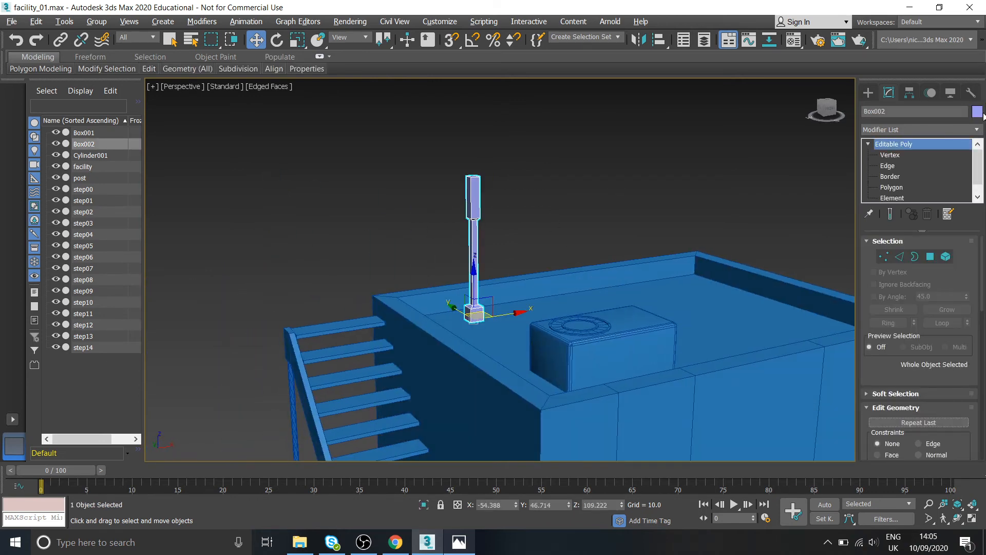
click(977, 111)
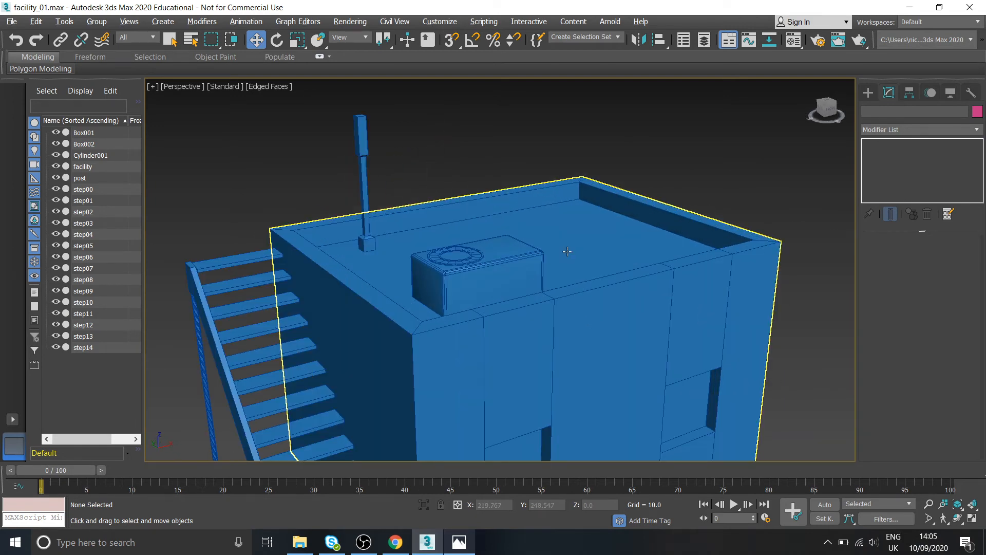
click(458, 541)
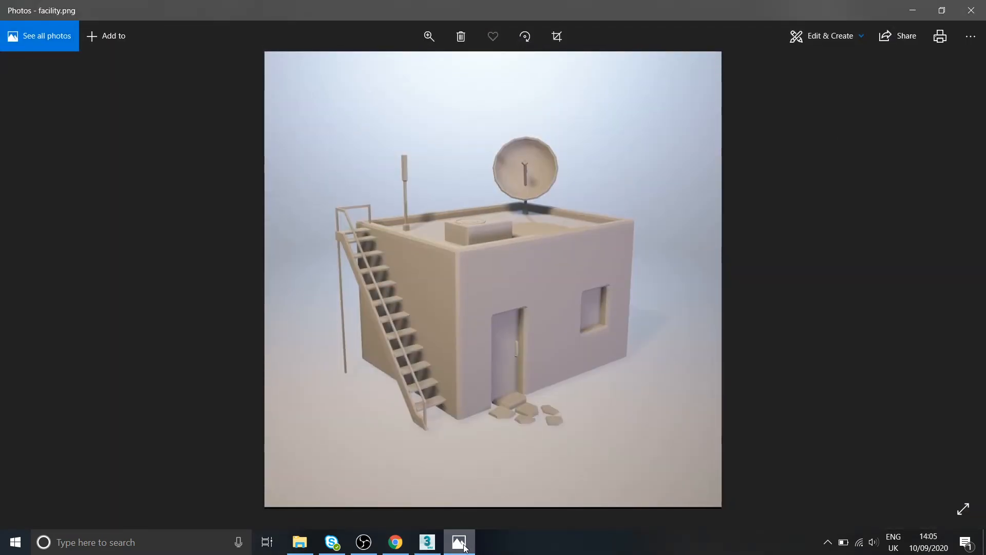
click(428, 541)
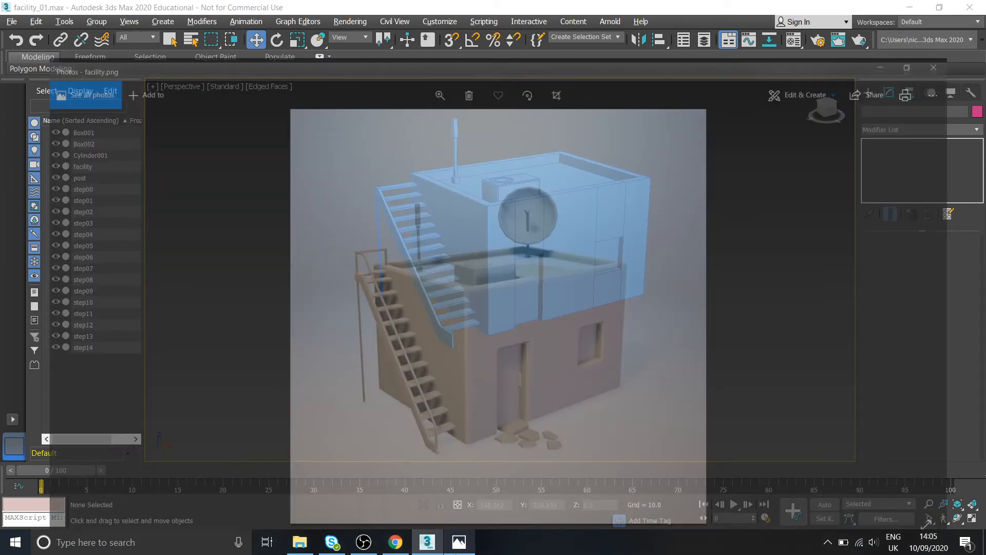
click(934, 68)
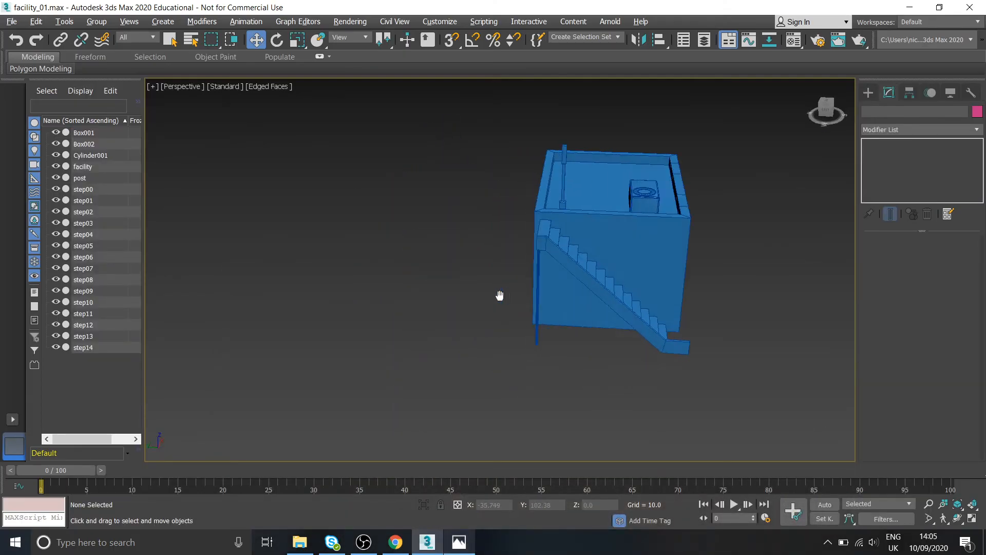
click(225, 86)
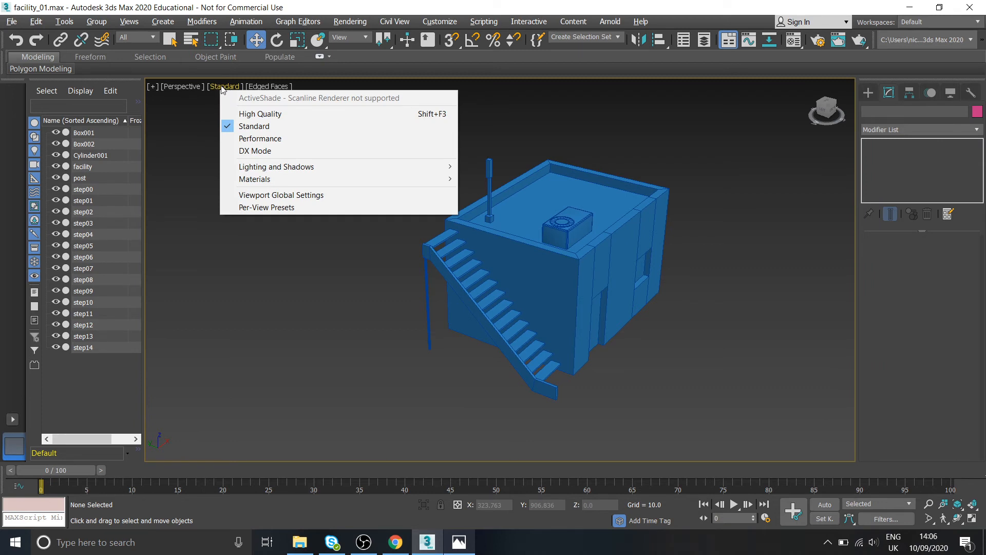
mouse_move(259, 114)
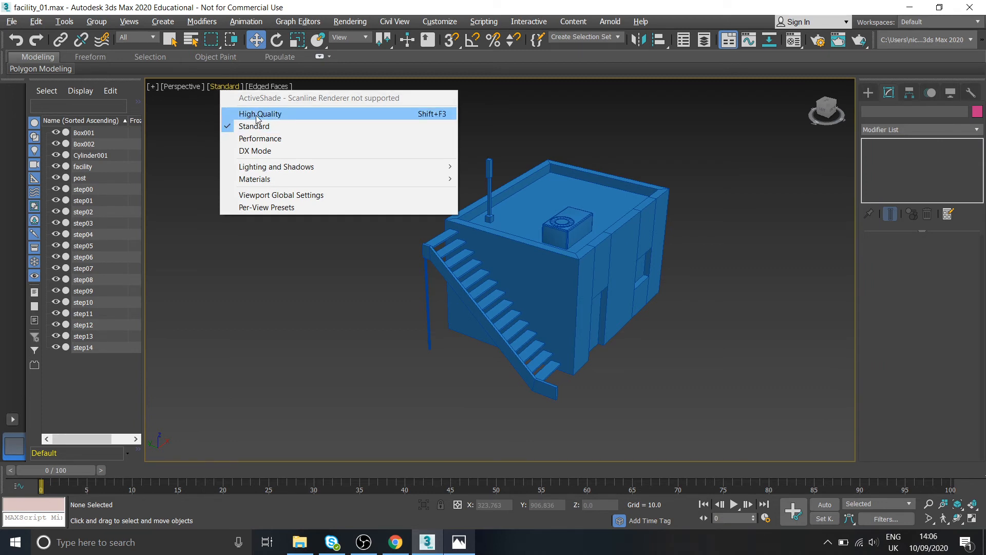
click(259, 114)
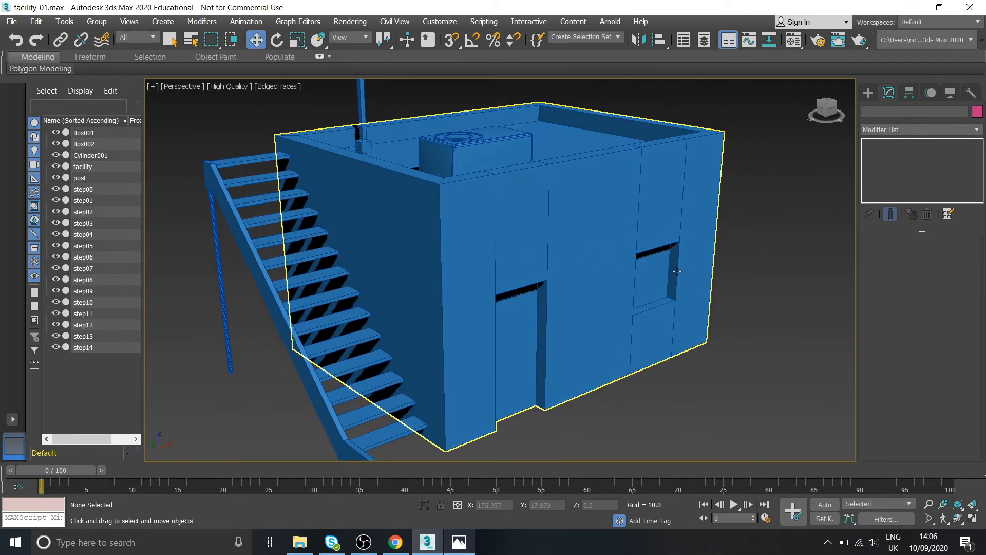
mouse_move(677, 271)
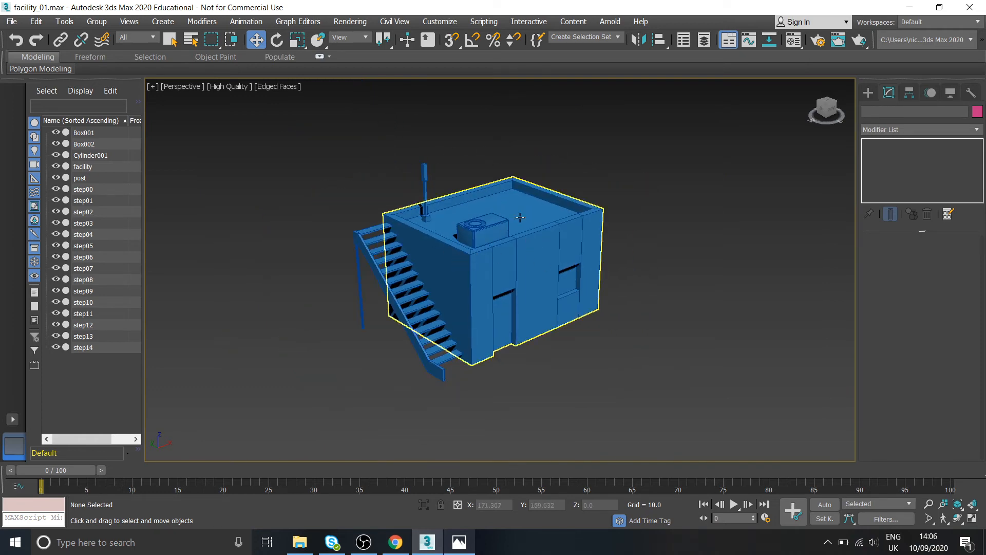
click(481, 226)
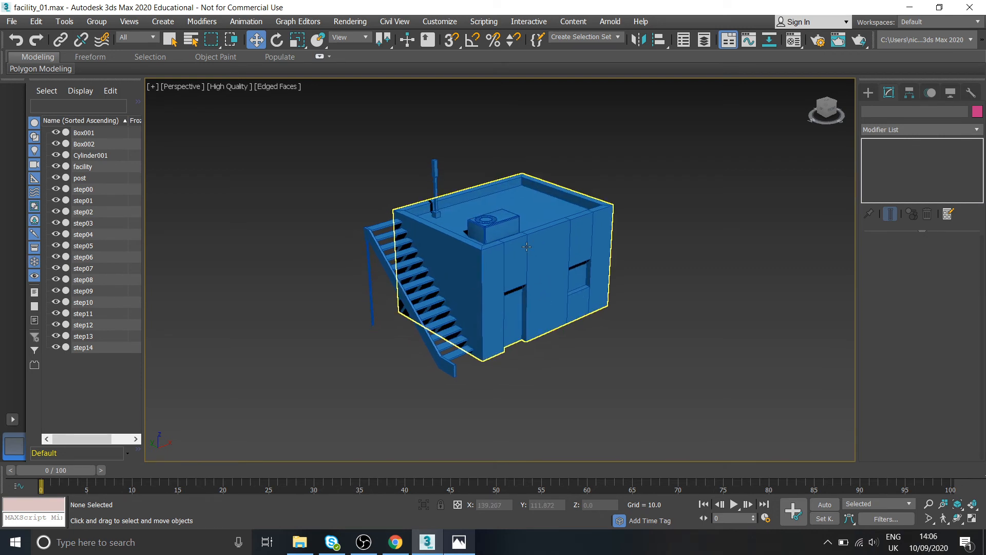
click(790, 138)
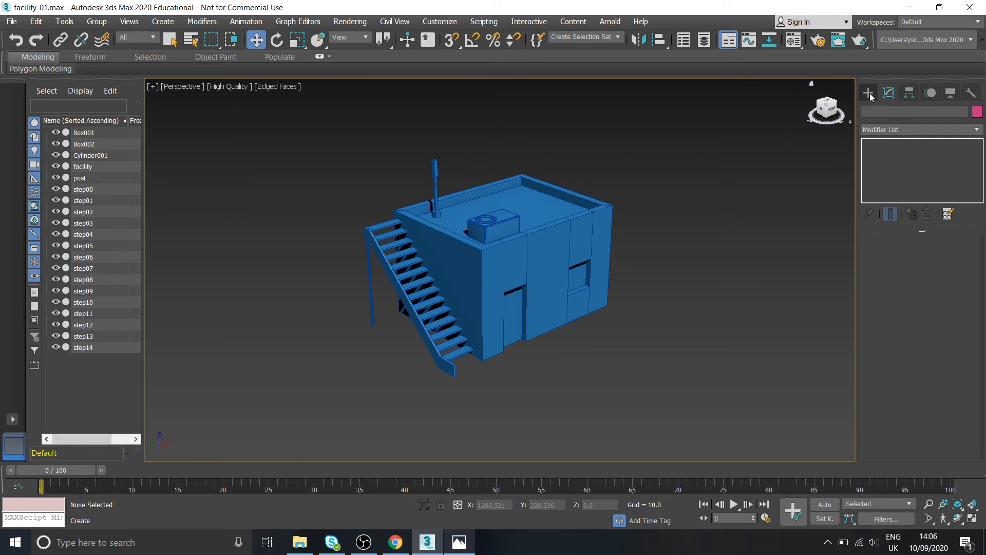
Step: Choose Skylight from the Standard light types in the Create panel
click(869, 92)
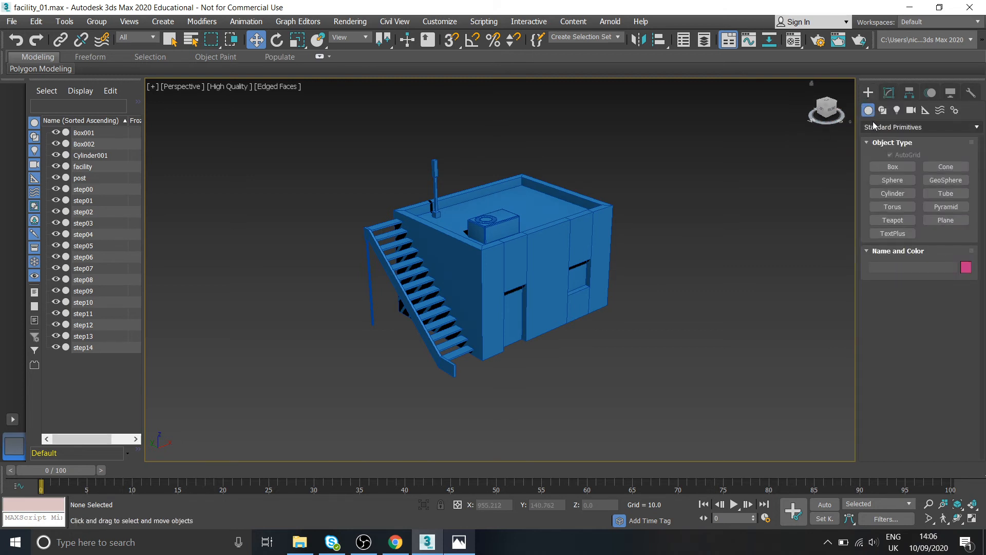
mouse_move(892, 233)
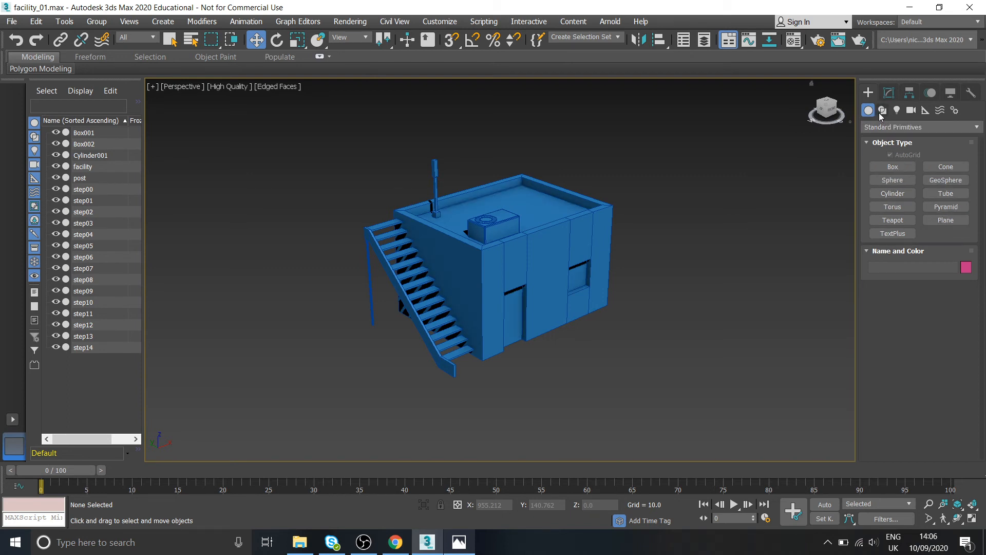
mouse_move(898, 117)
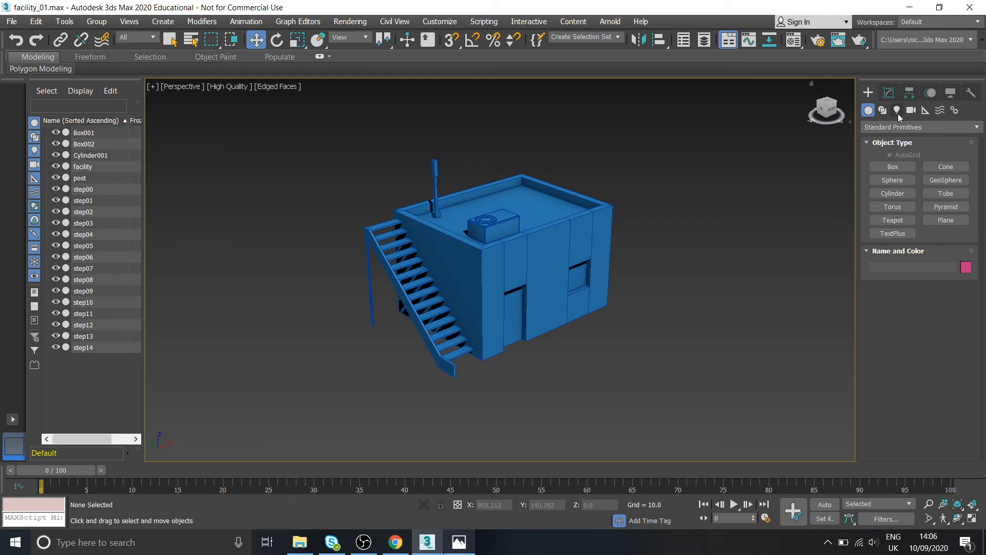
click(896, 110)
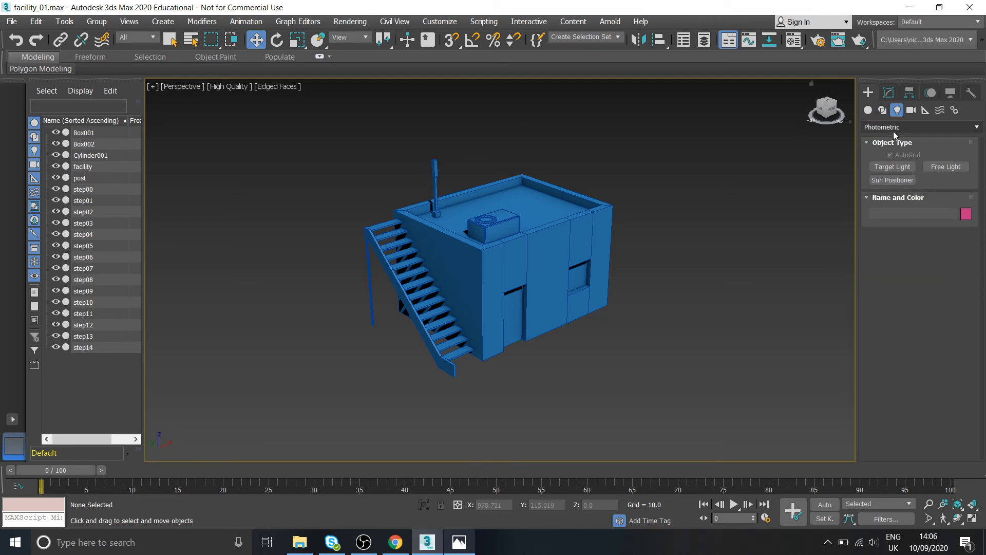
mouse_move(890, 133)
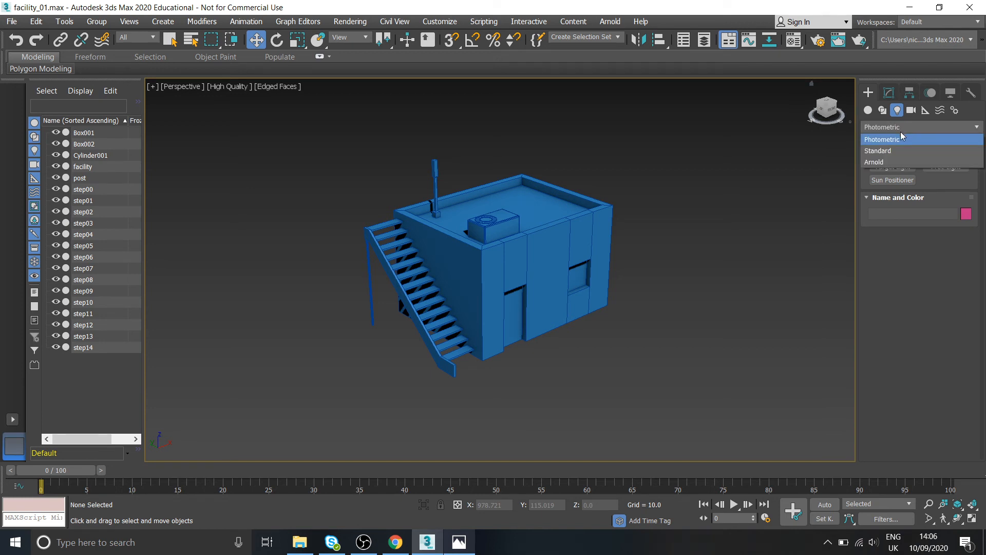
click(878, 150)
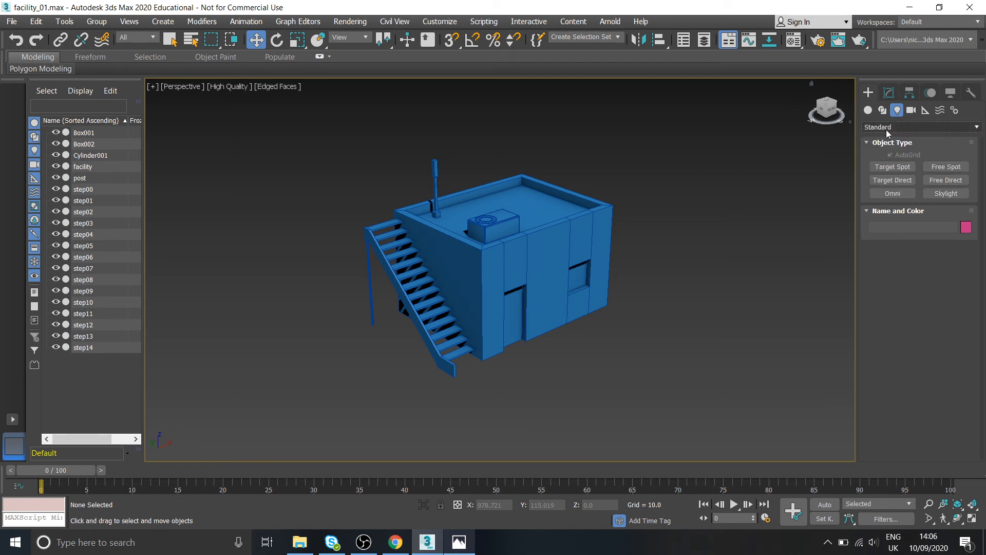
mouse_move(879, 164)
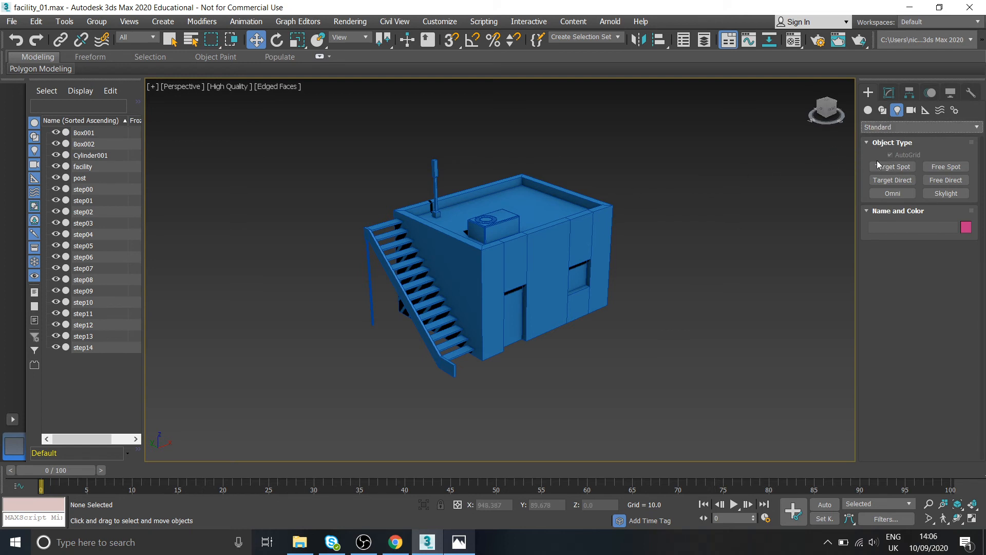
mouse_move(850, 173)
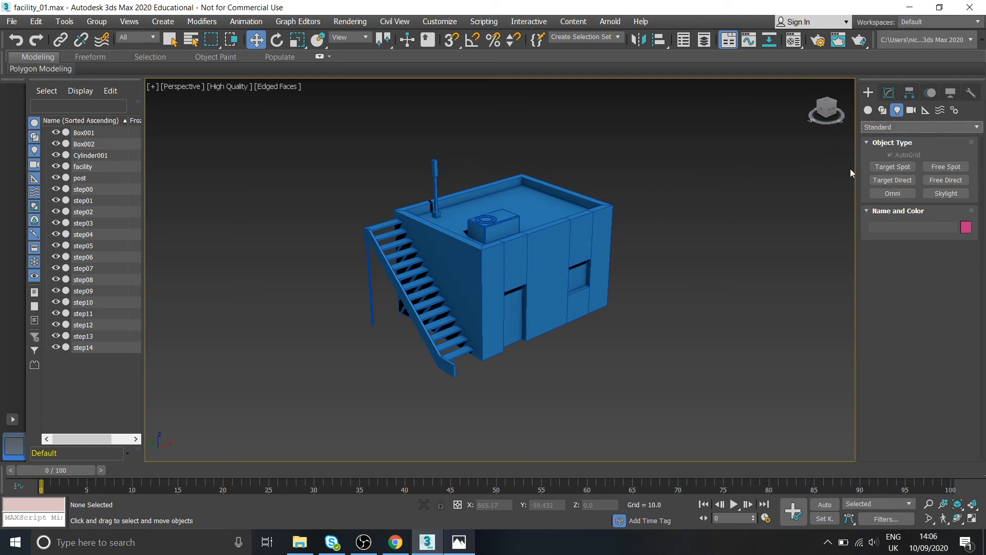
mouse_move(945, 194)
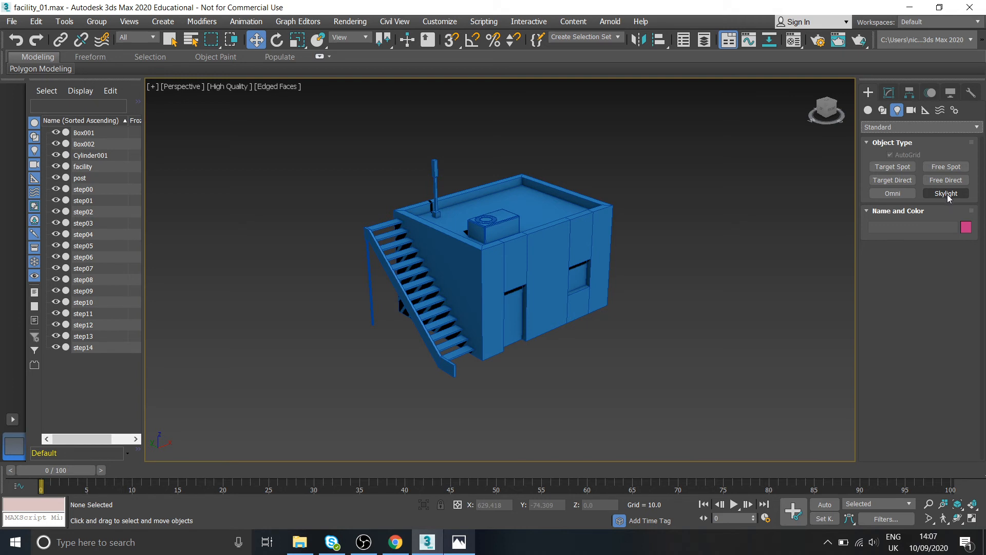
click(945, 193)
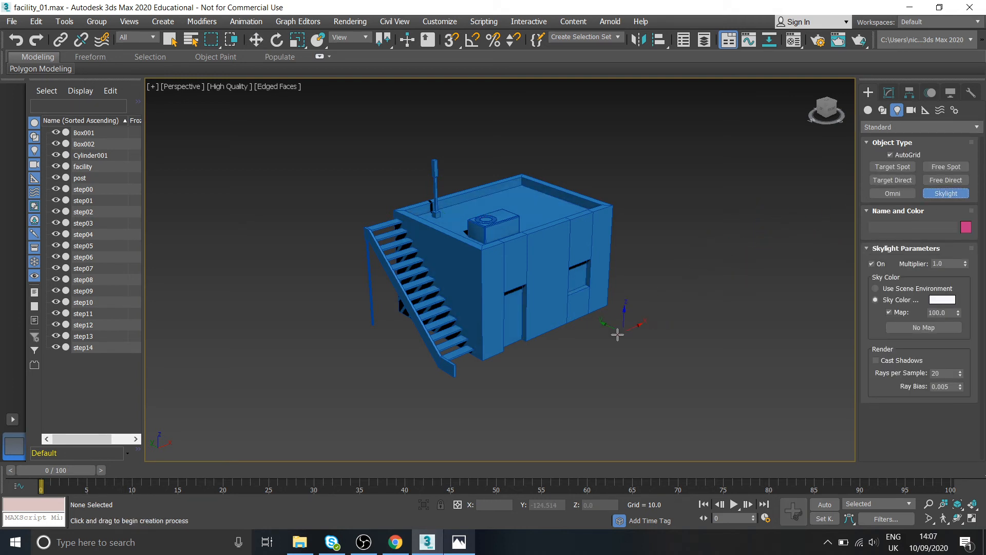
Step: Place Sky001 above the facility with Cast Shadows turned on
click(617, 337)
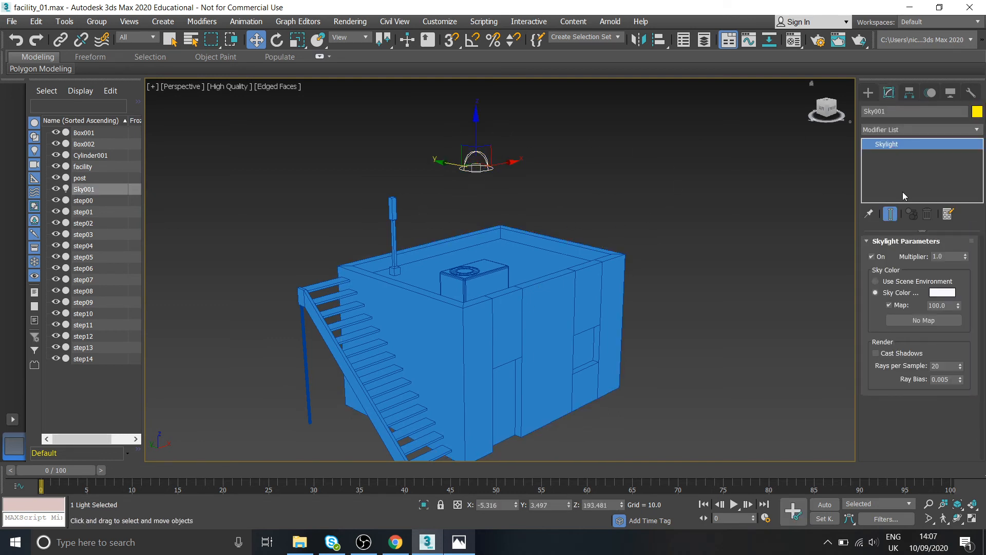
click(876, 352)
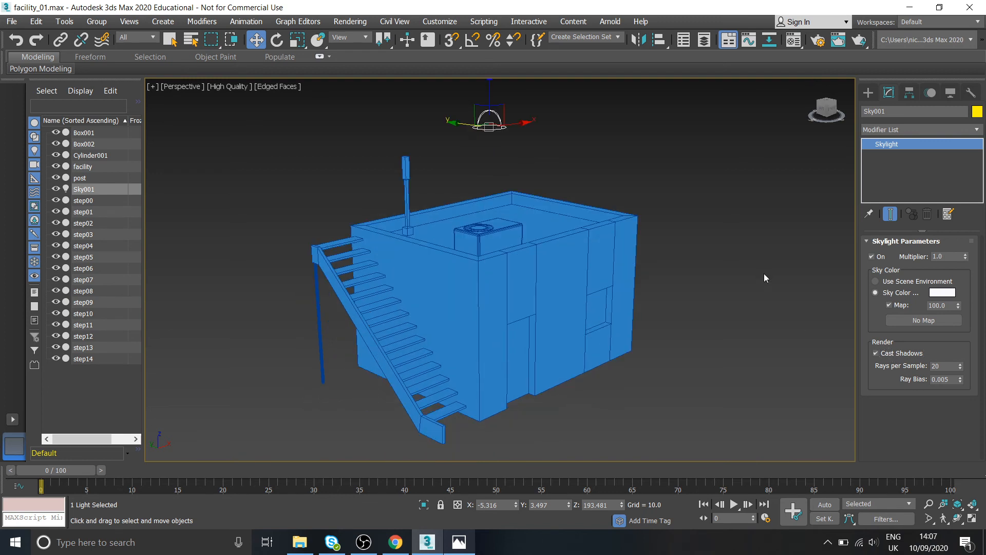
click(758, 284)
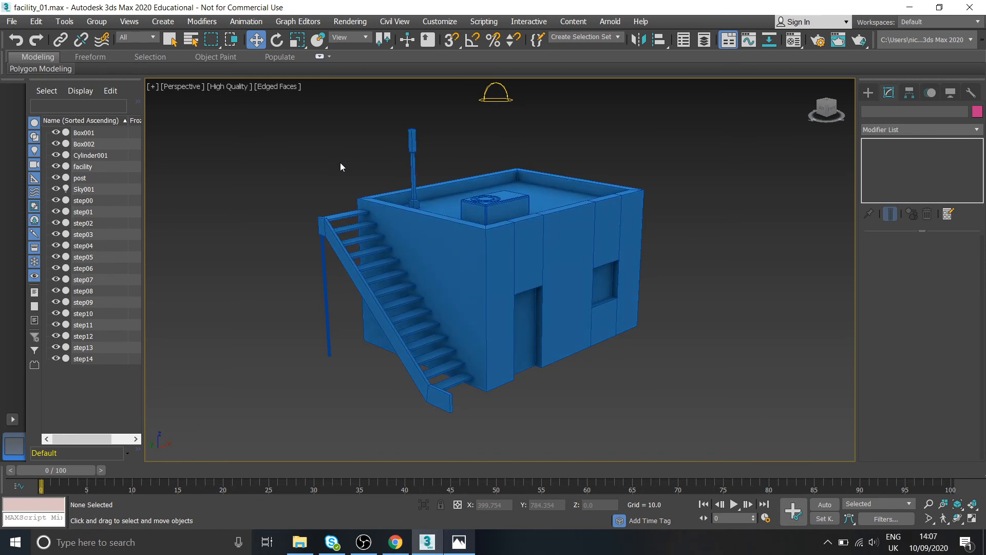
Step: Switch the viewport to Default Shading without Edged Faces
click(275, 87)
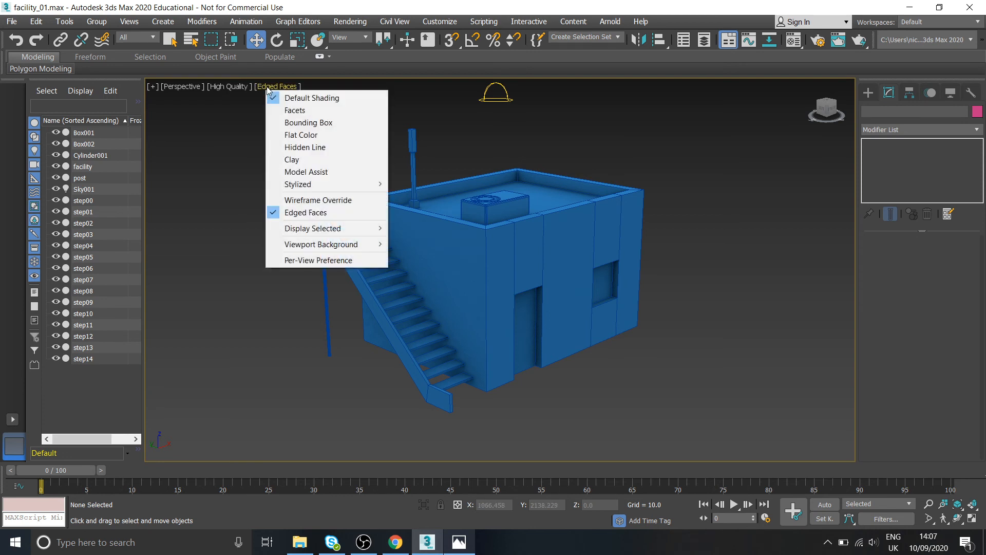
click(312, 98)
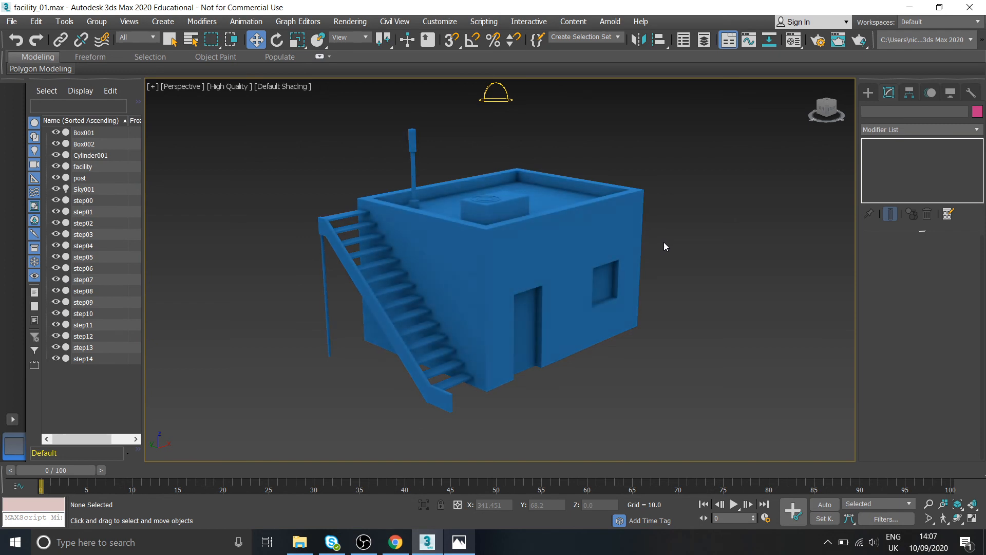
mouse_move(706, 291)
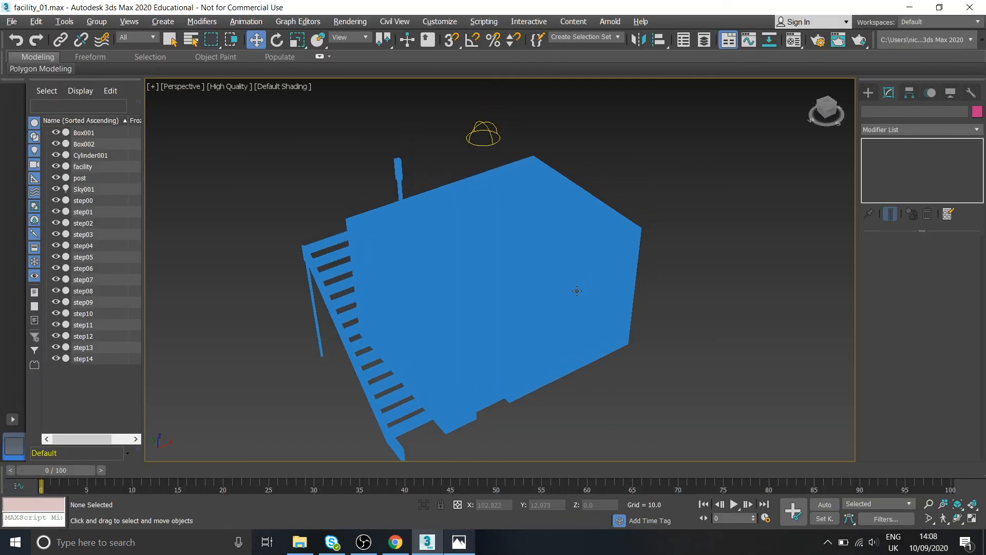
Step: Place an omni light, Omni001, high above the facility and skylight
click(896, 110)
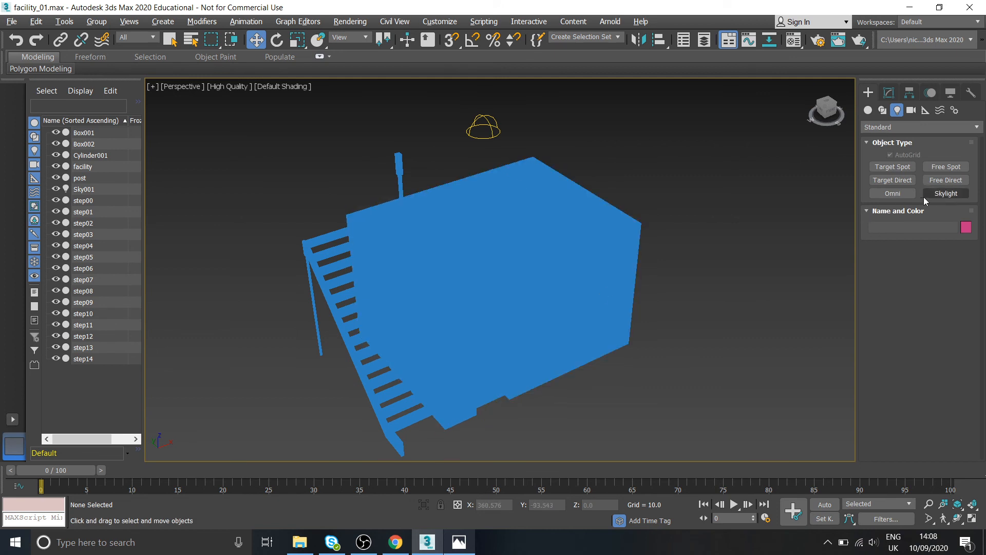
click(892, 193)
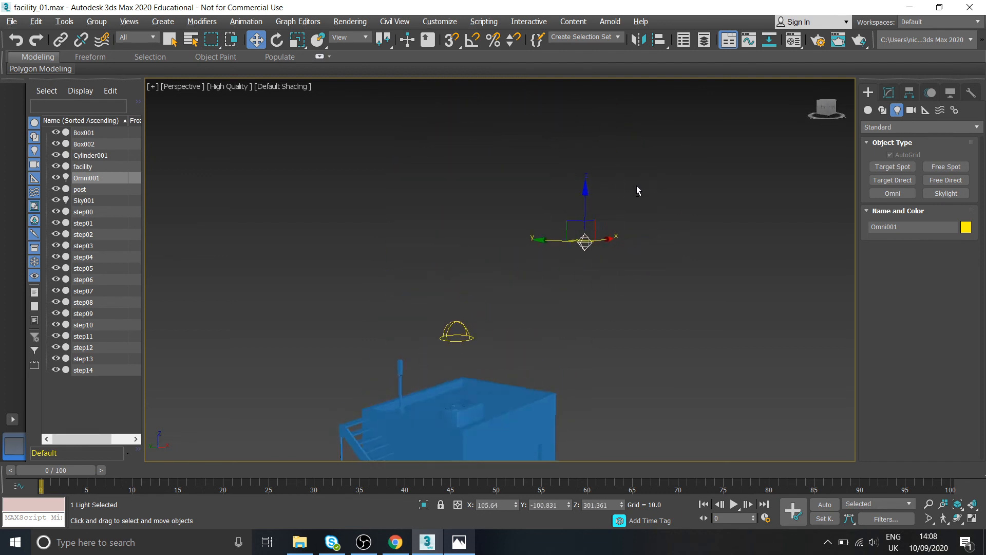
click(889, 93)
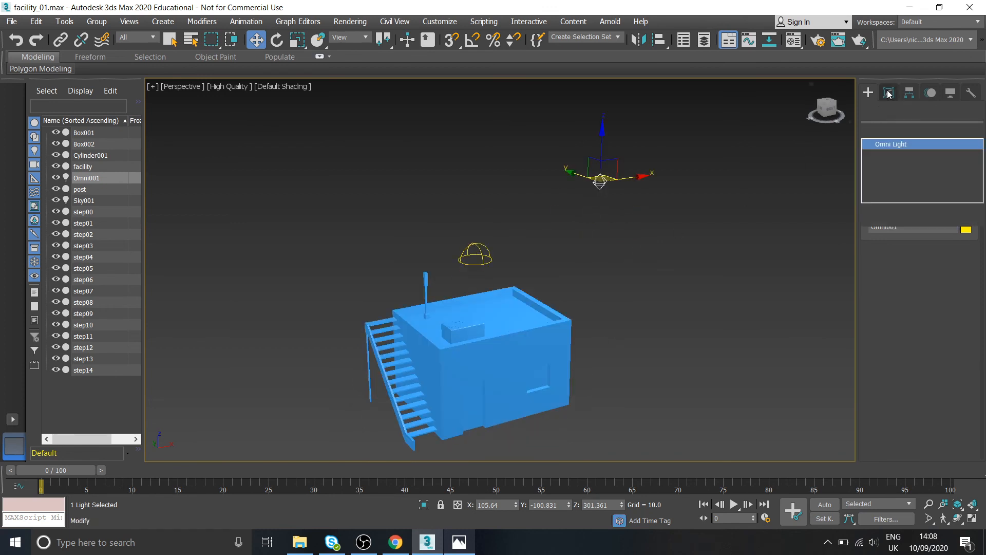
click(889, 92)
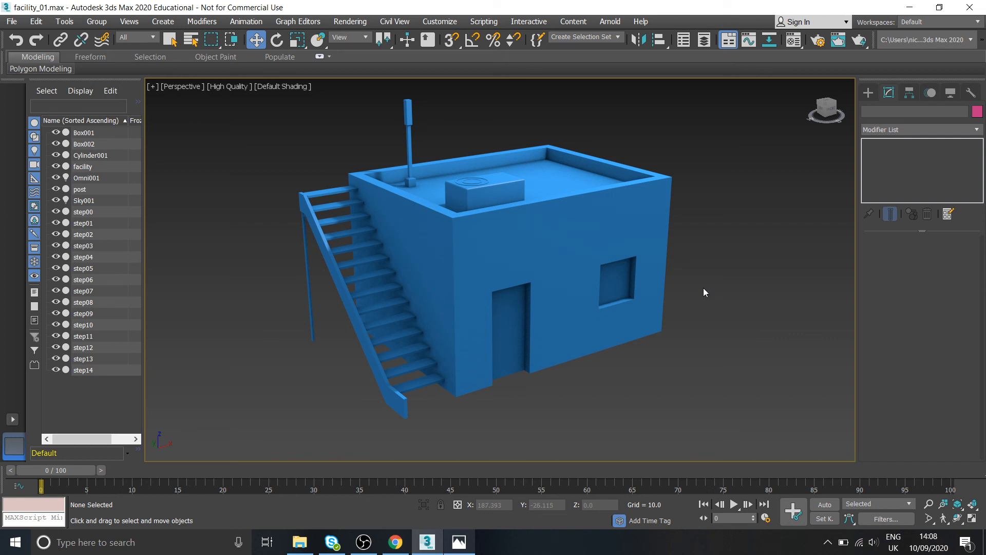
mouse_move(726, 262)
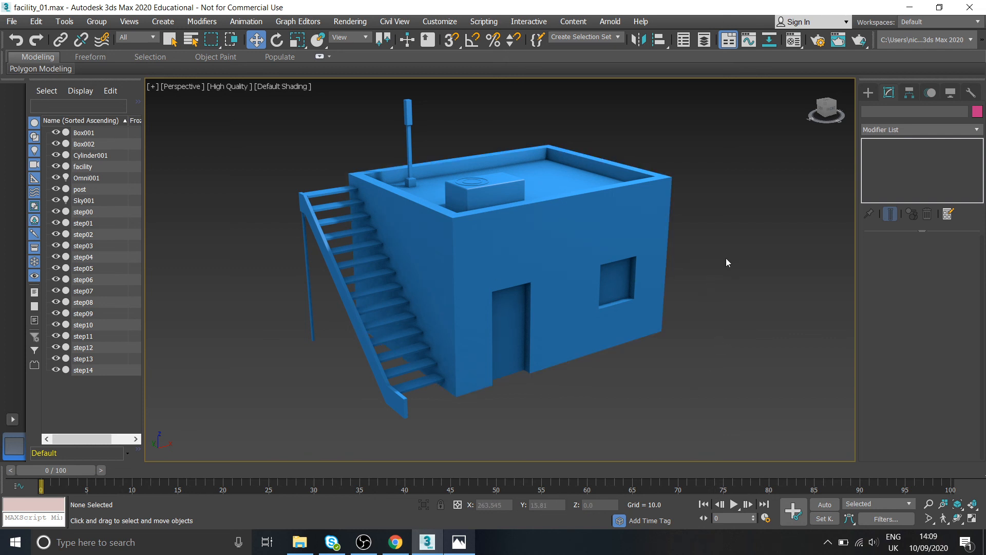